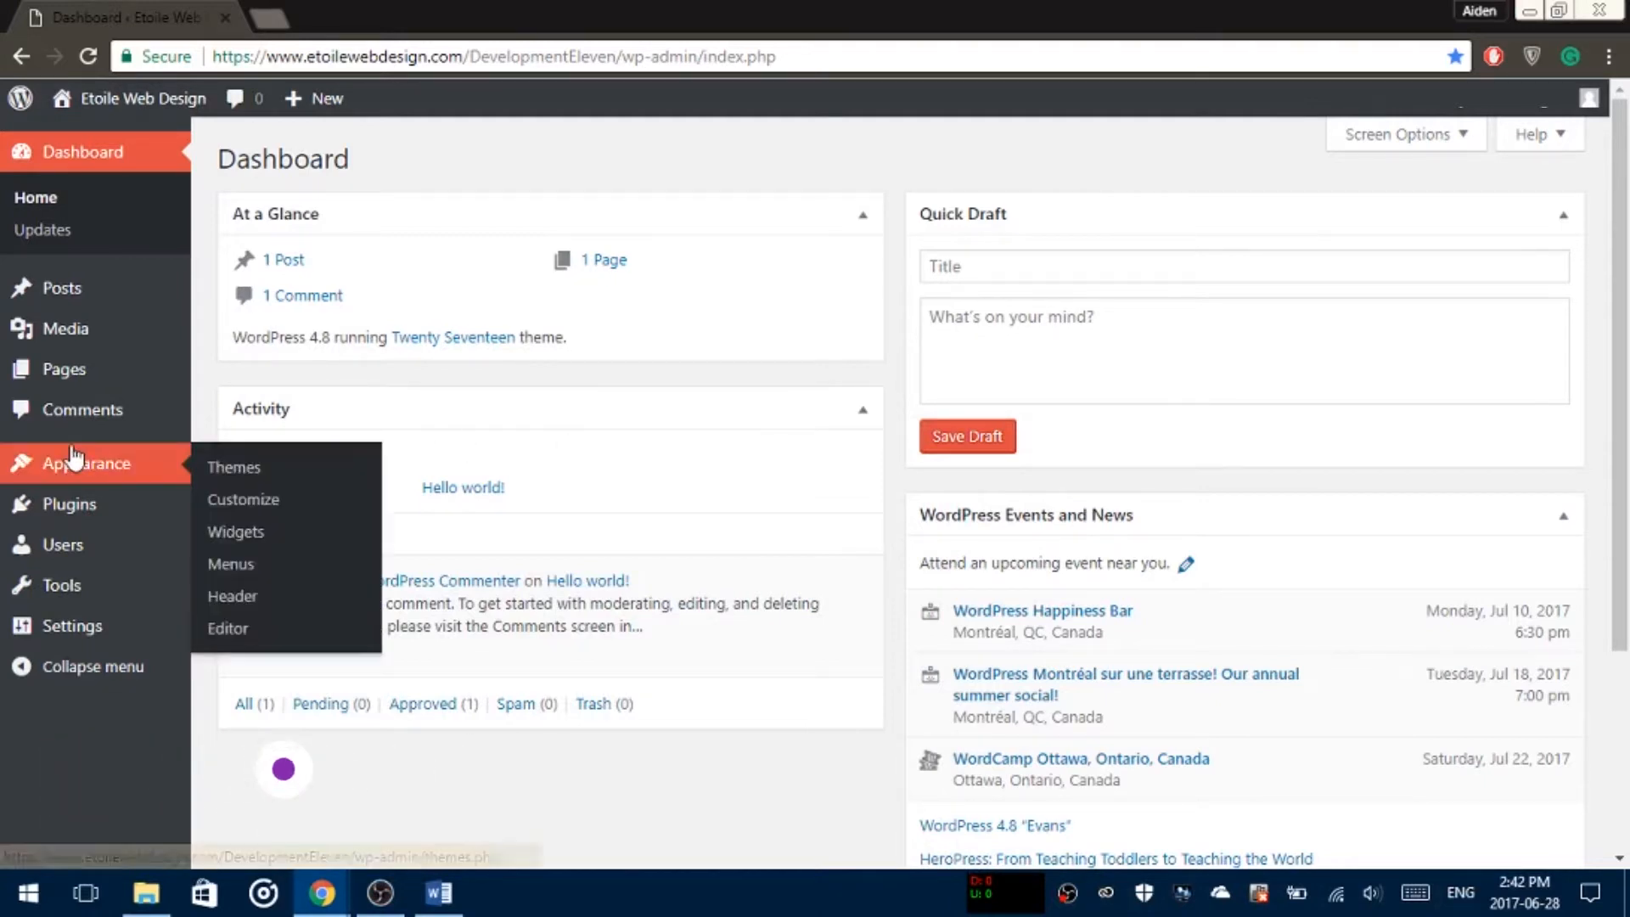
Step: Search the theme directory for 'Ultimate' from the Add New themes screen
left_click(232, 467)
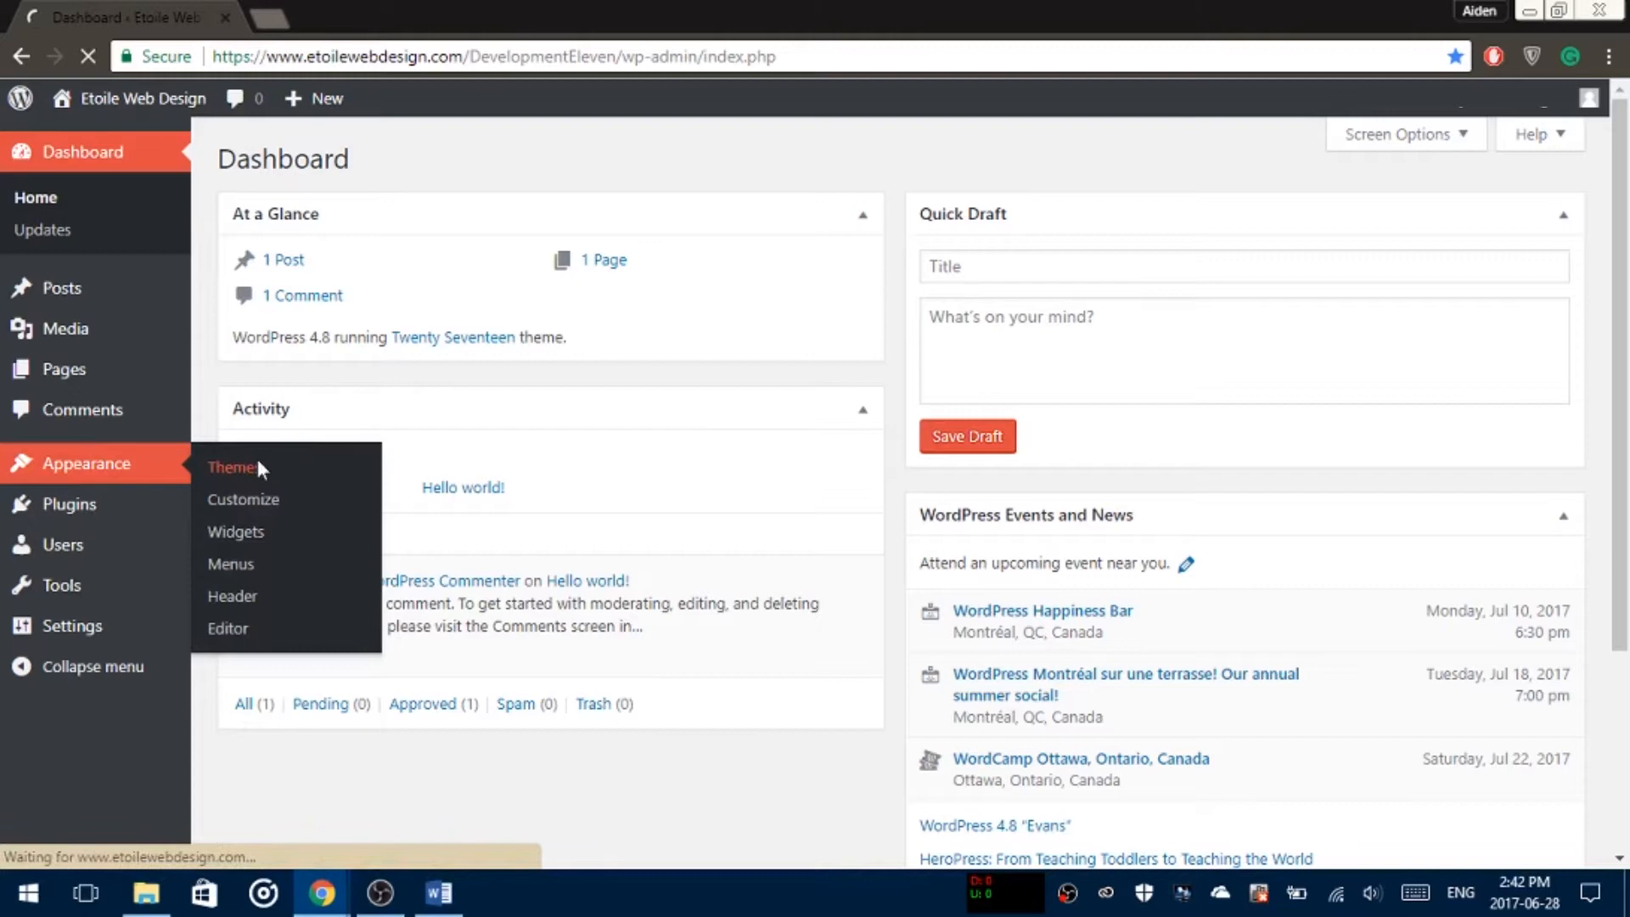
left_click(233, 469)
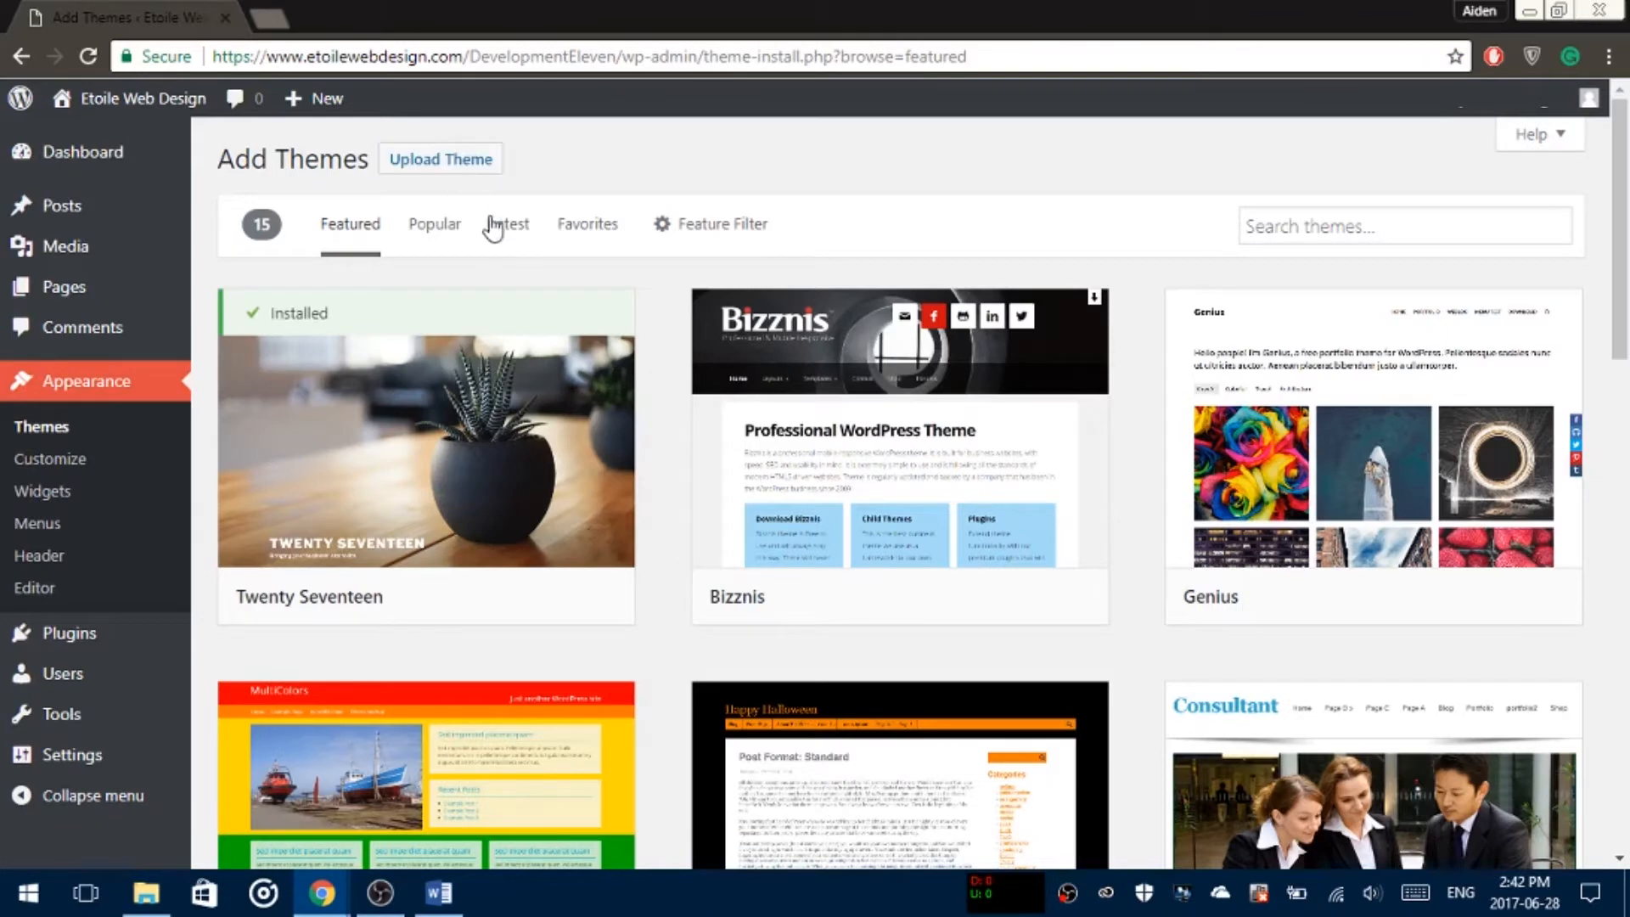
left_click(508, 224)
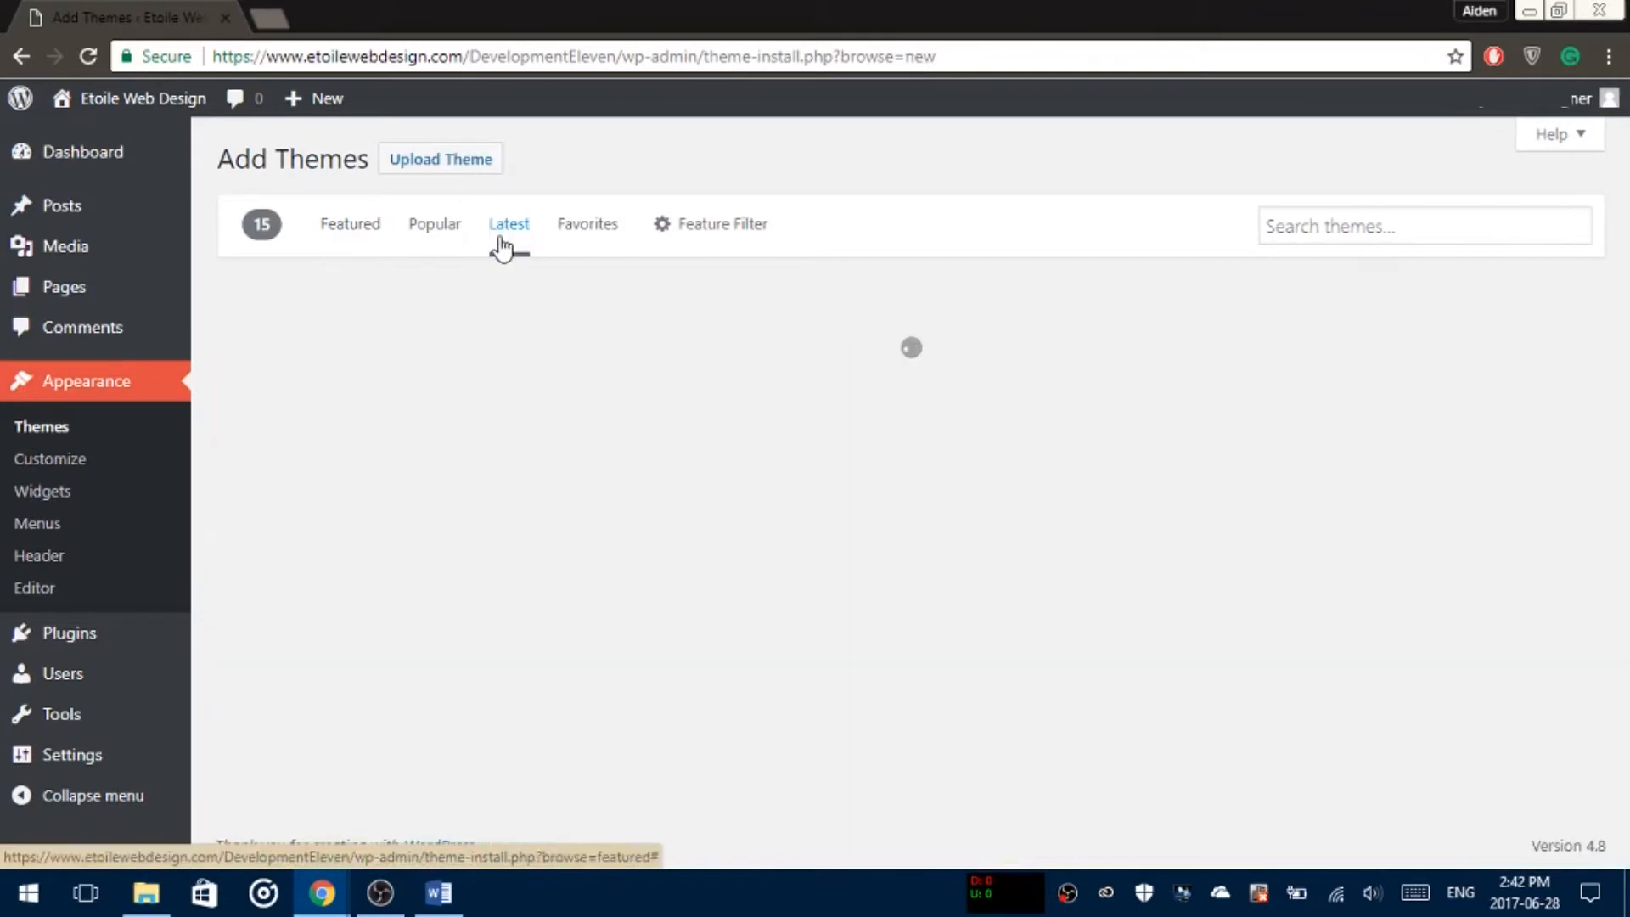
left_click(508, 224)
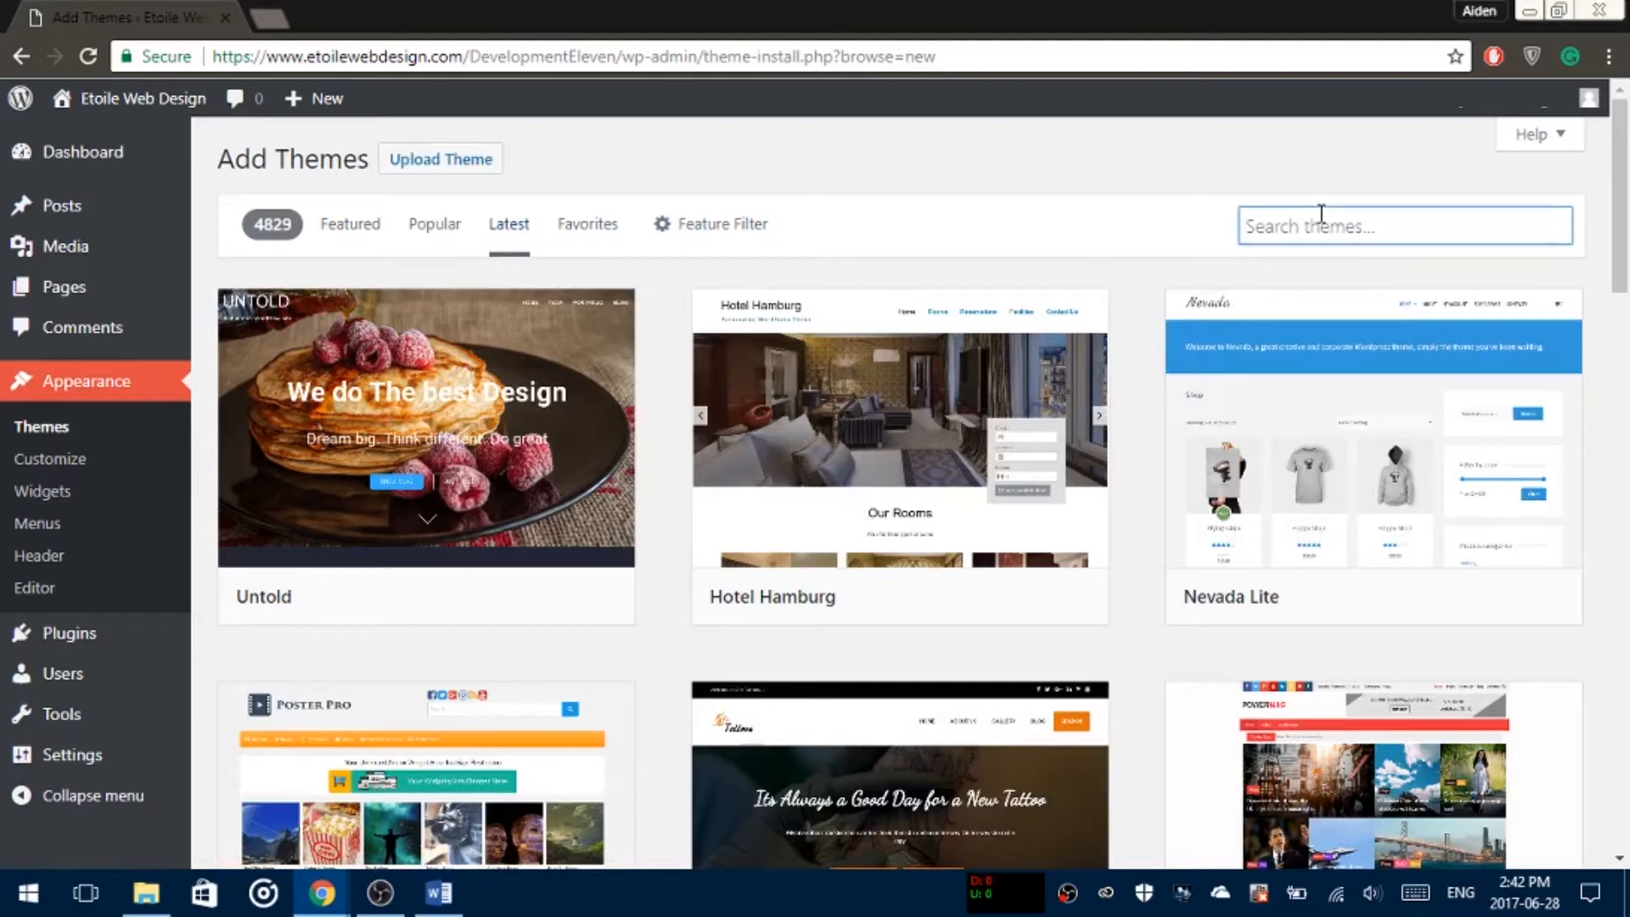
type("Ultimate")
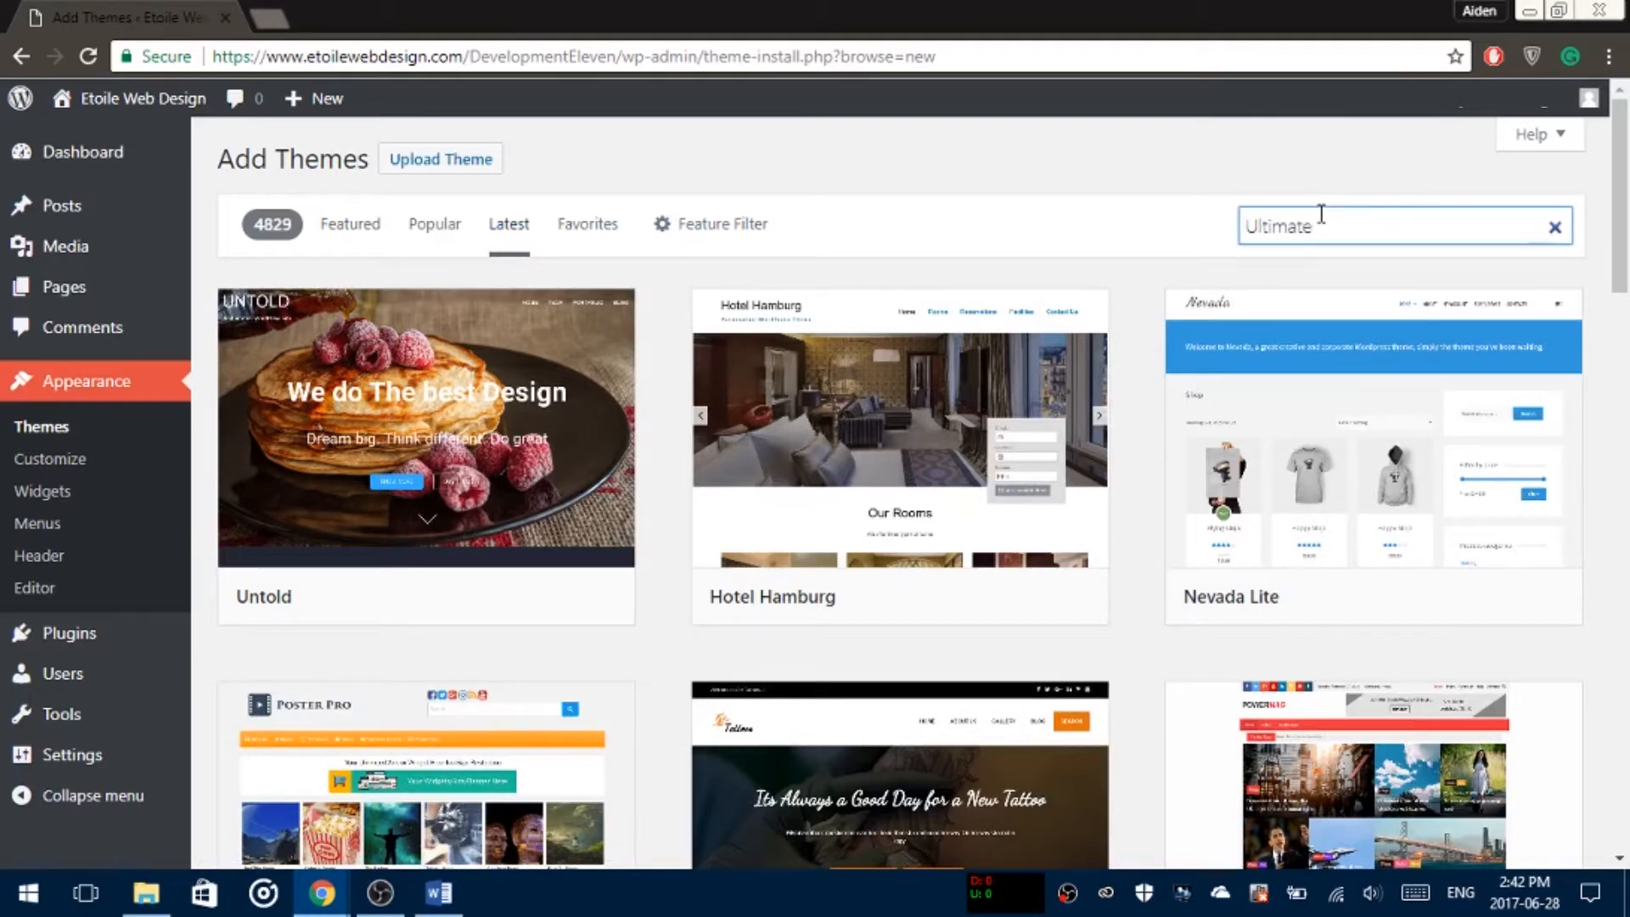
key("Return")
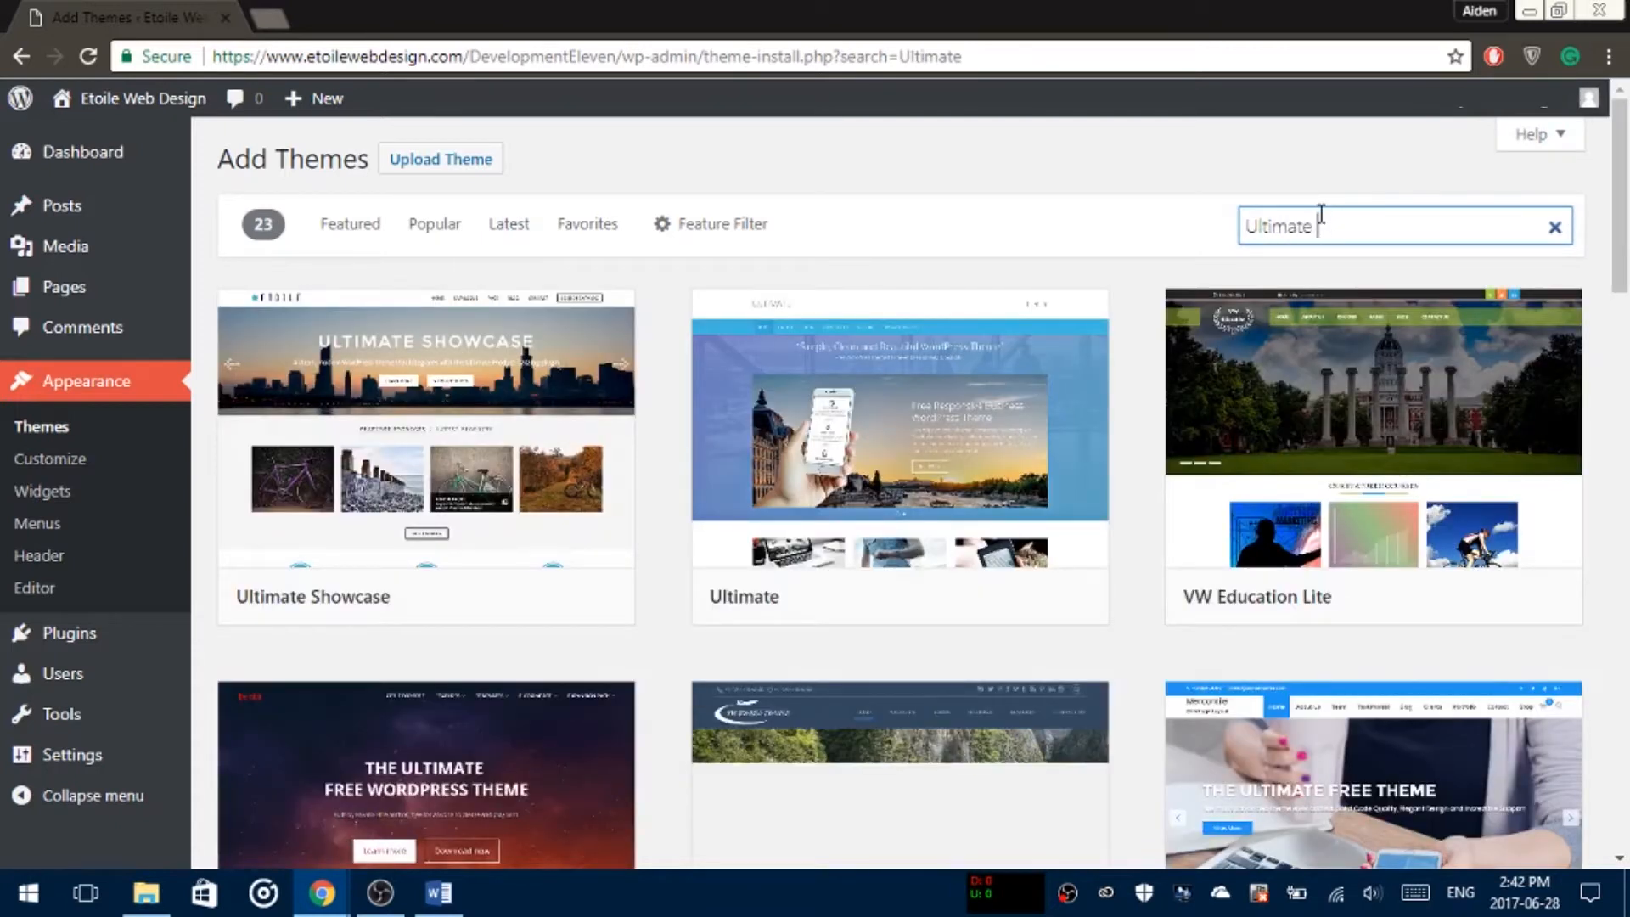
mouse_move(424, 437)
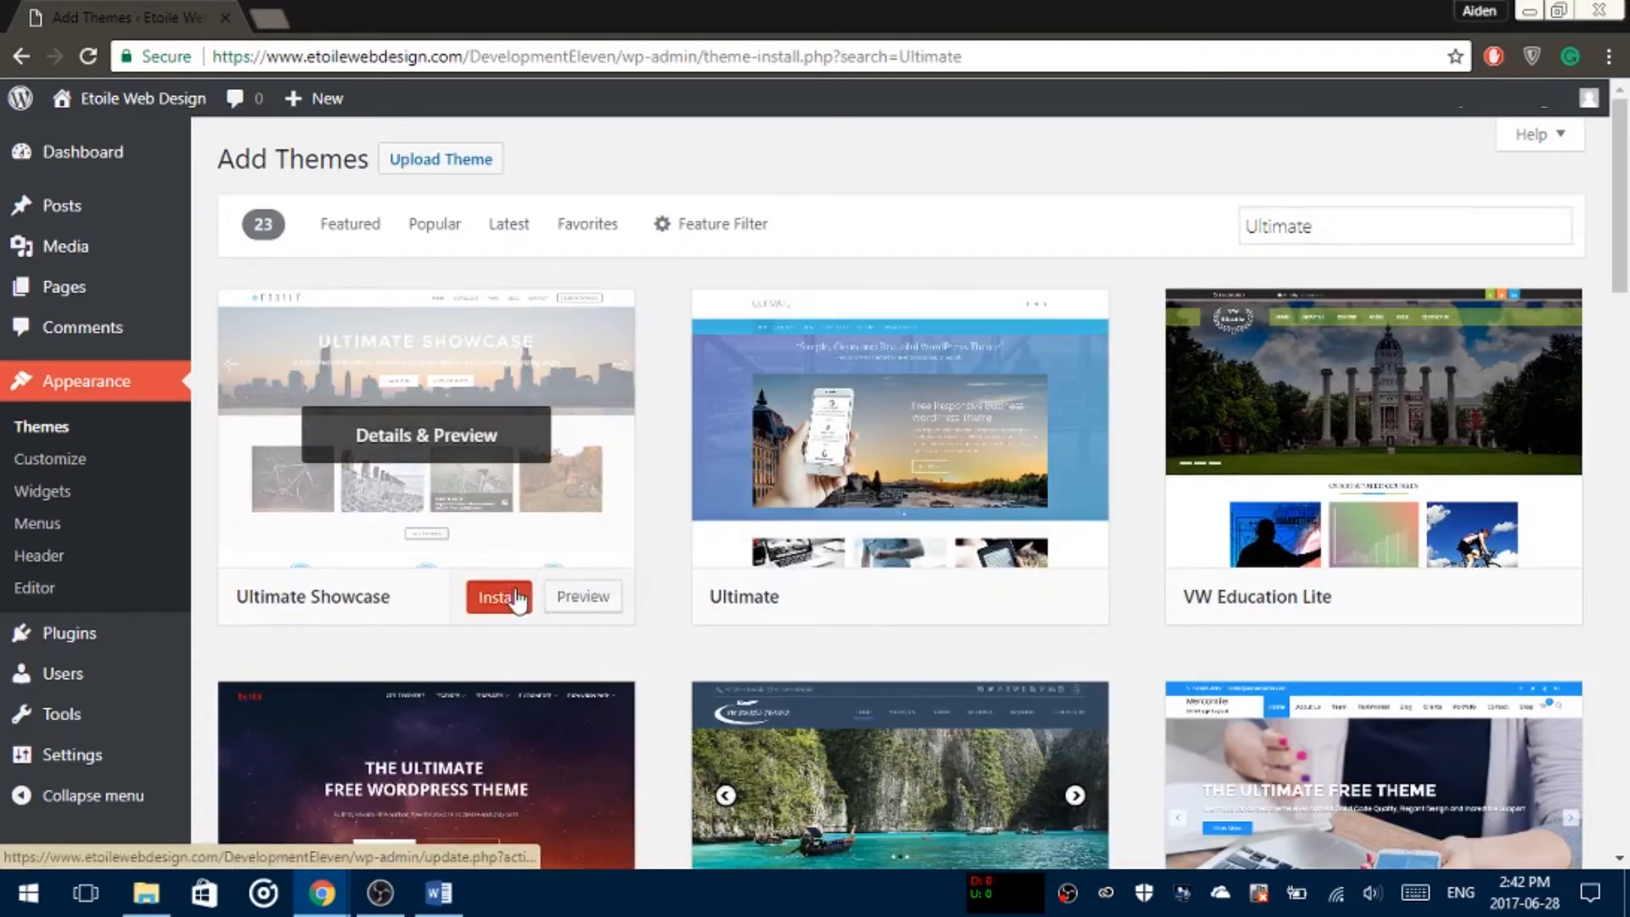
Step: Install the Ultimate Showcase theme and make it the active theme
left_click(499, 596)
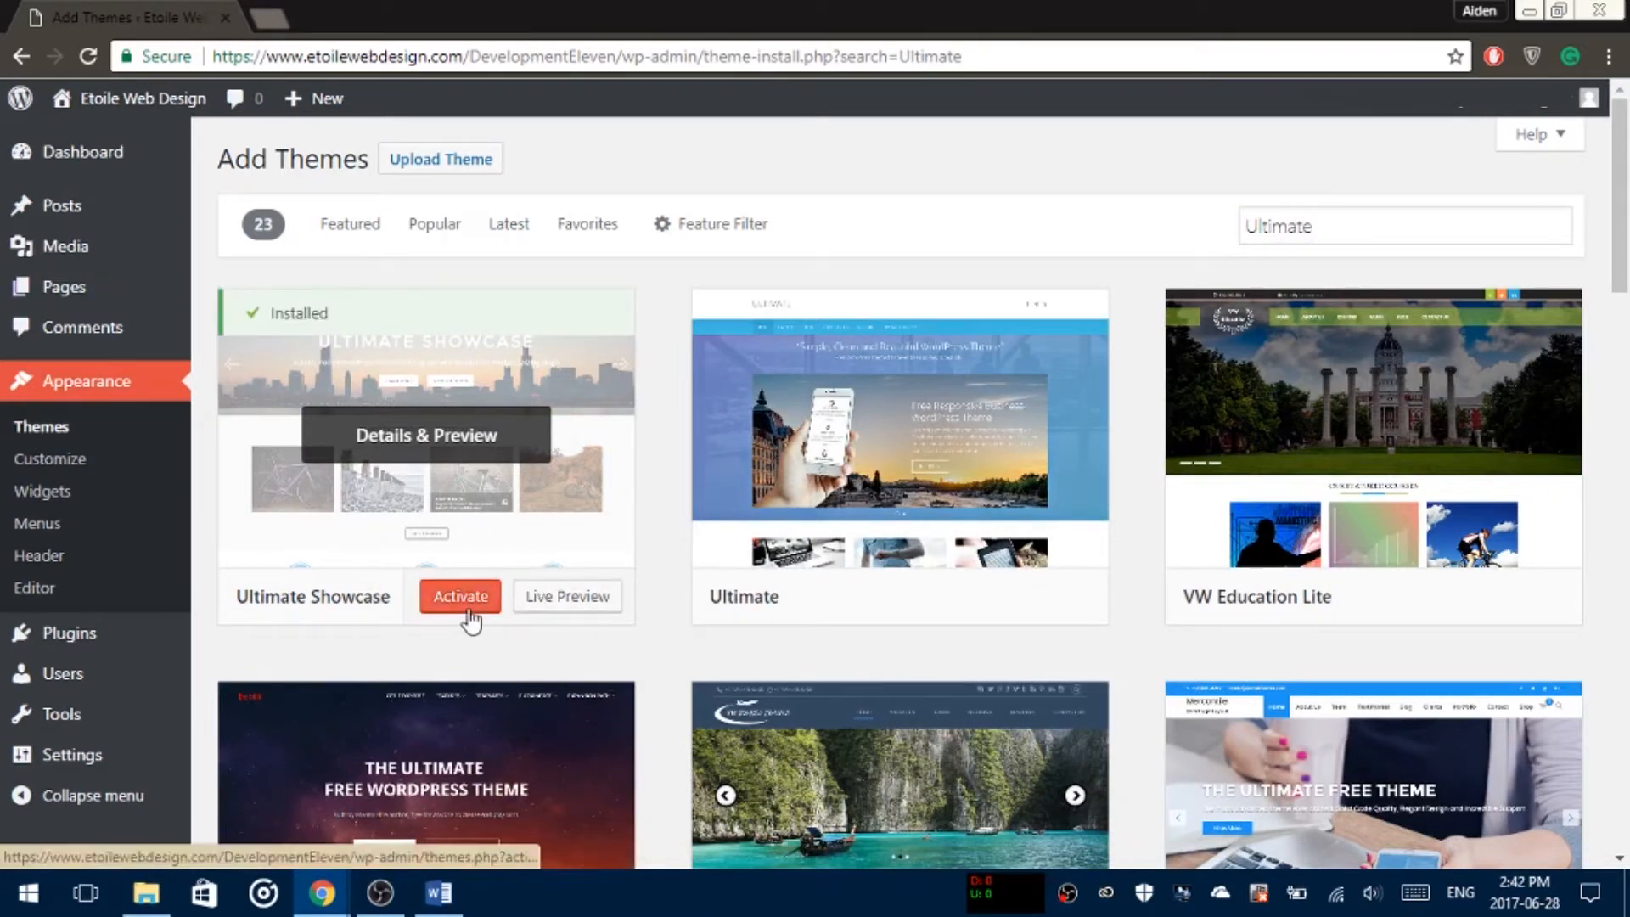
left_click(460, 596)
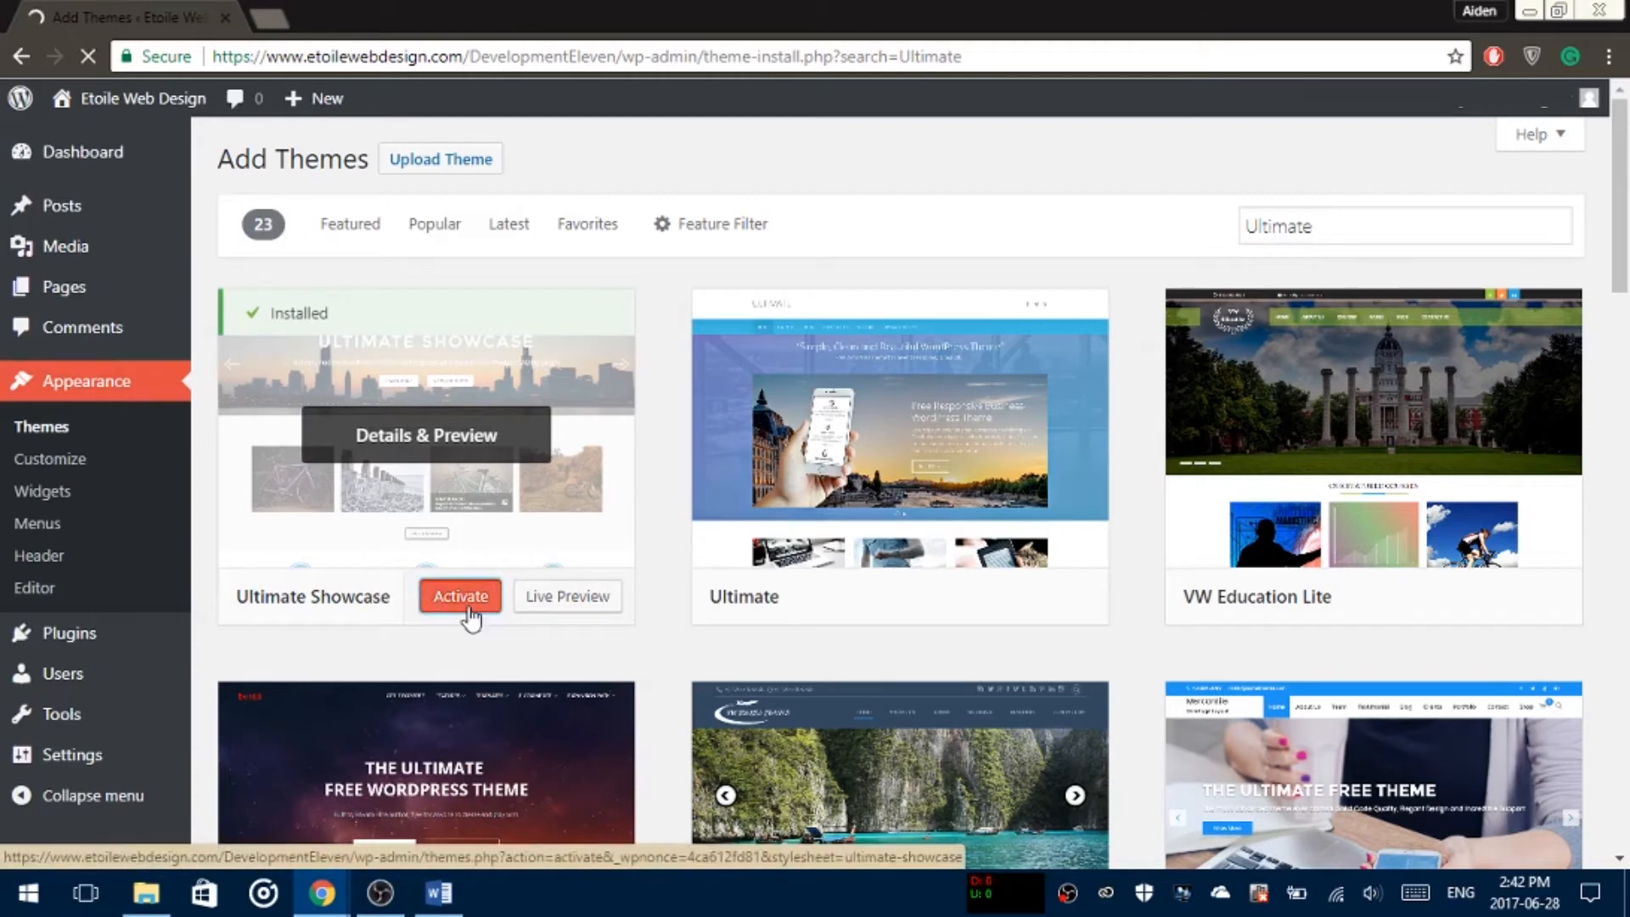
left_click(460, 596)
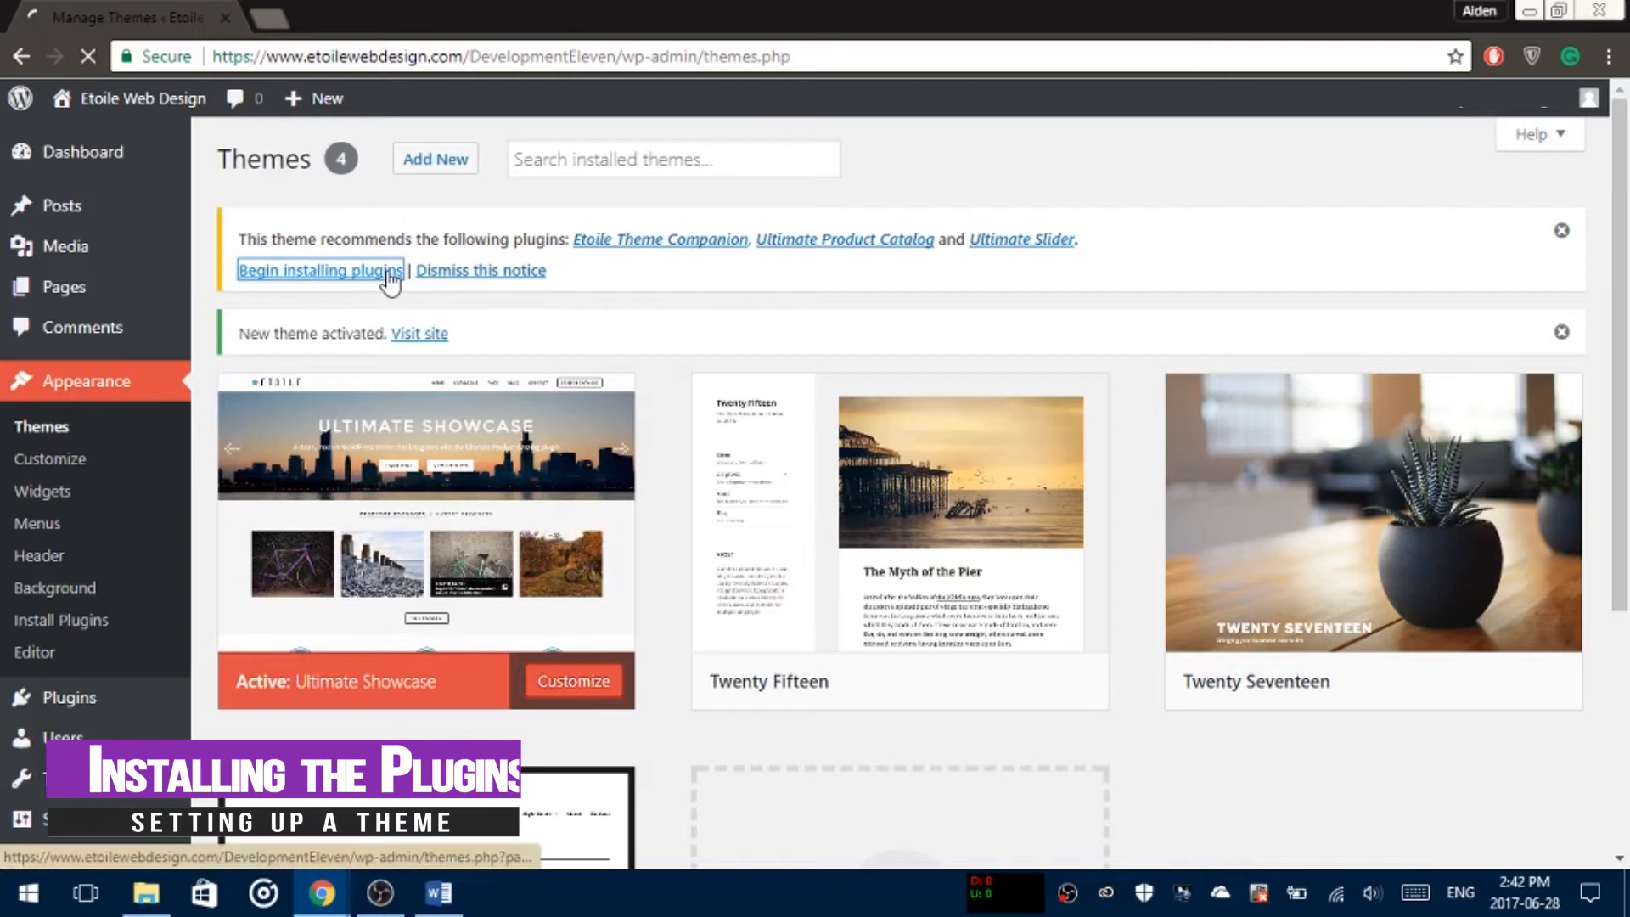
Step: Install the recommended Etoile Theme Companion and Ultimate Product Catalog plugins
left_click(319, 270)
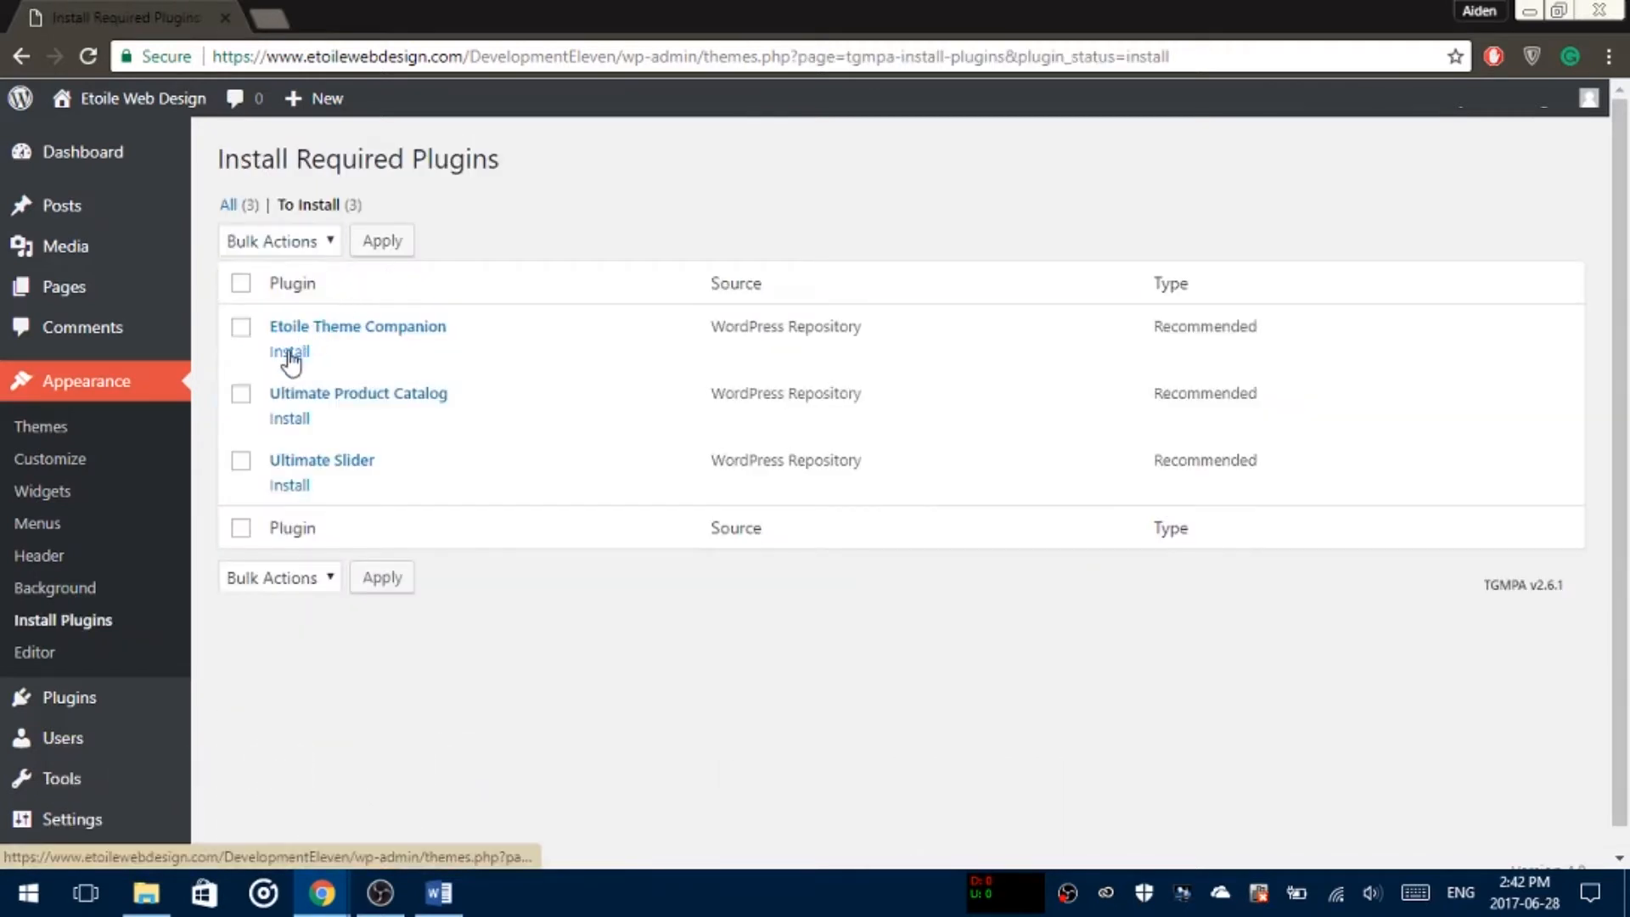
left_click(289, 349)
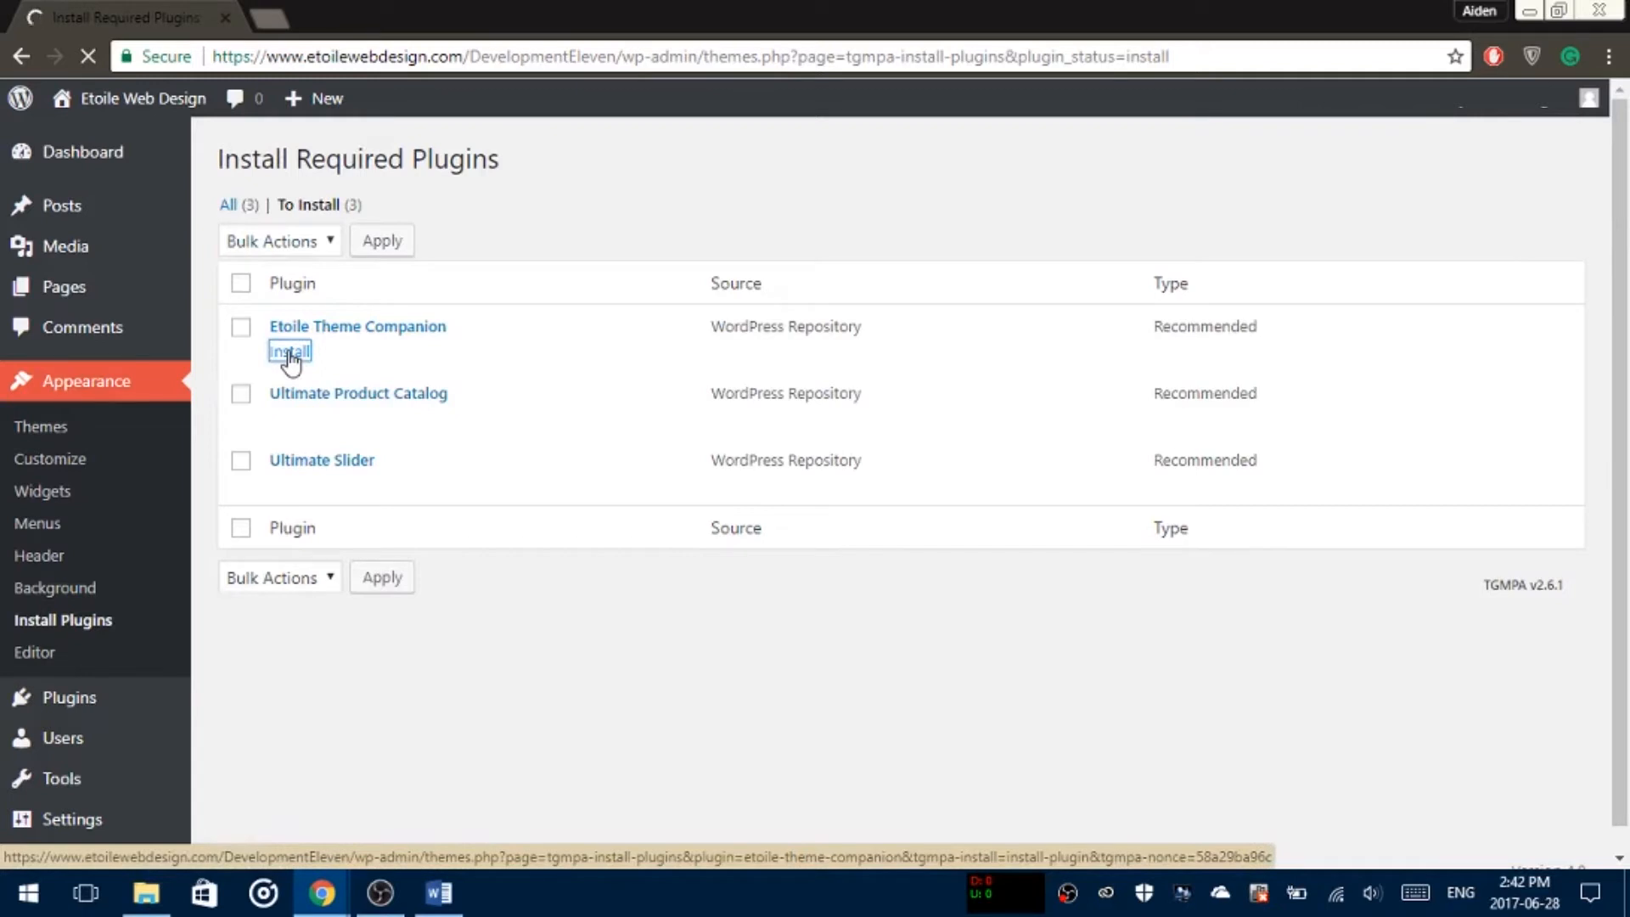
left_click(288, 349)
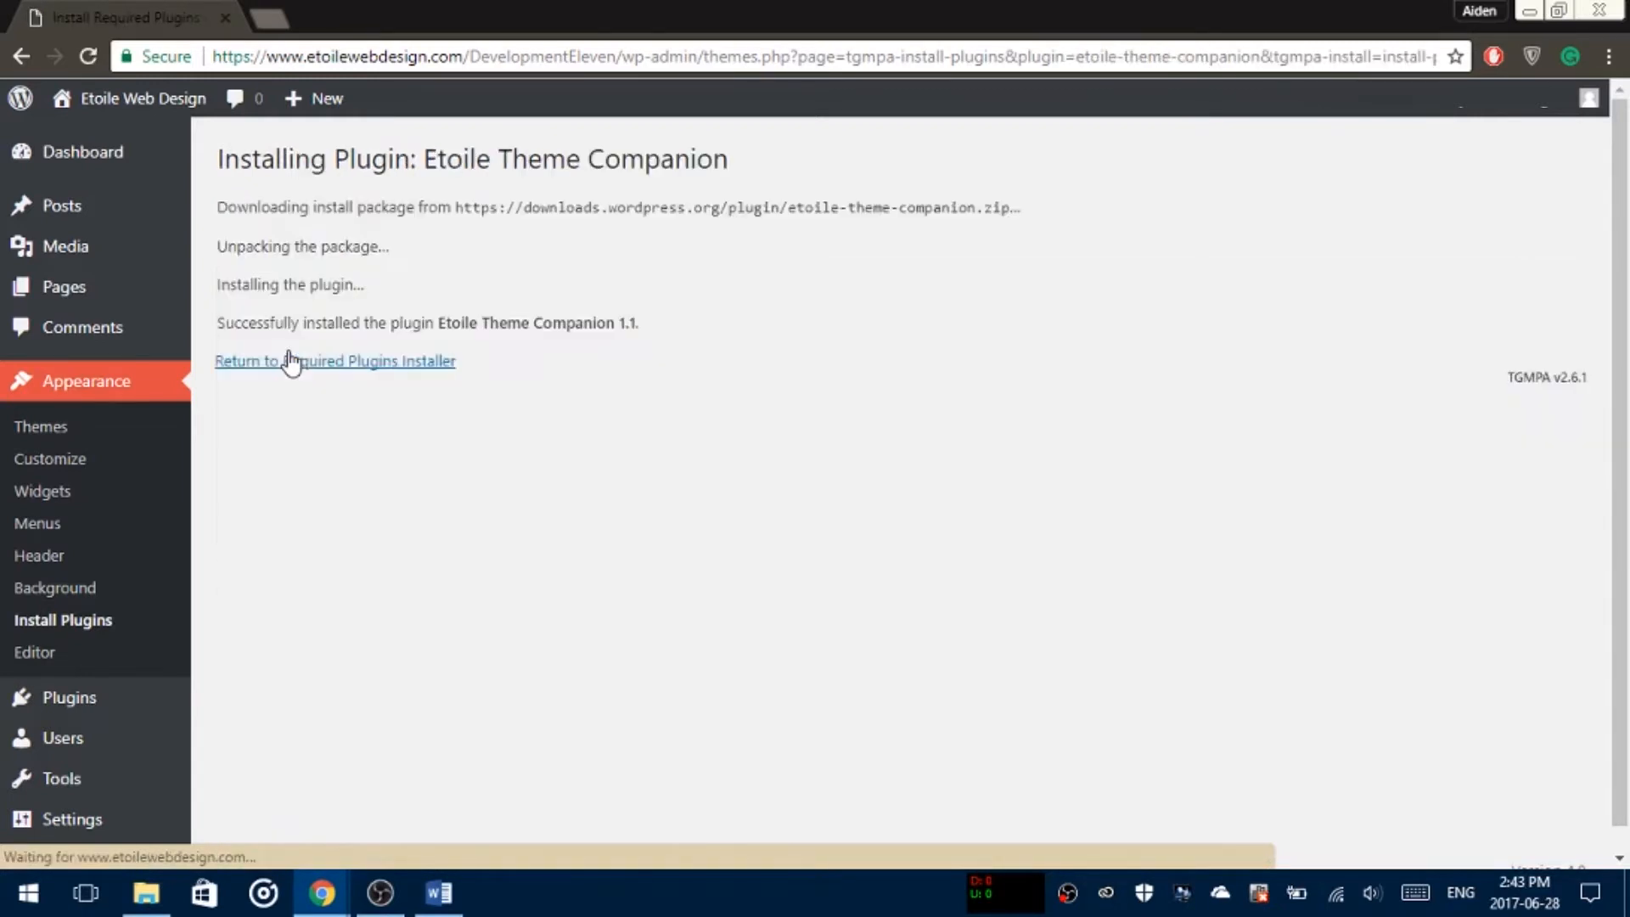
left_click(334, 360)
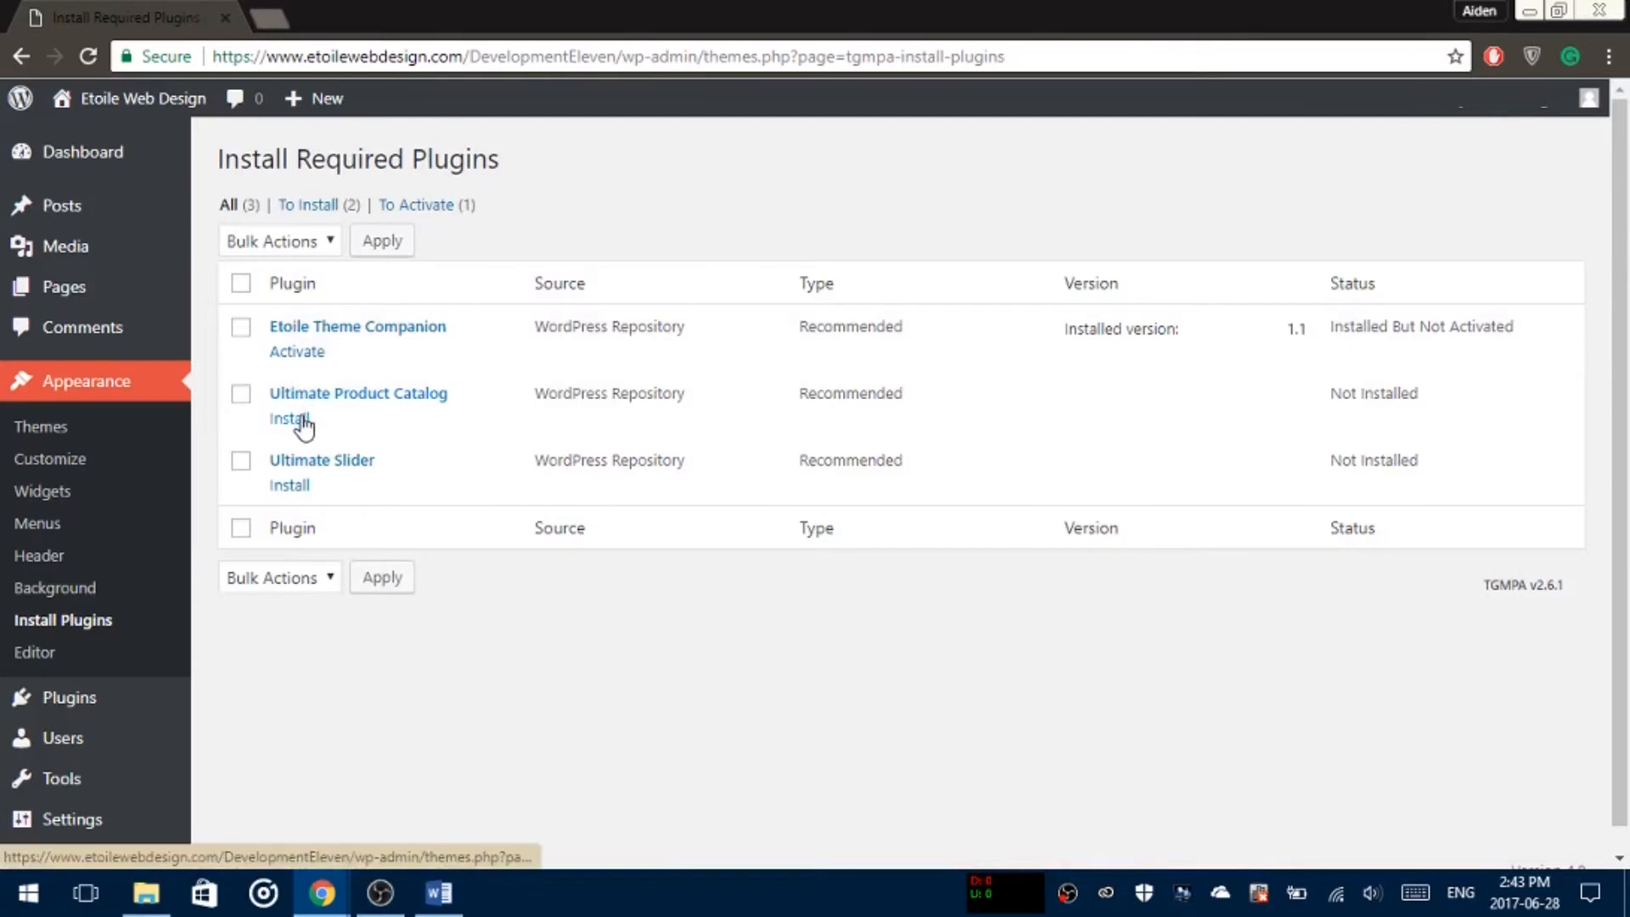
left_click(289, 418)
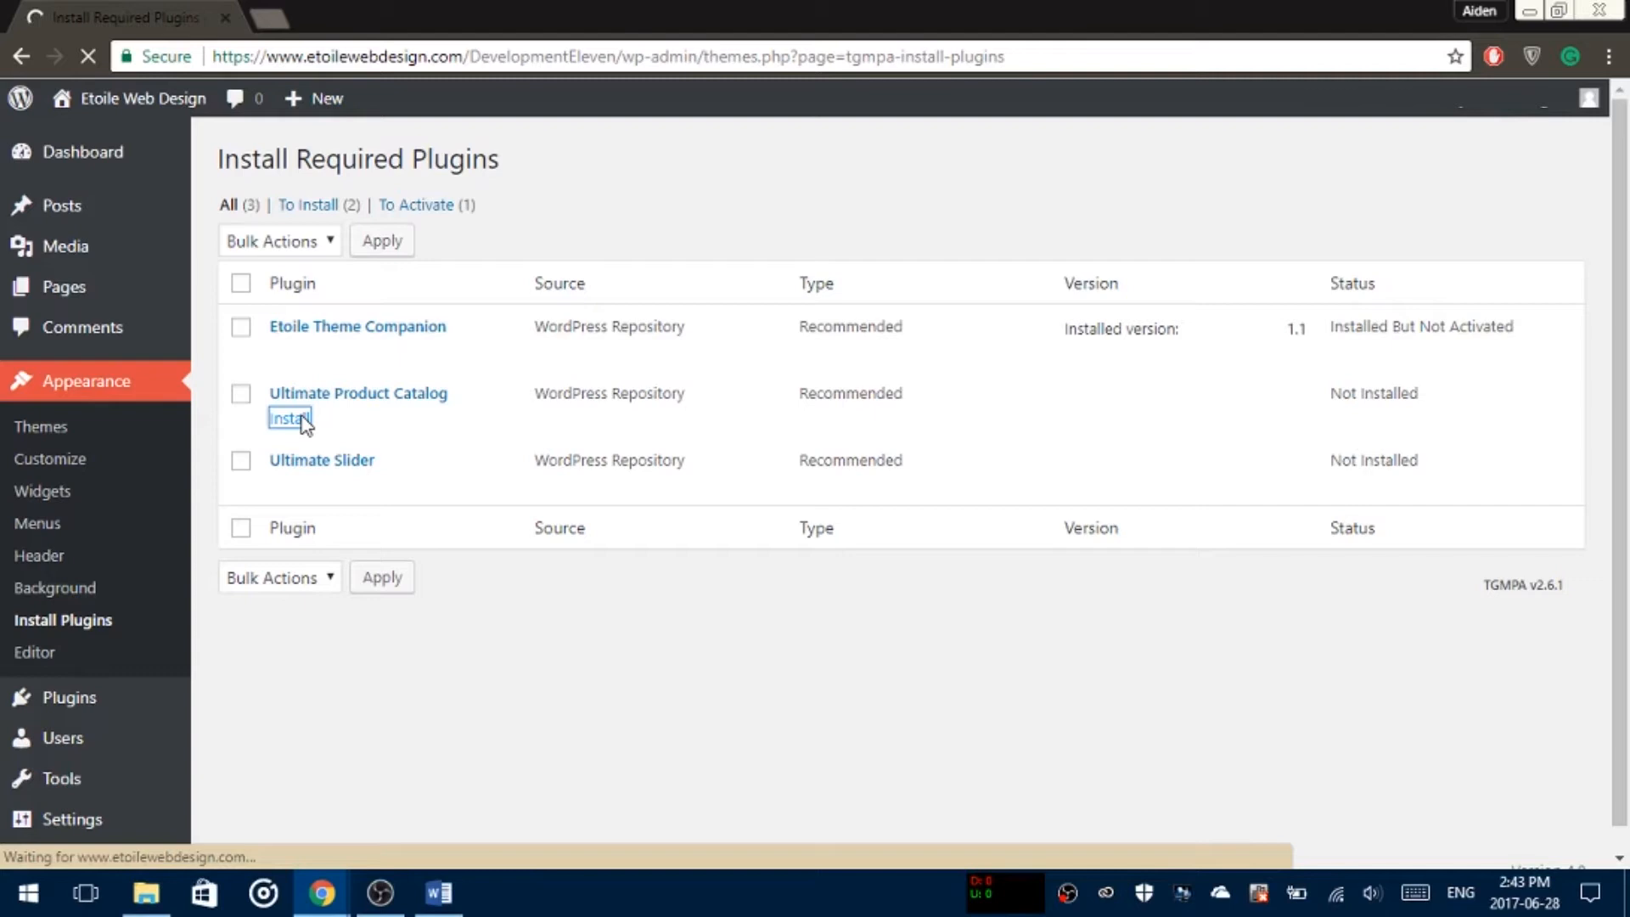
left_click(288, 417)
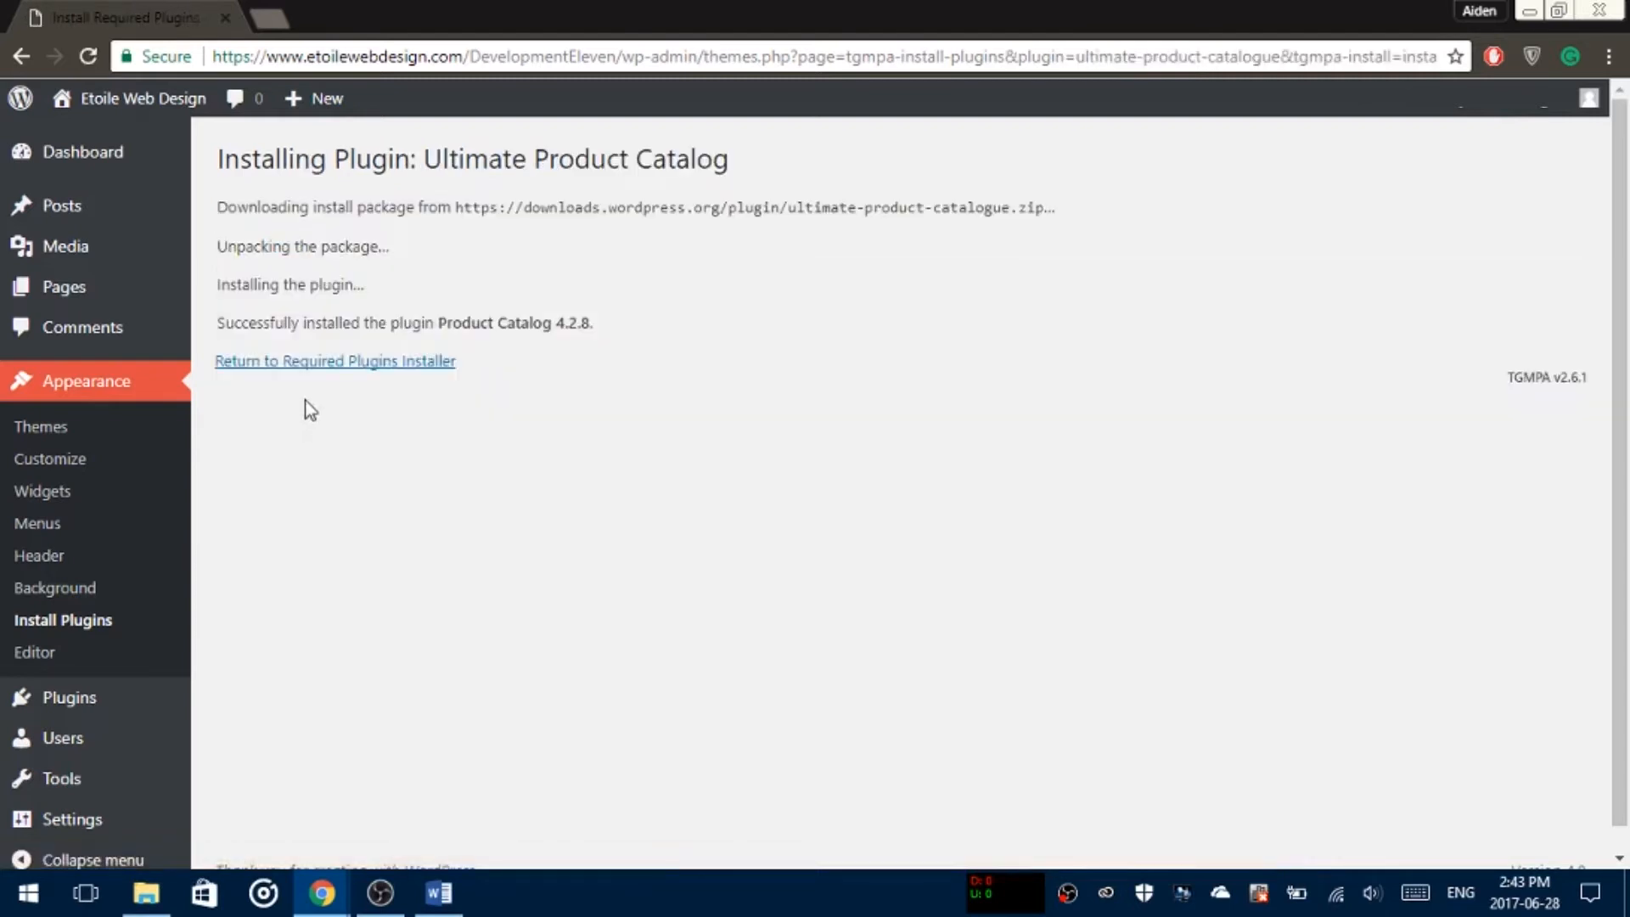
left_click(335, 360)
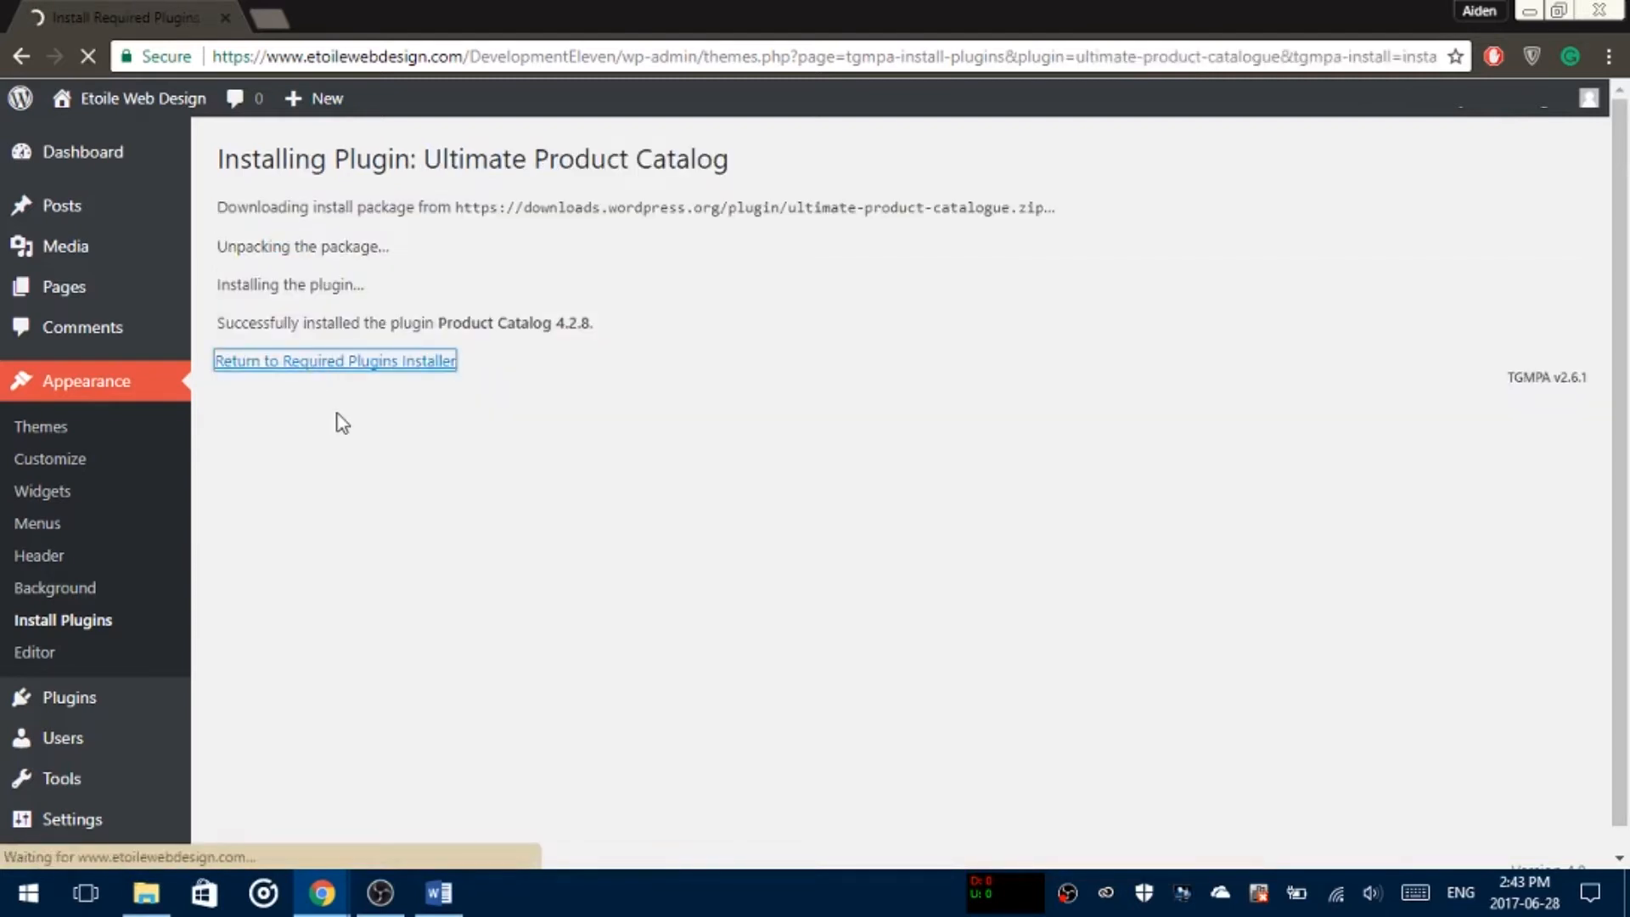
left_click(334, 360)
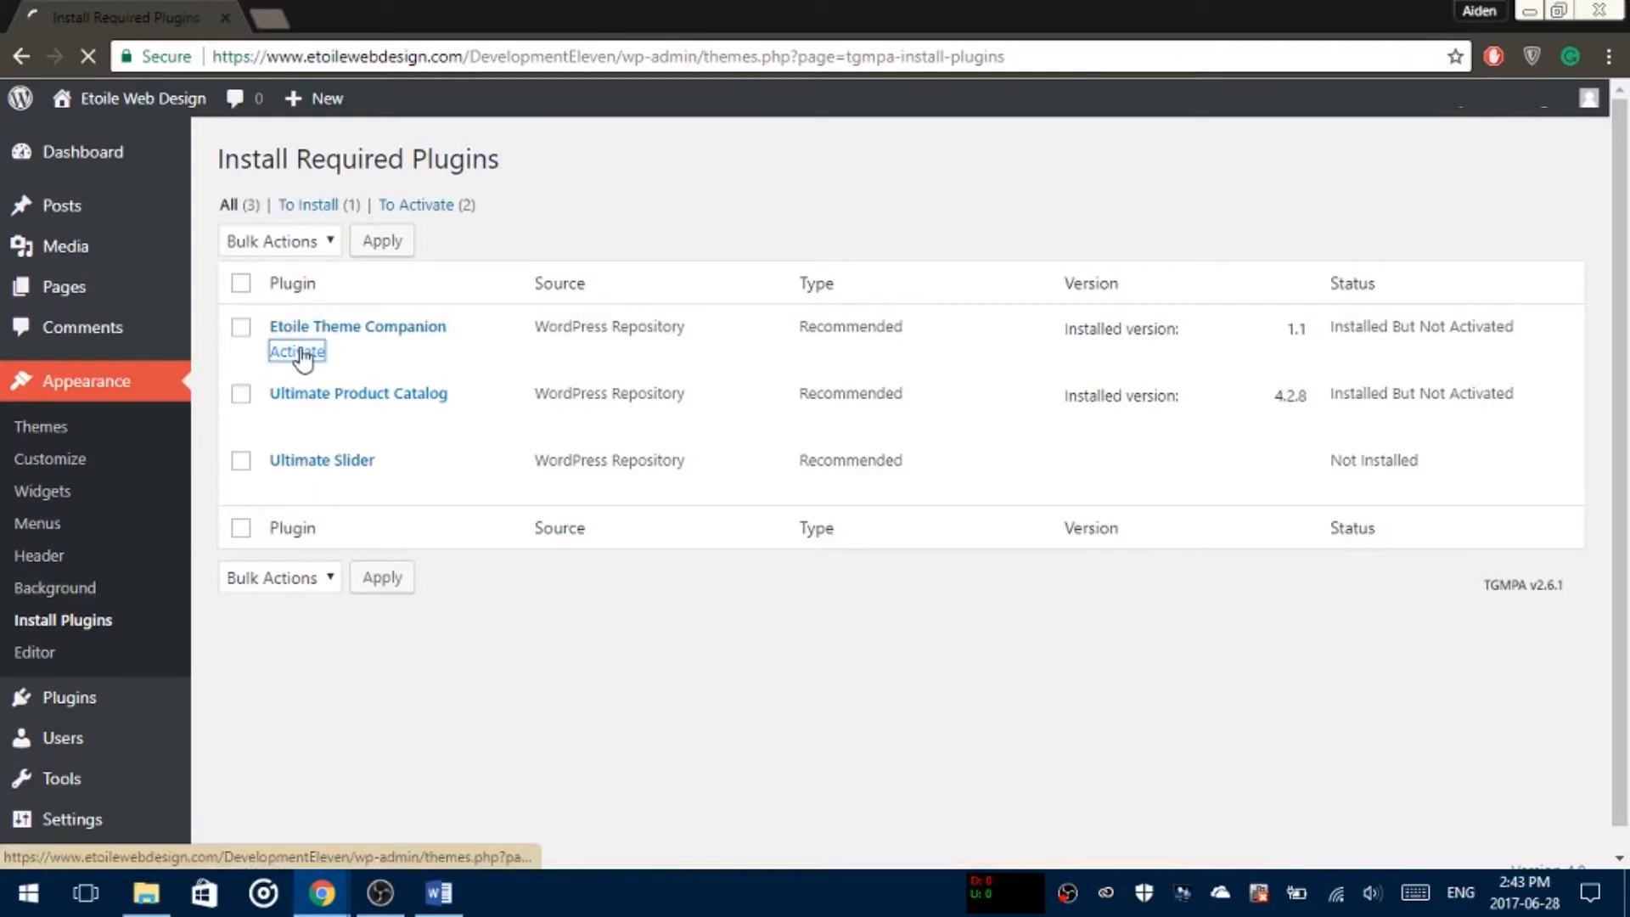
Step: Activate the Etoile Theme Companion and Ultimate Product Catalog plugins
left_click(296, 351)
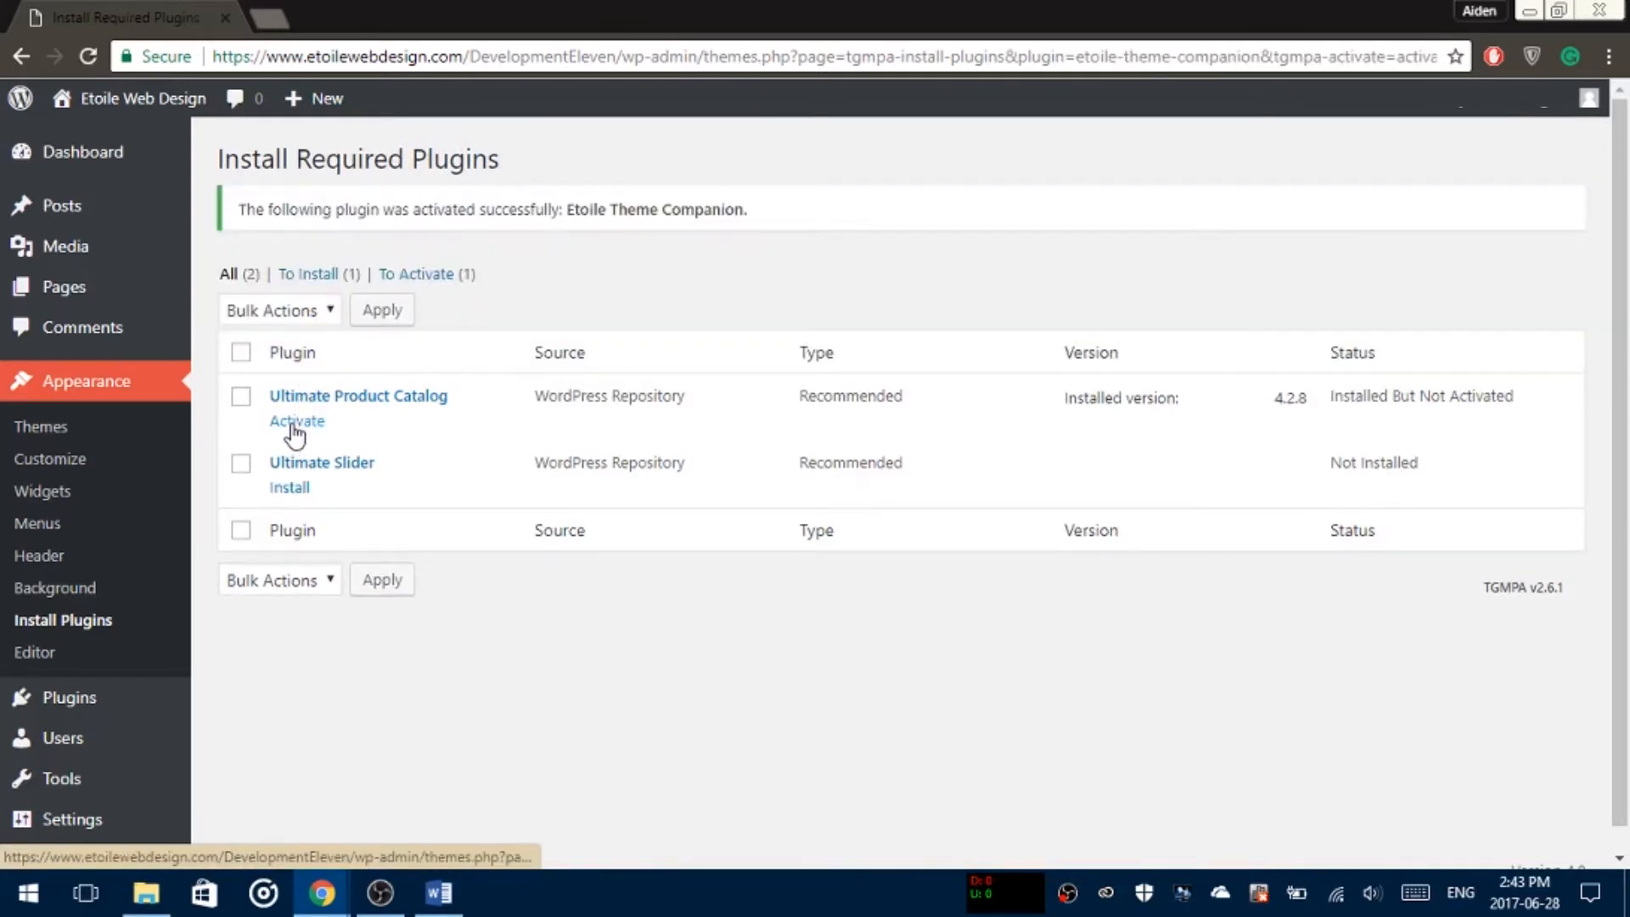
left_click(296, 421)
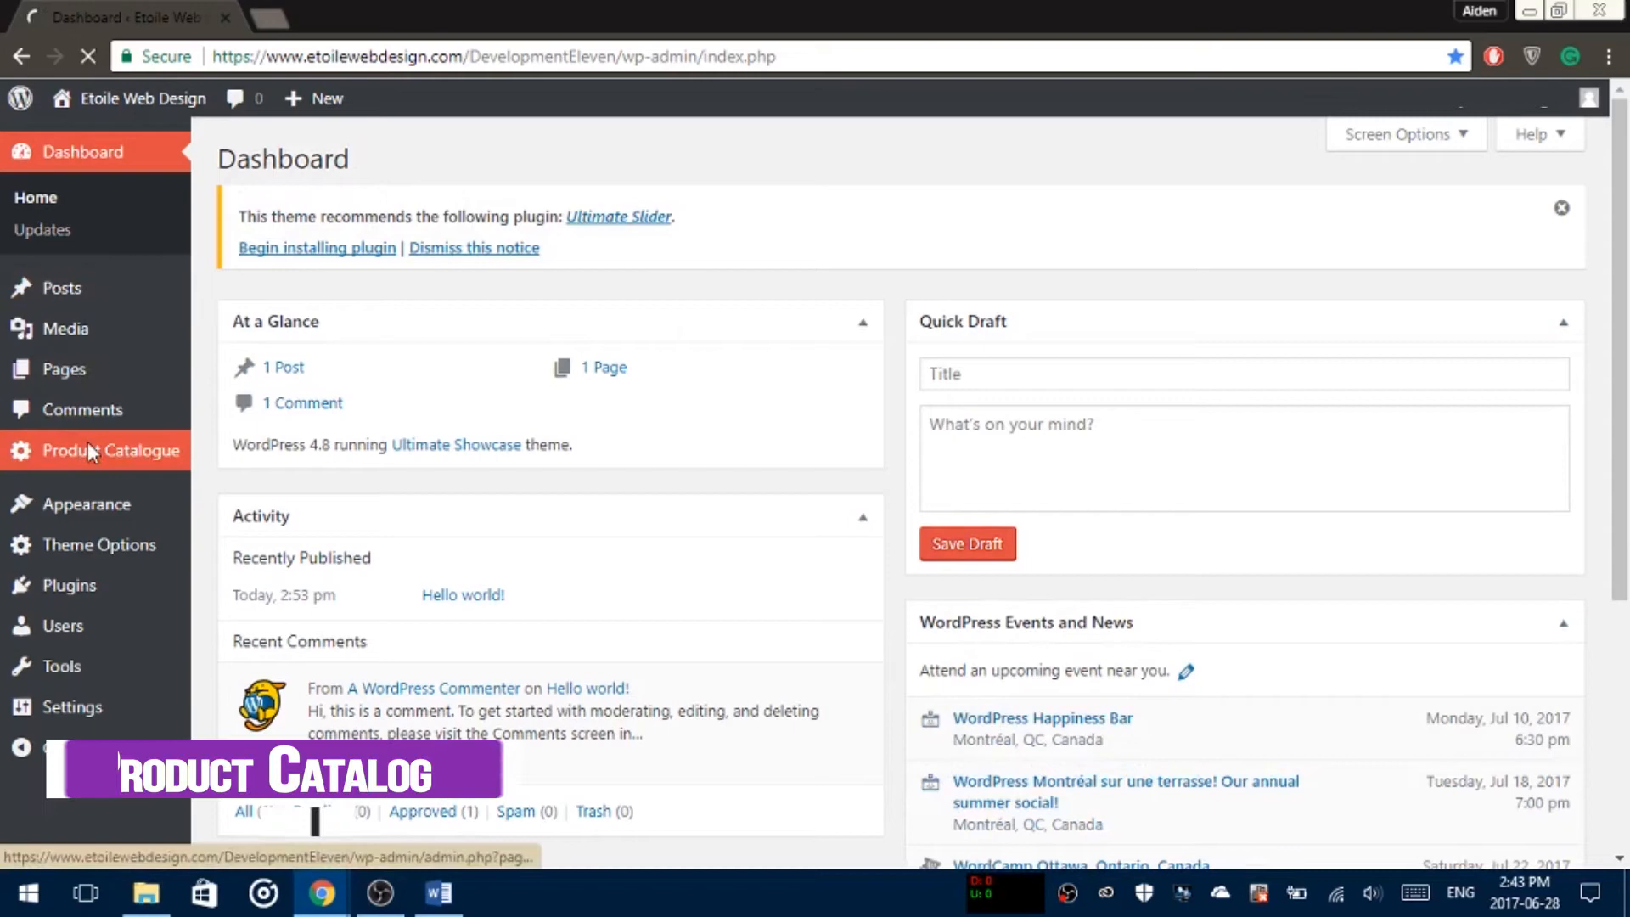
Step: Copy the Sample Catalogue shortcode from the Product Catalogue's catalogue list
left_click(97, 450)
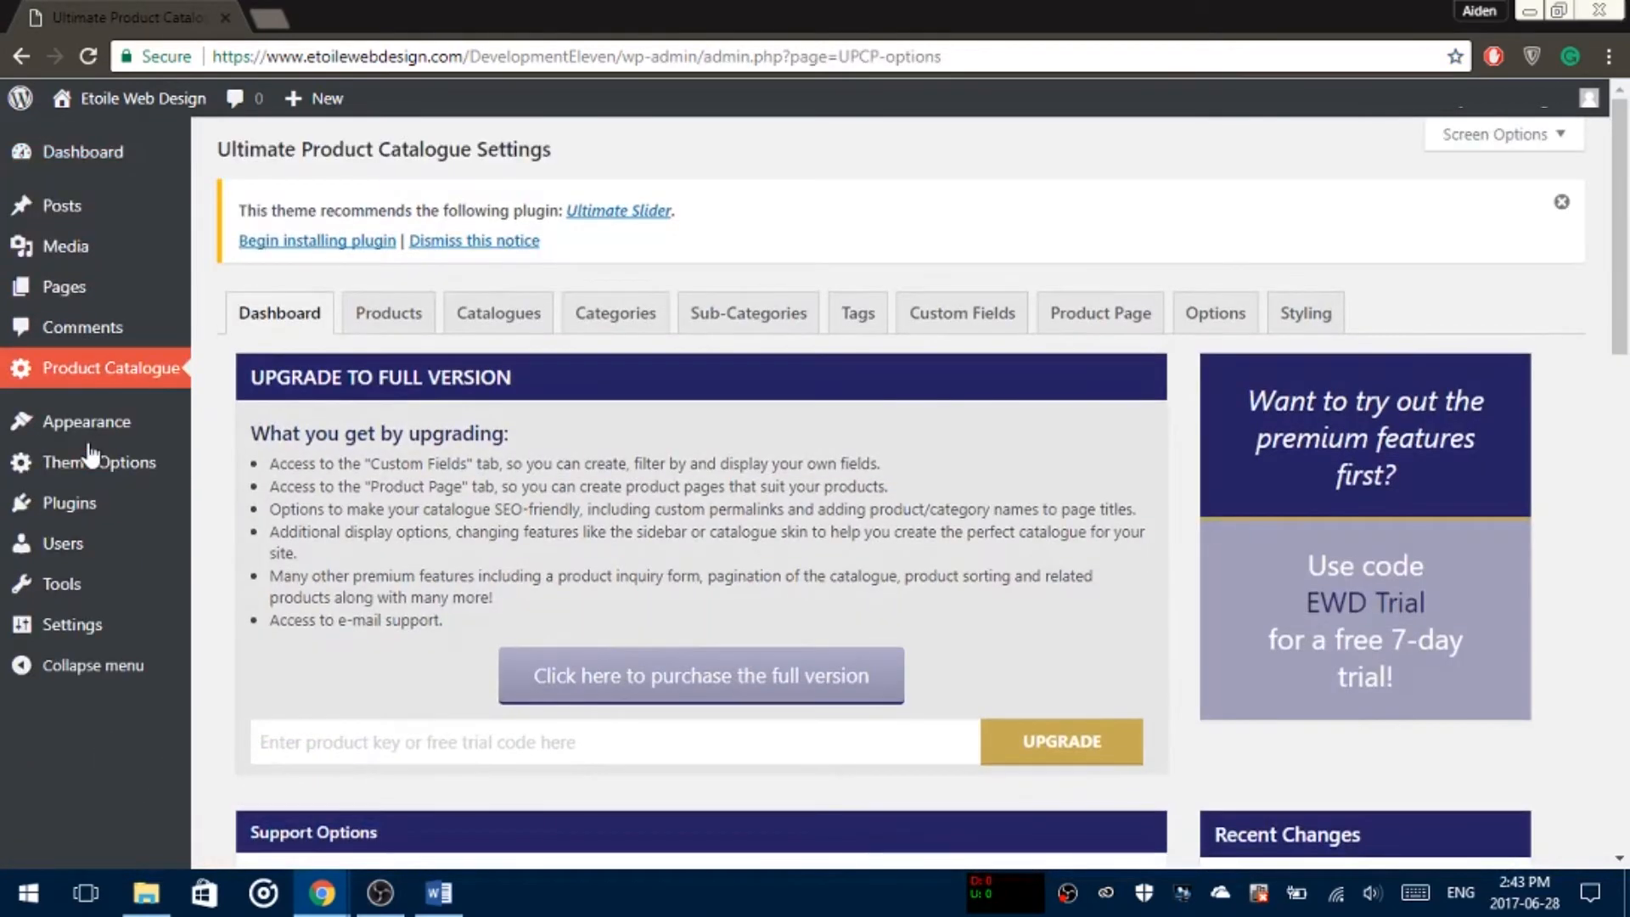
left_click(497, 313)
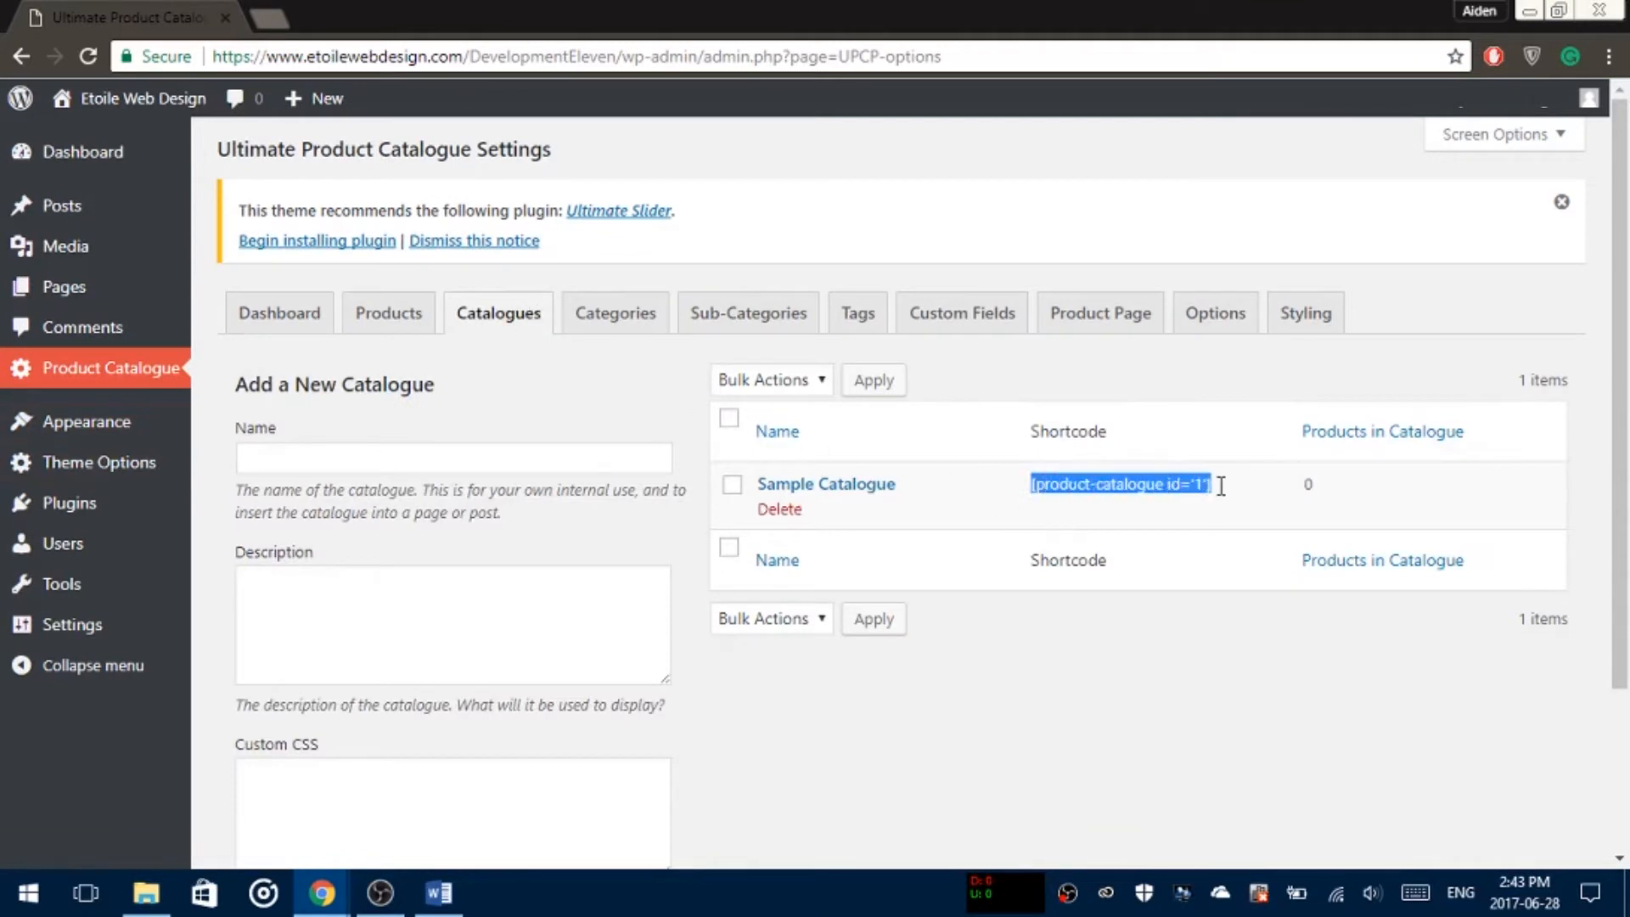
right_click(1118, 484)
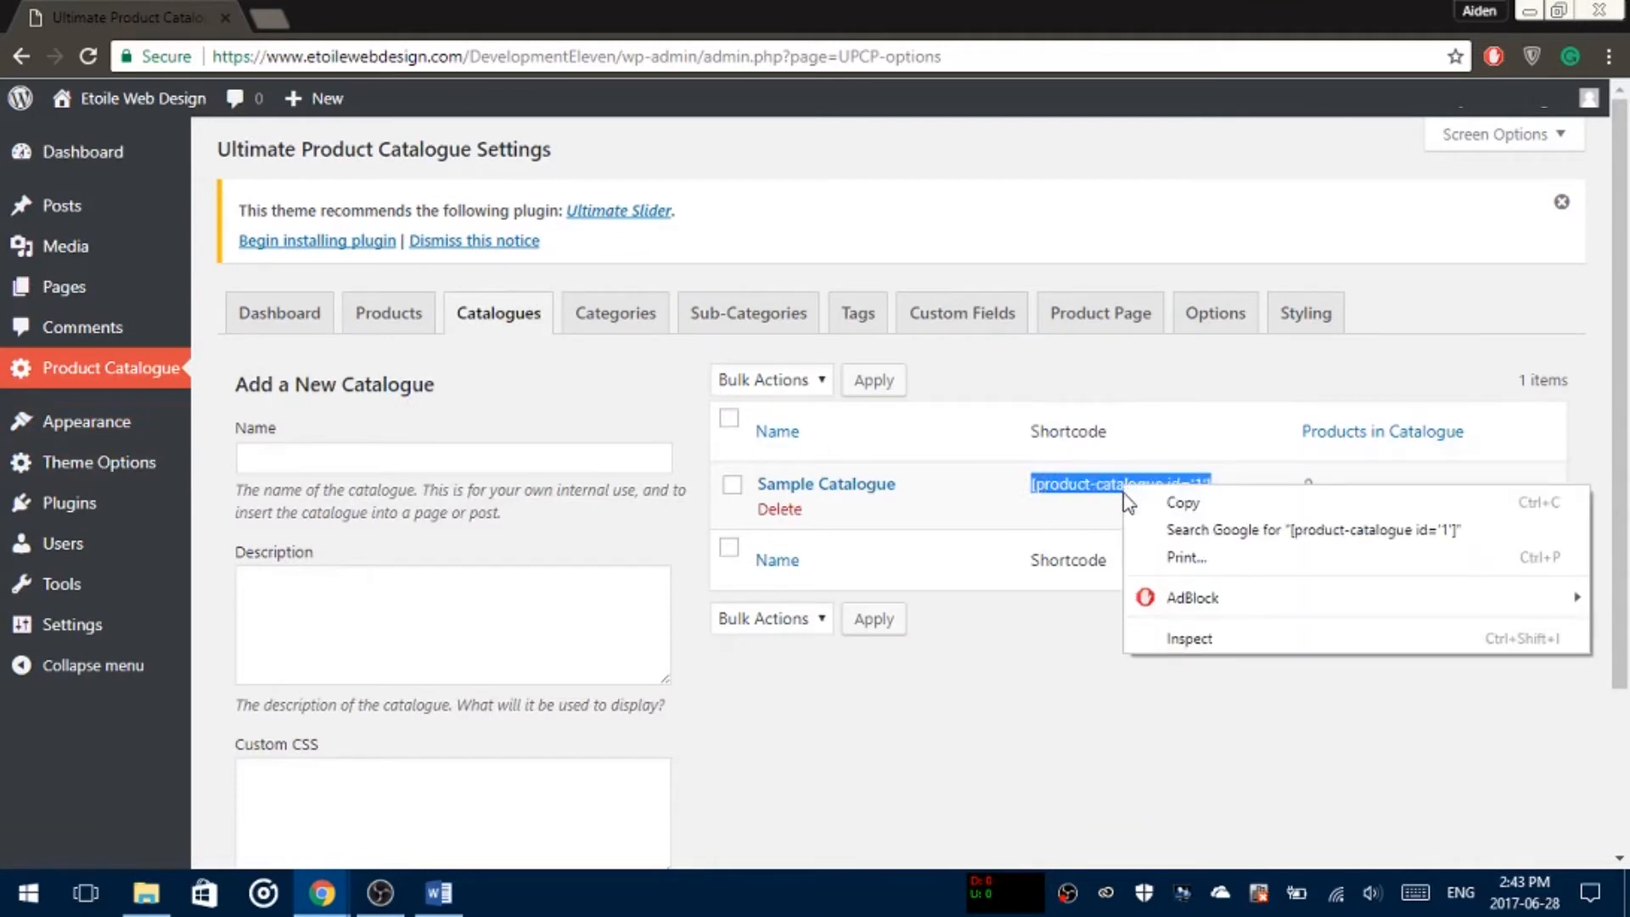
left_click(1117, 505)
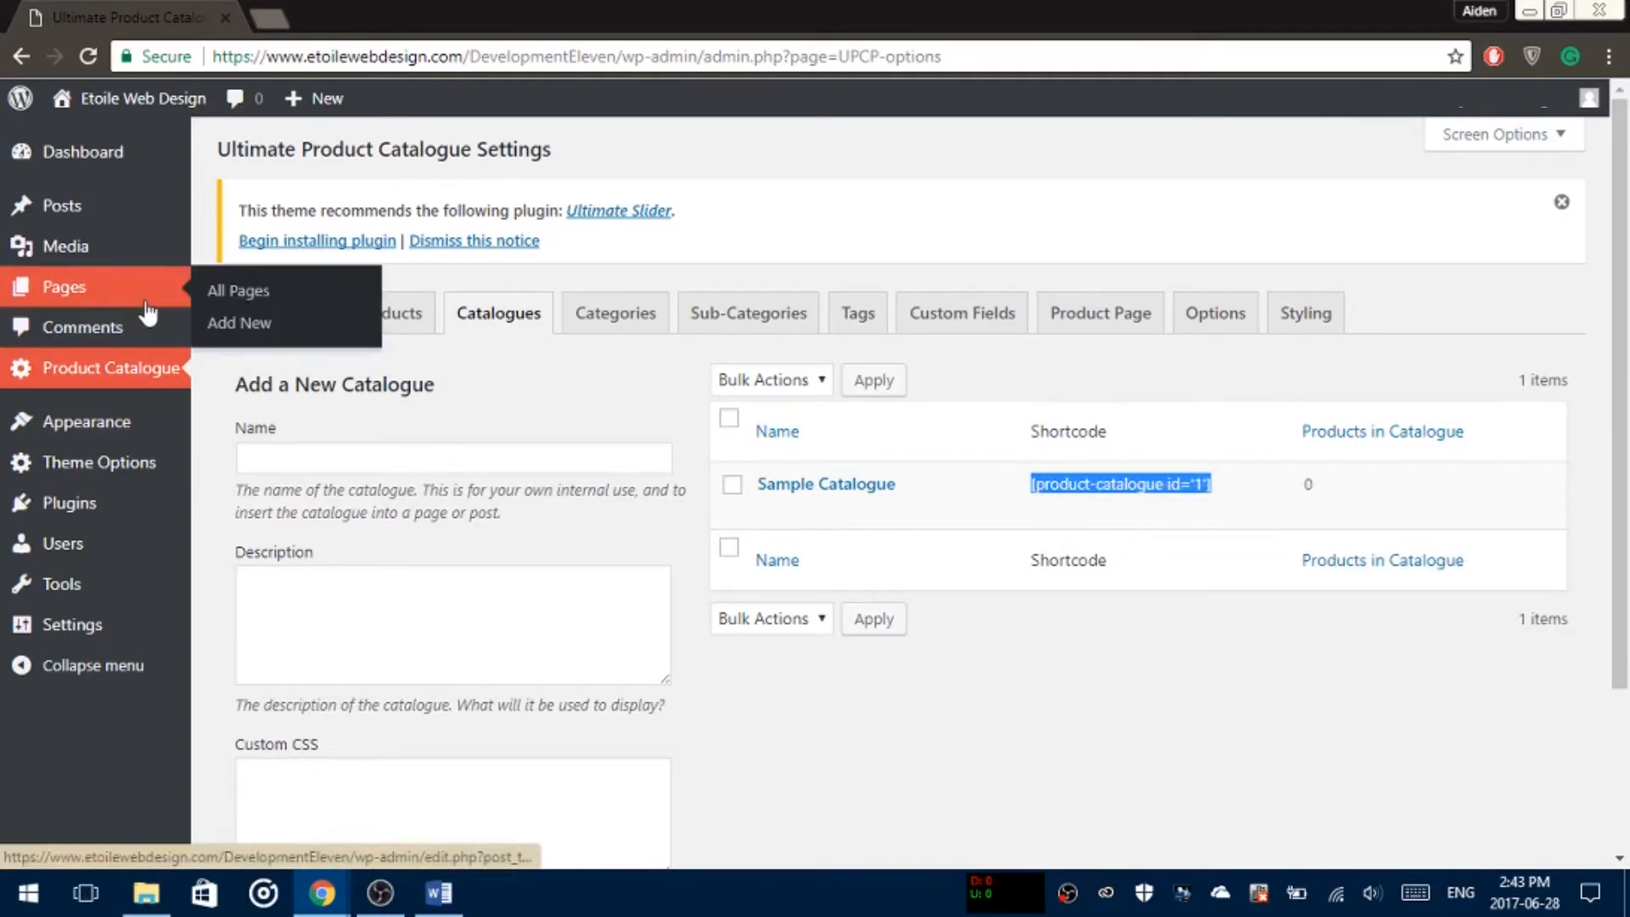
Step: Show the All Pages list, which contains only Sample Page
left_click(237, 291)
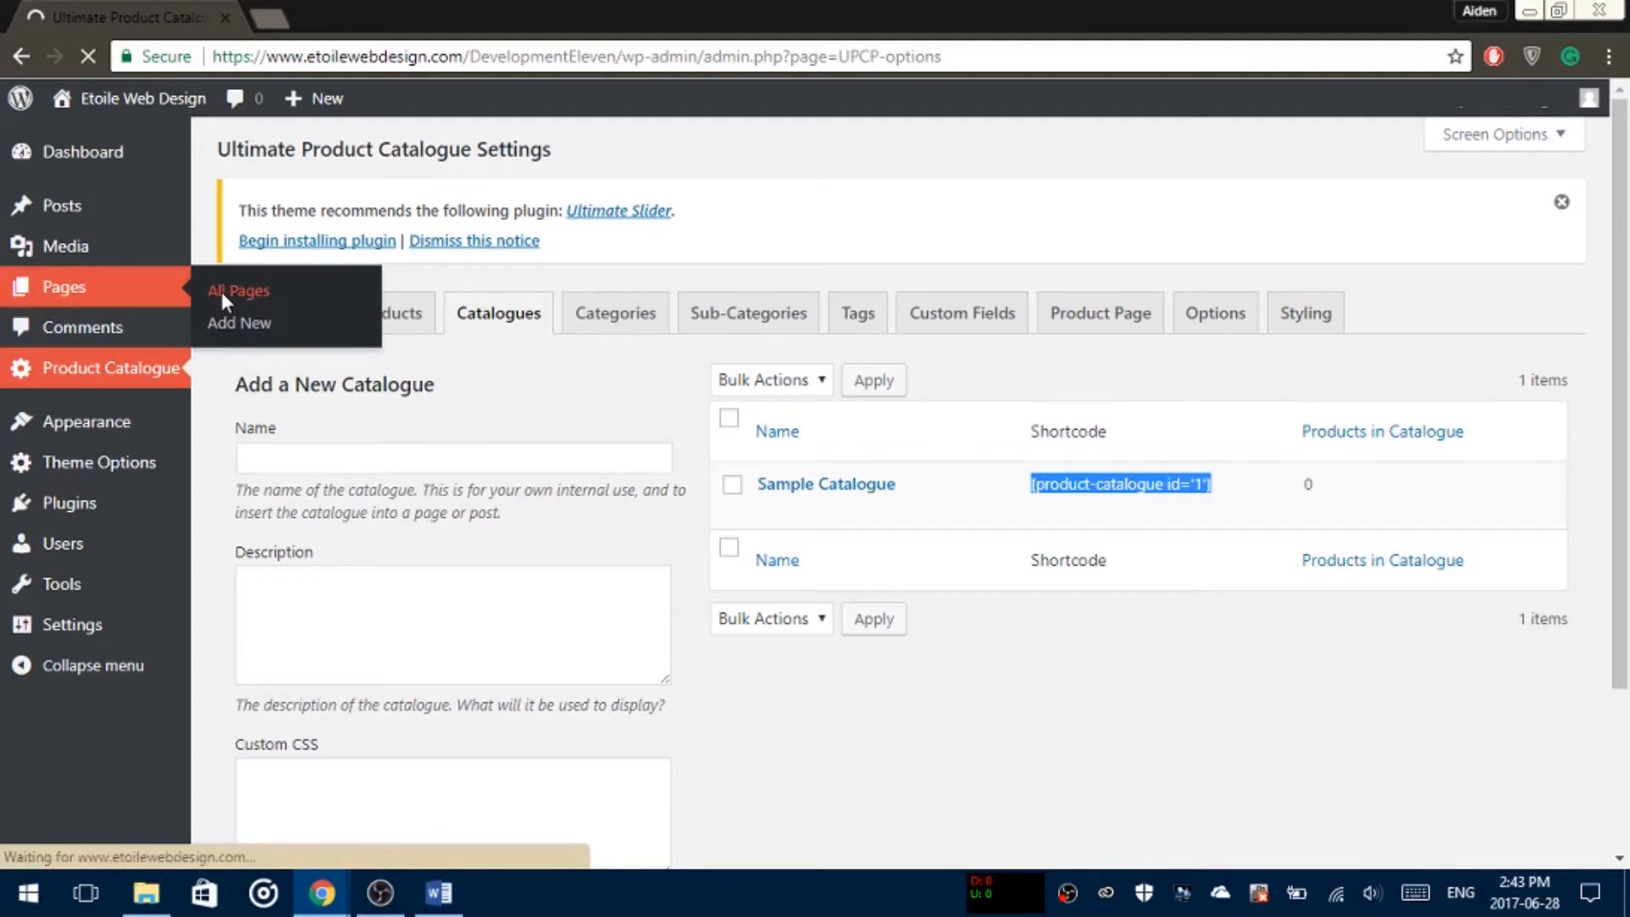
left_click(238, 290)
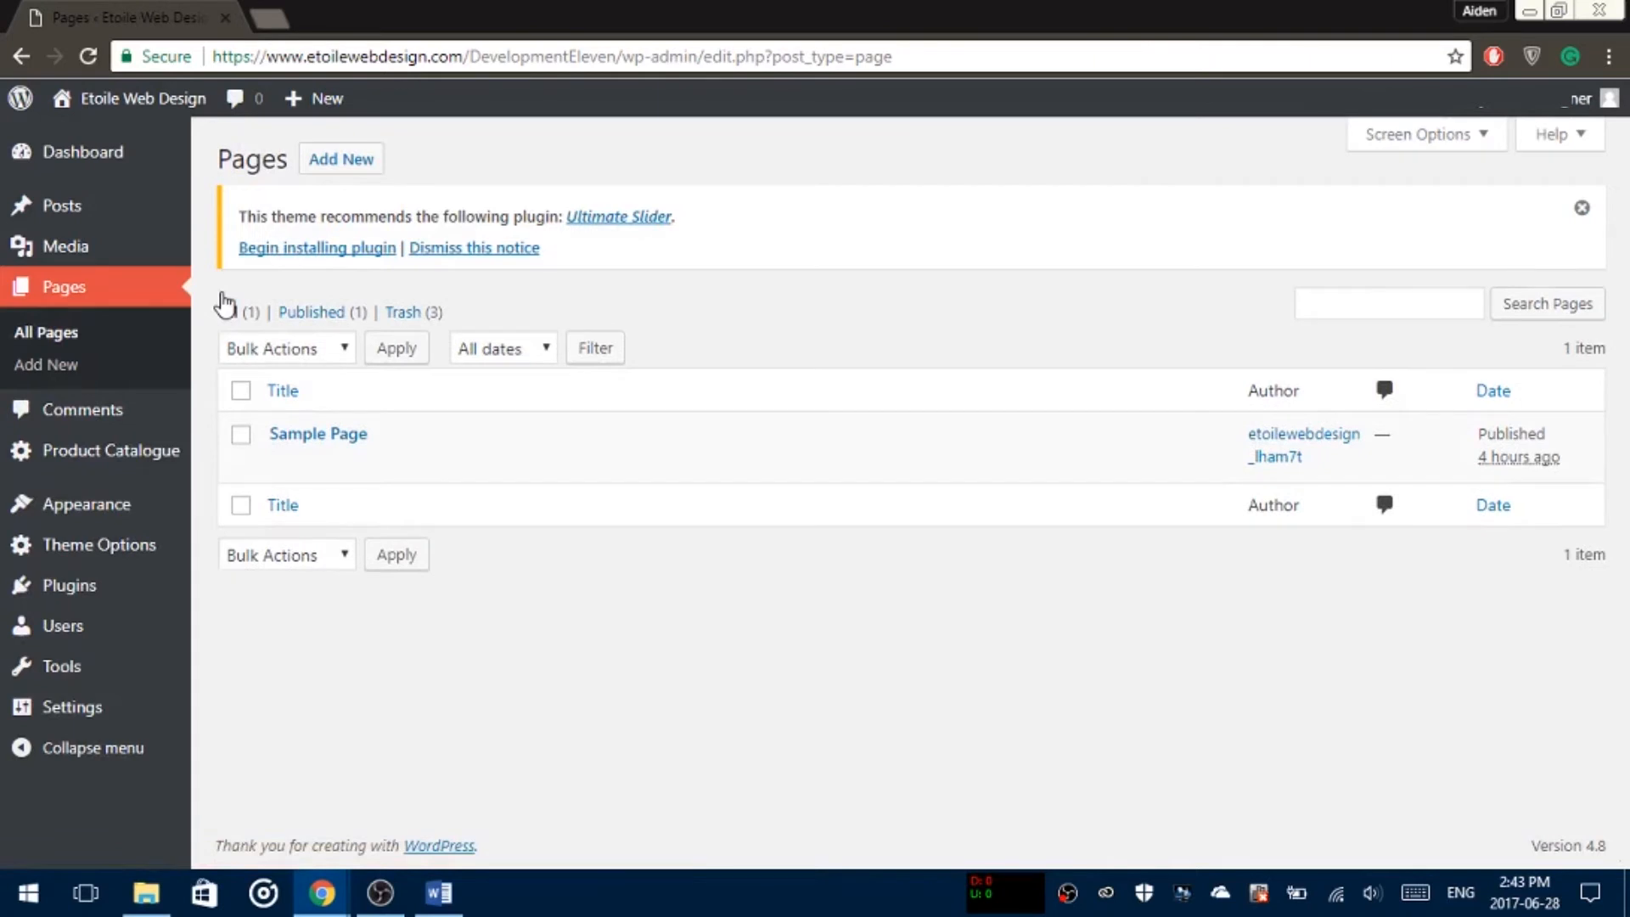
Step: Create a new page titled 'Catalog' with the catalogue shortcode pasted in its body
left_click(341, 159)
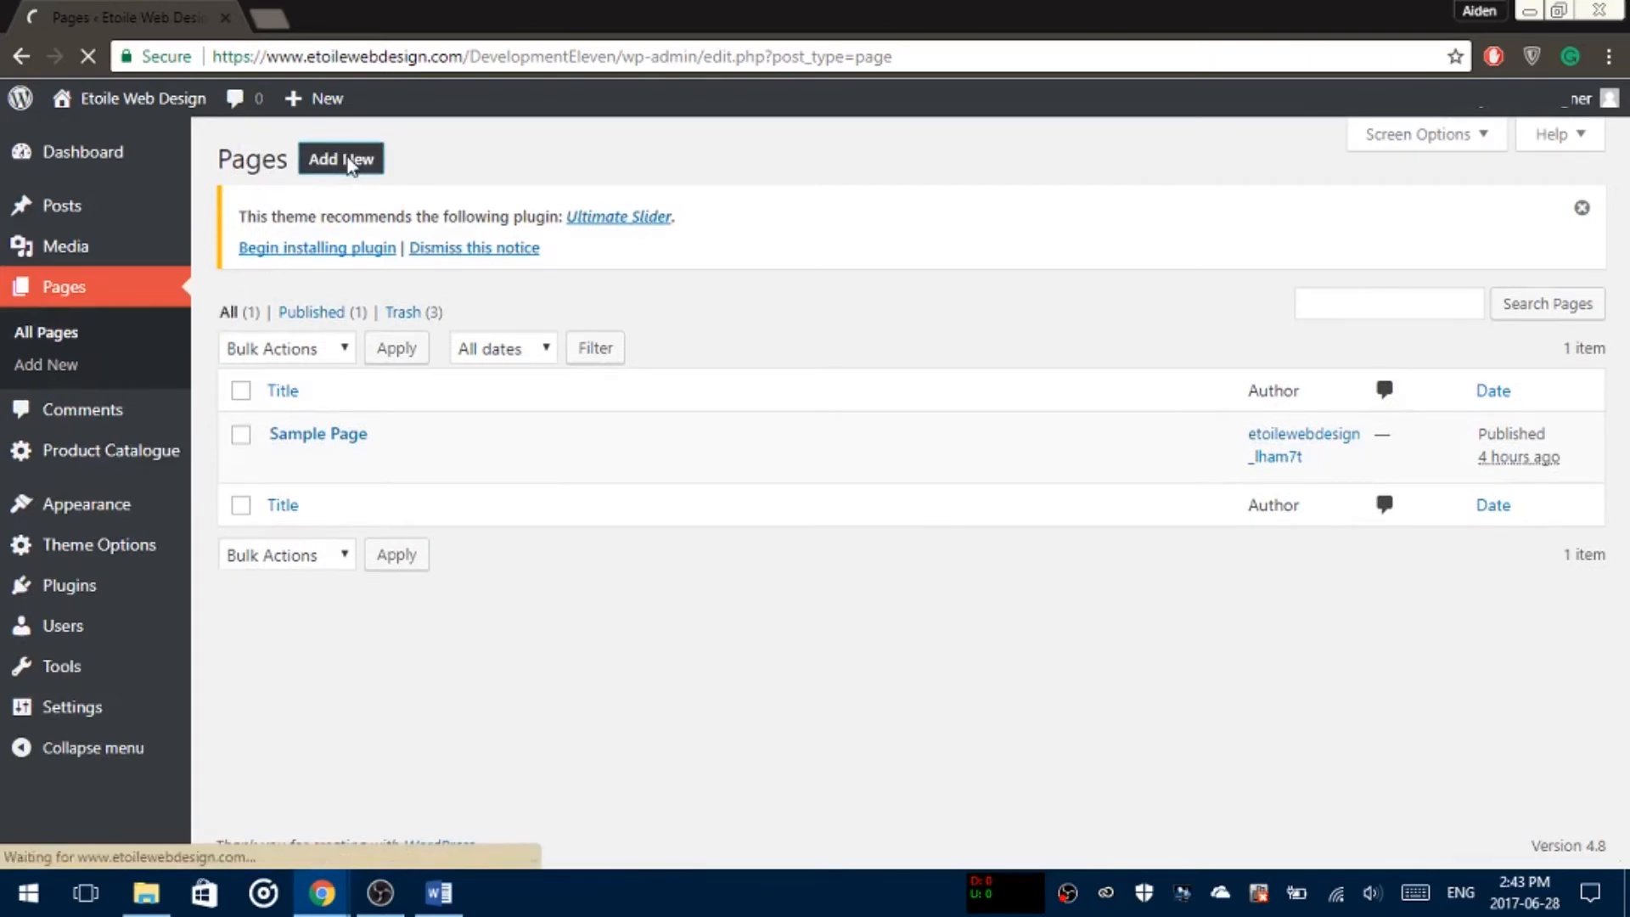
left_click(342, 158)
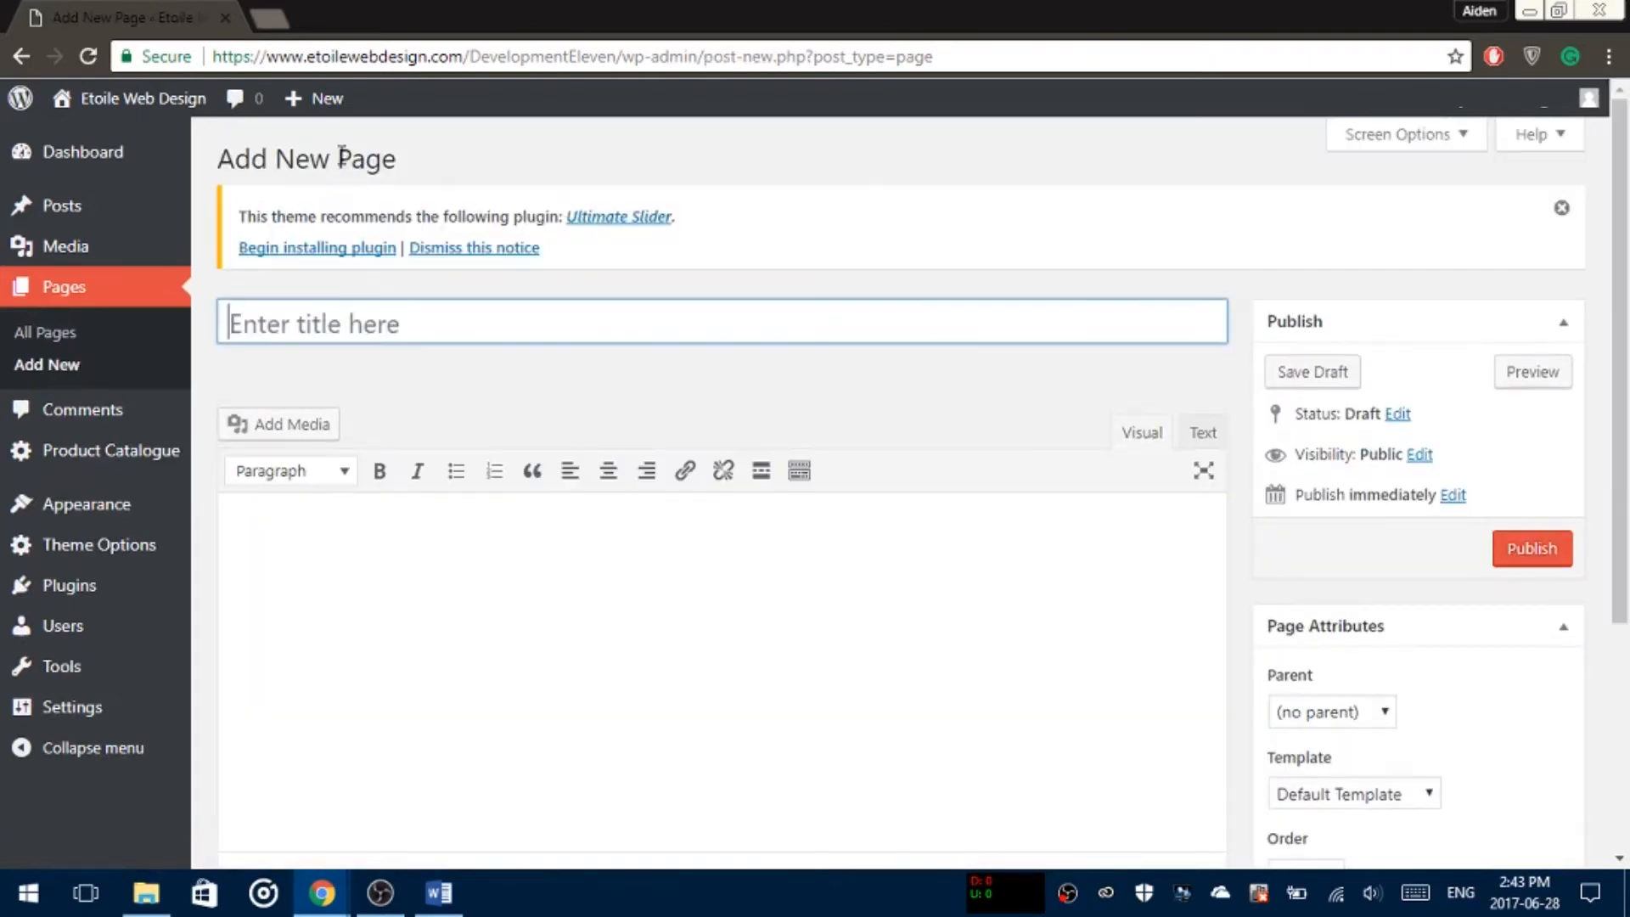
type("Cata")
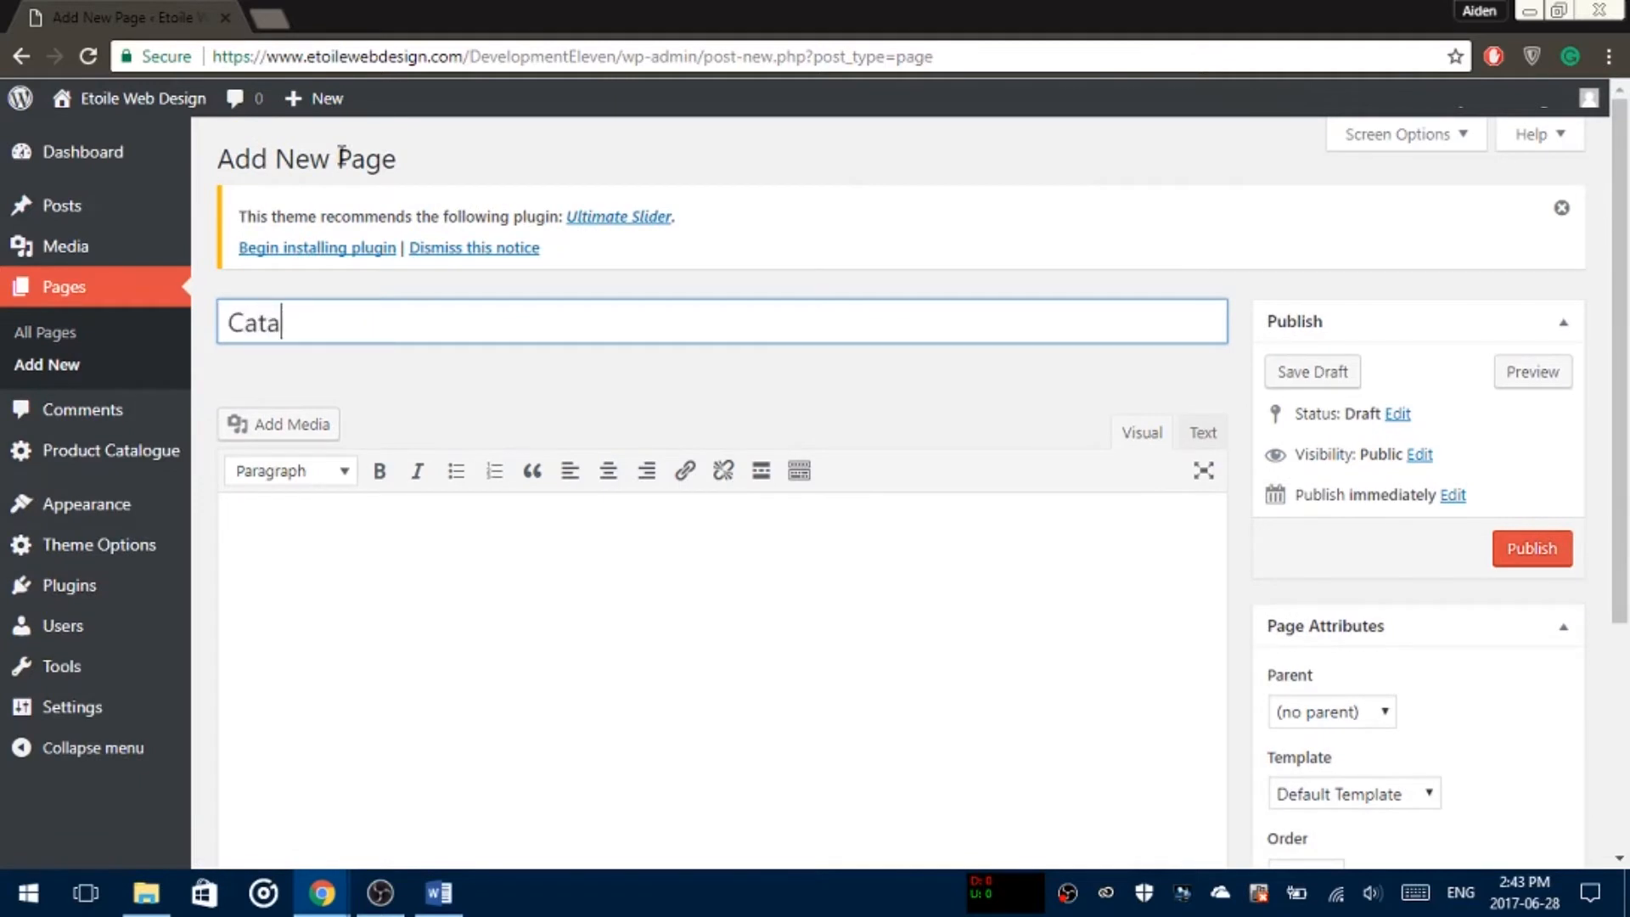
type("log")
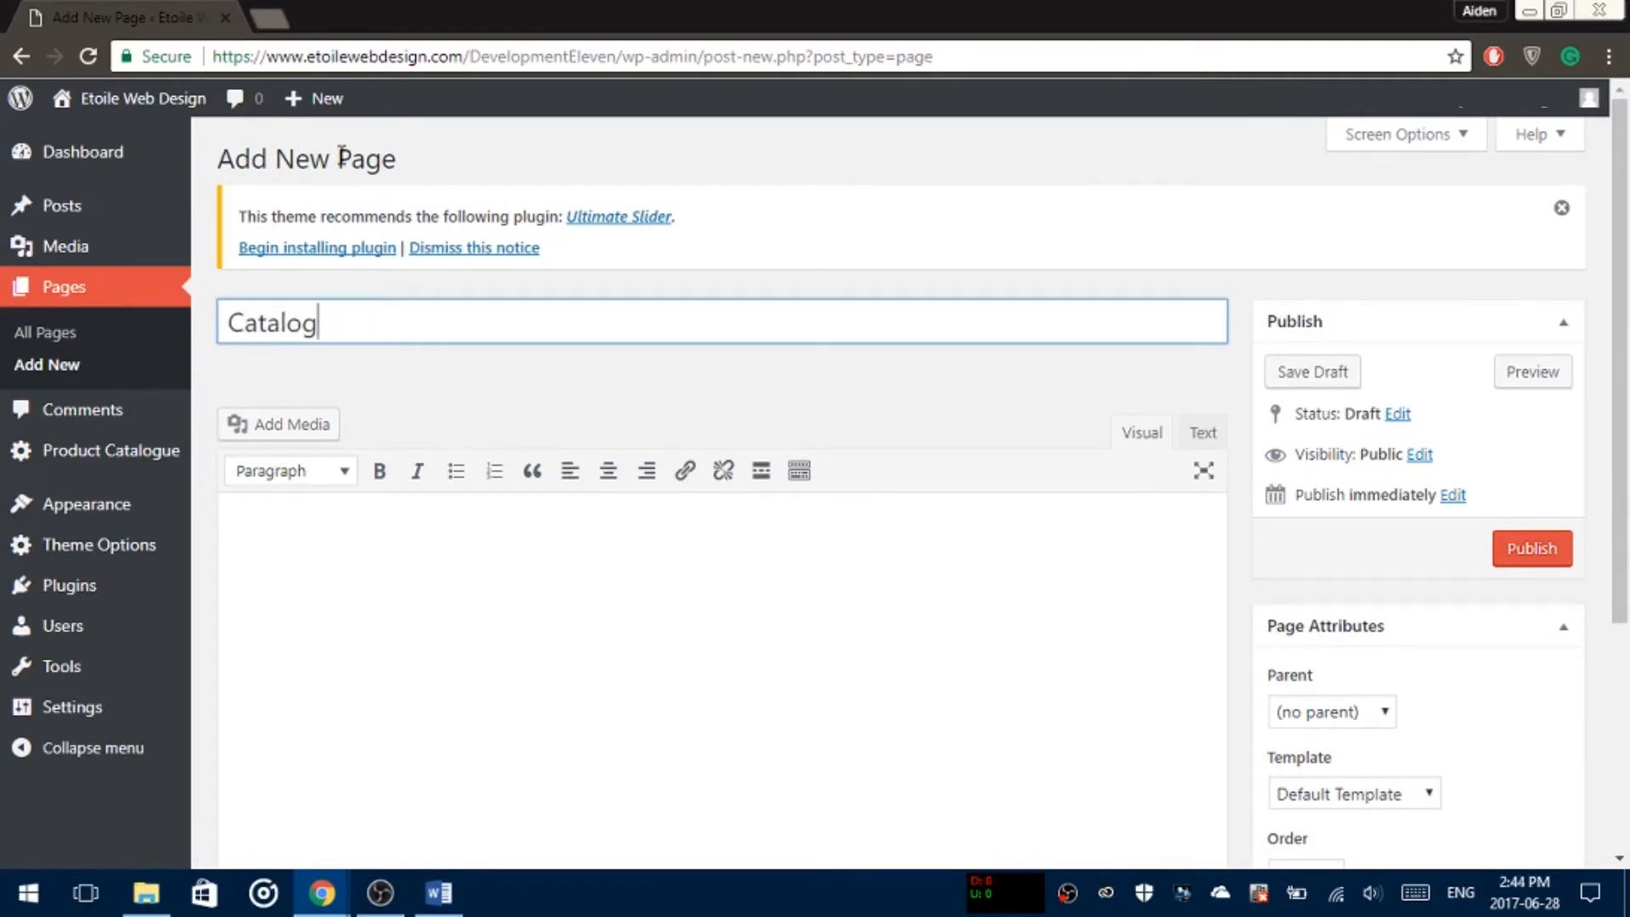
right_click(358, 538)
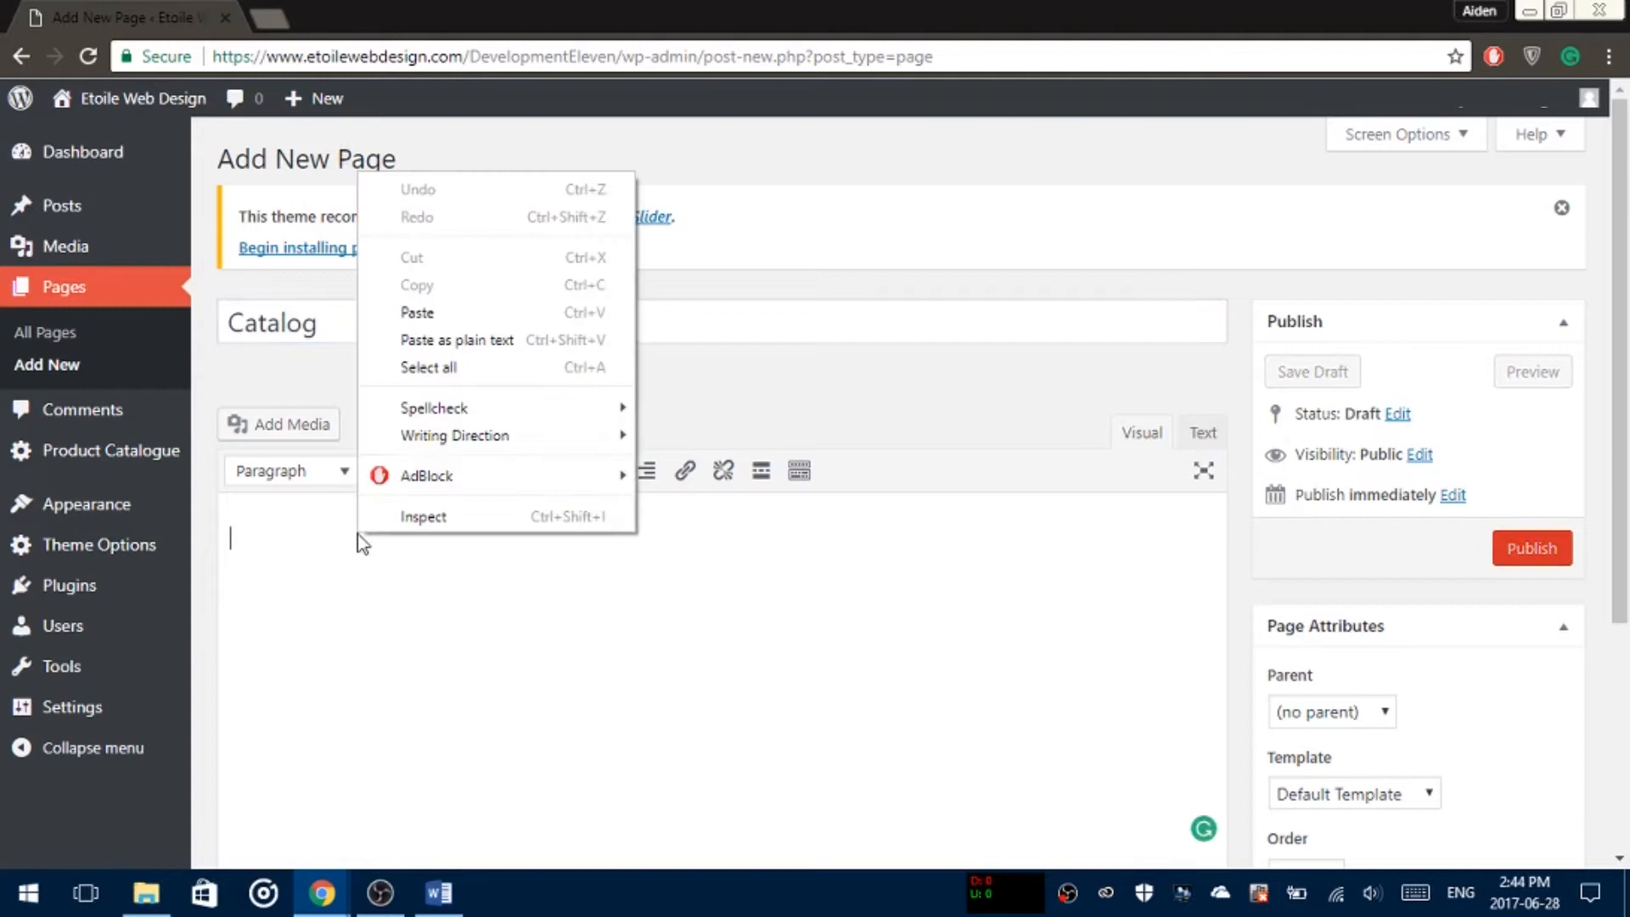
left_click(417, 313)
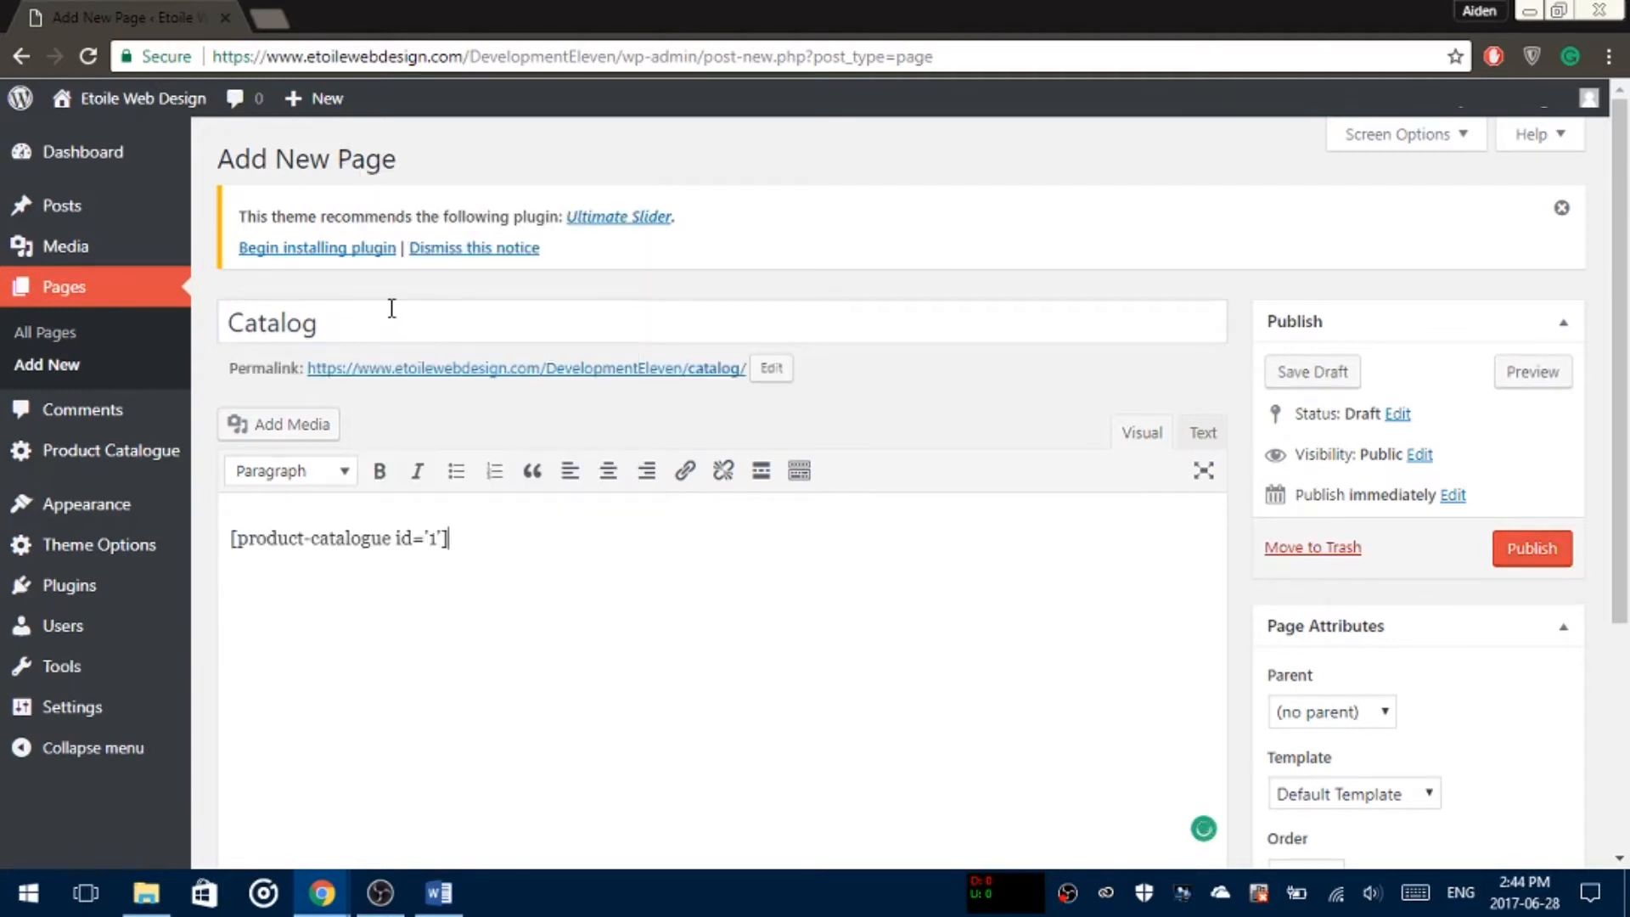
mouse_move(1154, 374)
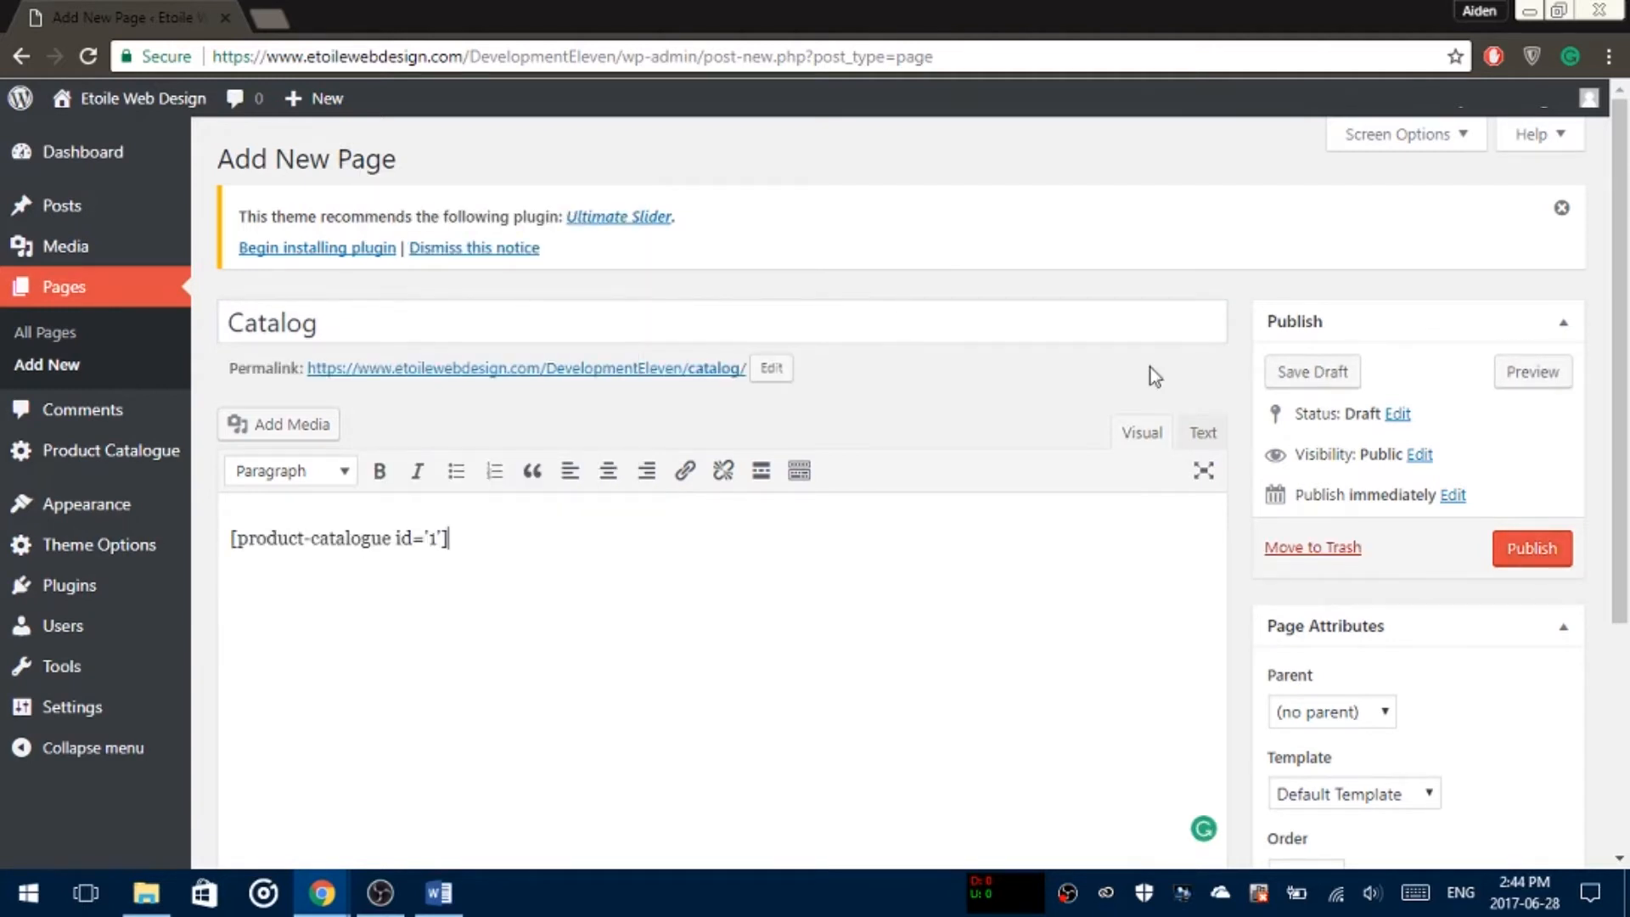
Step: Publish the Catalog page and copy its permalink address
left_click(1531, 549)
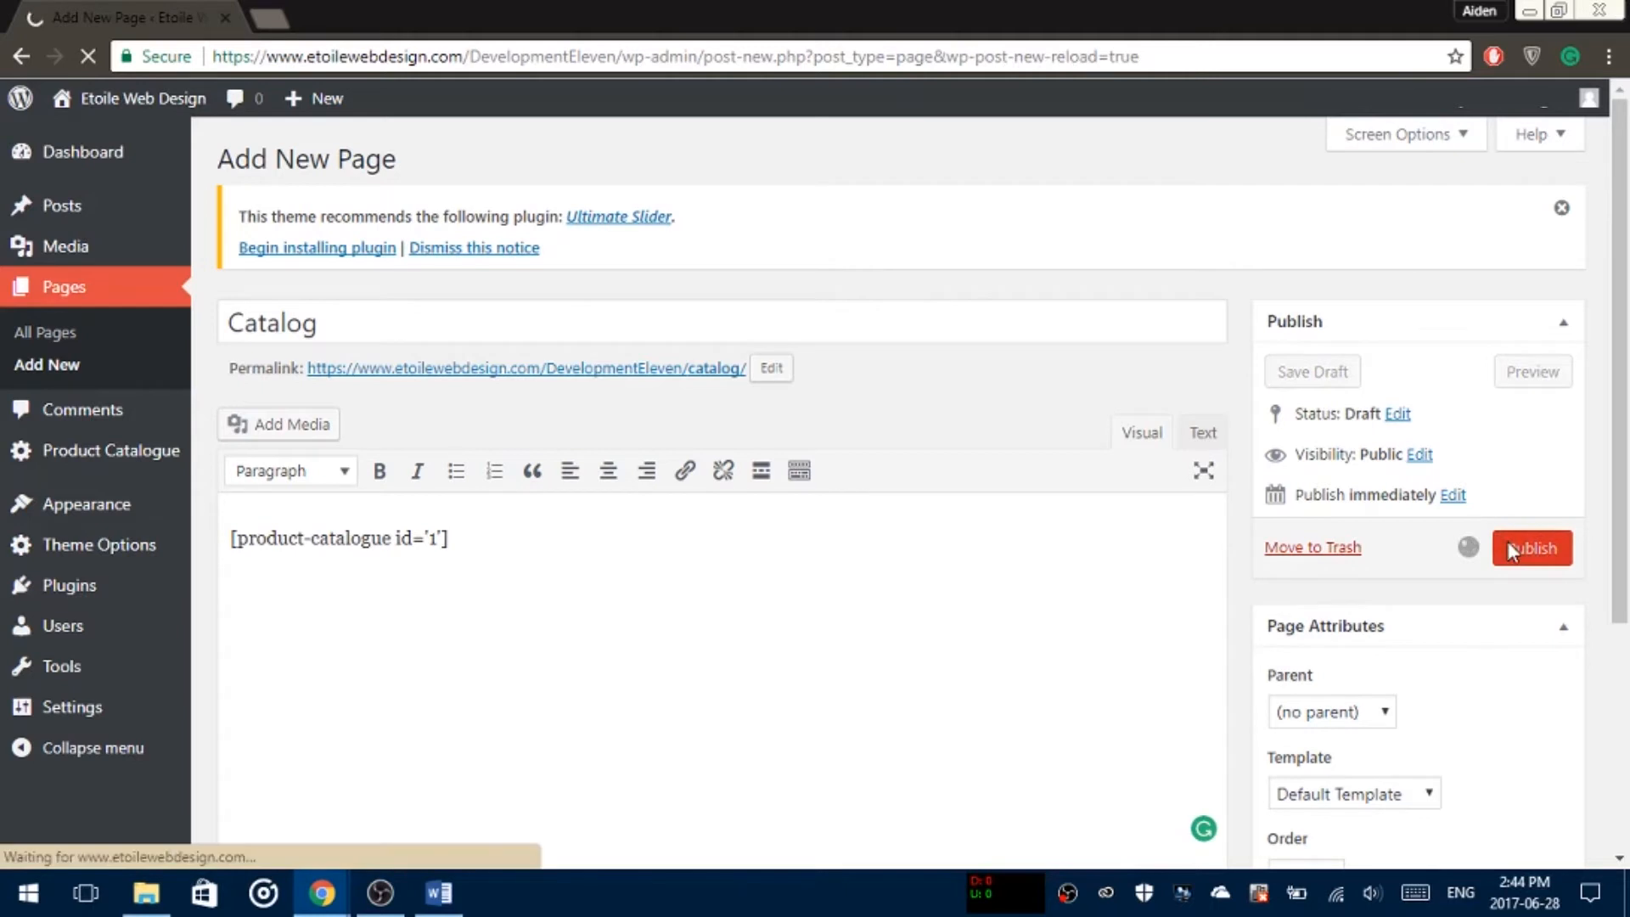
left_click(1532, 548)
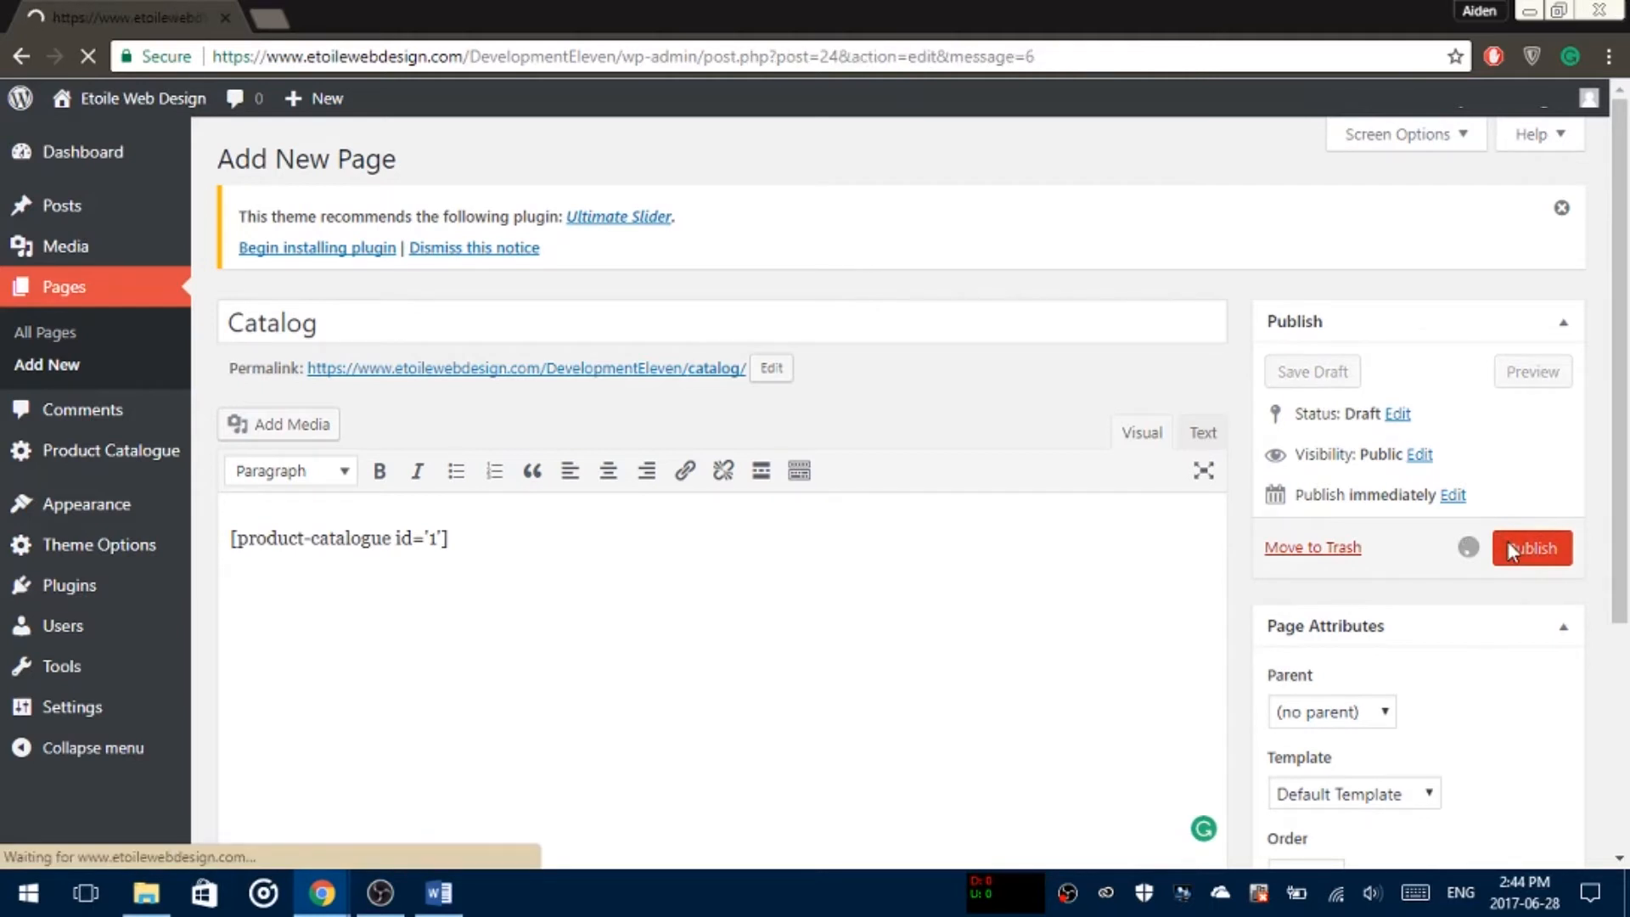
left_click(1530, 549)
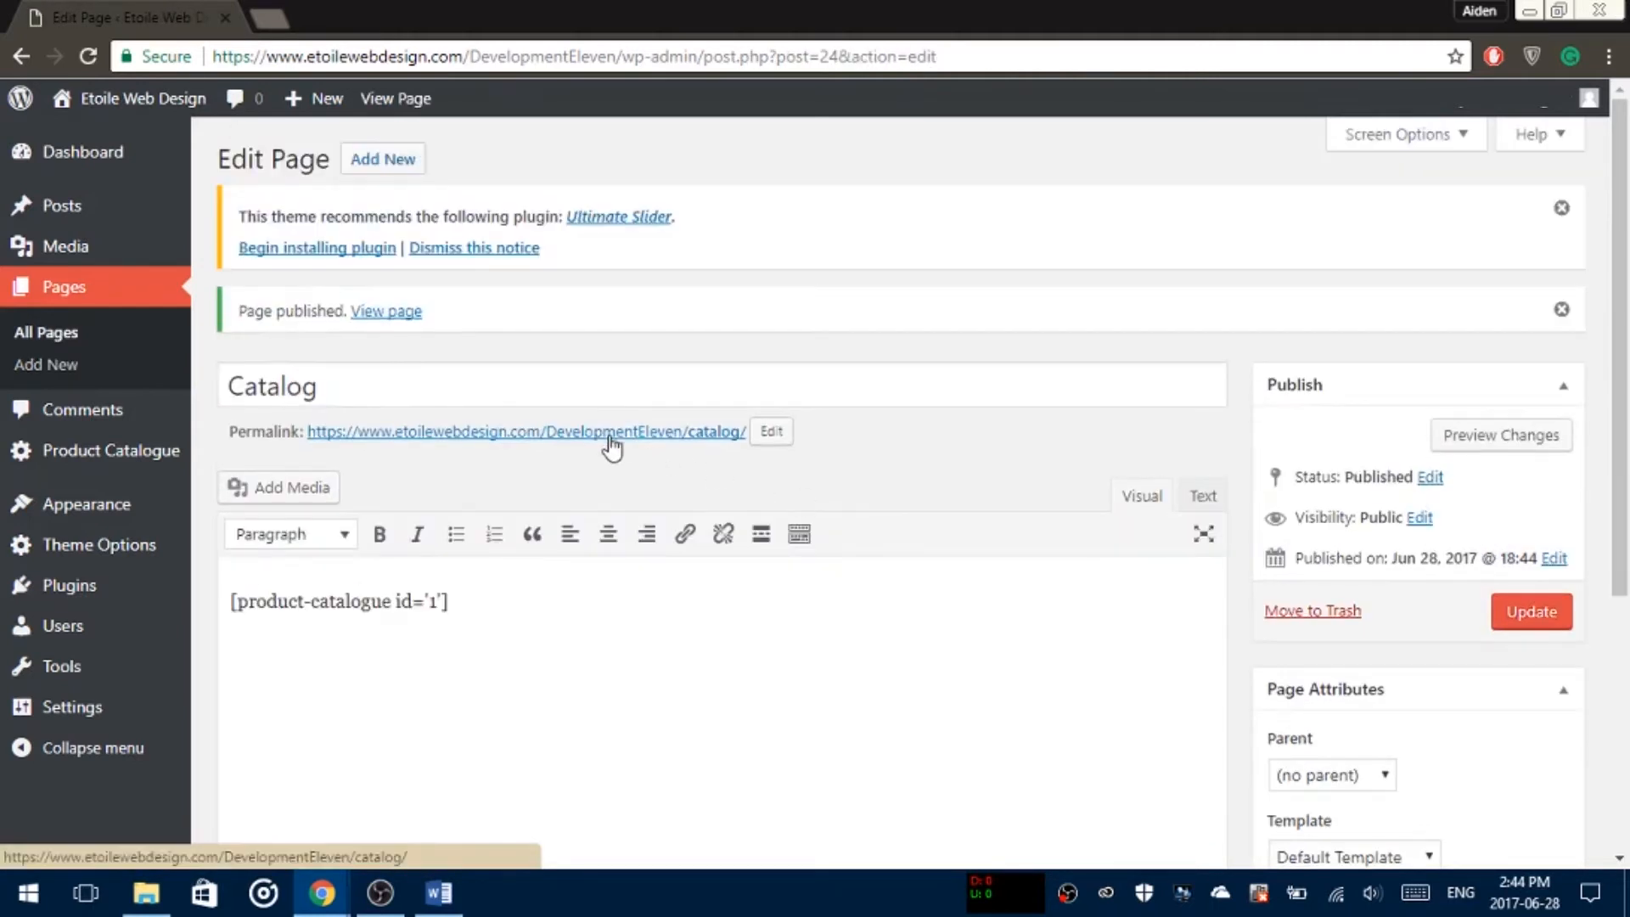
right_click(524, 429)
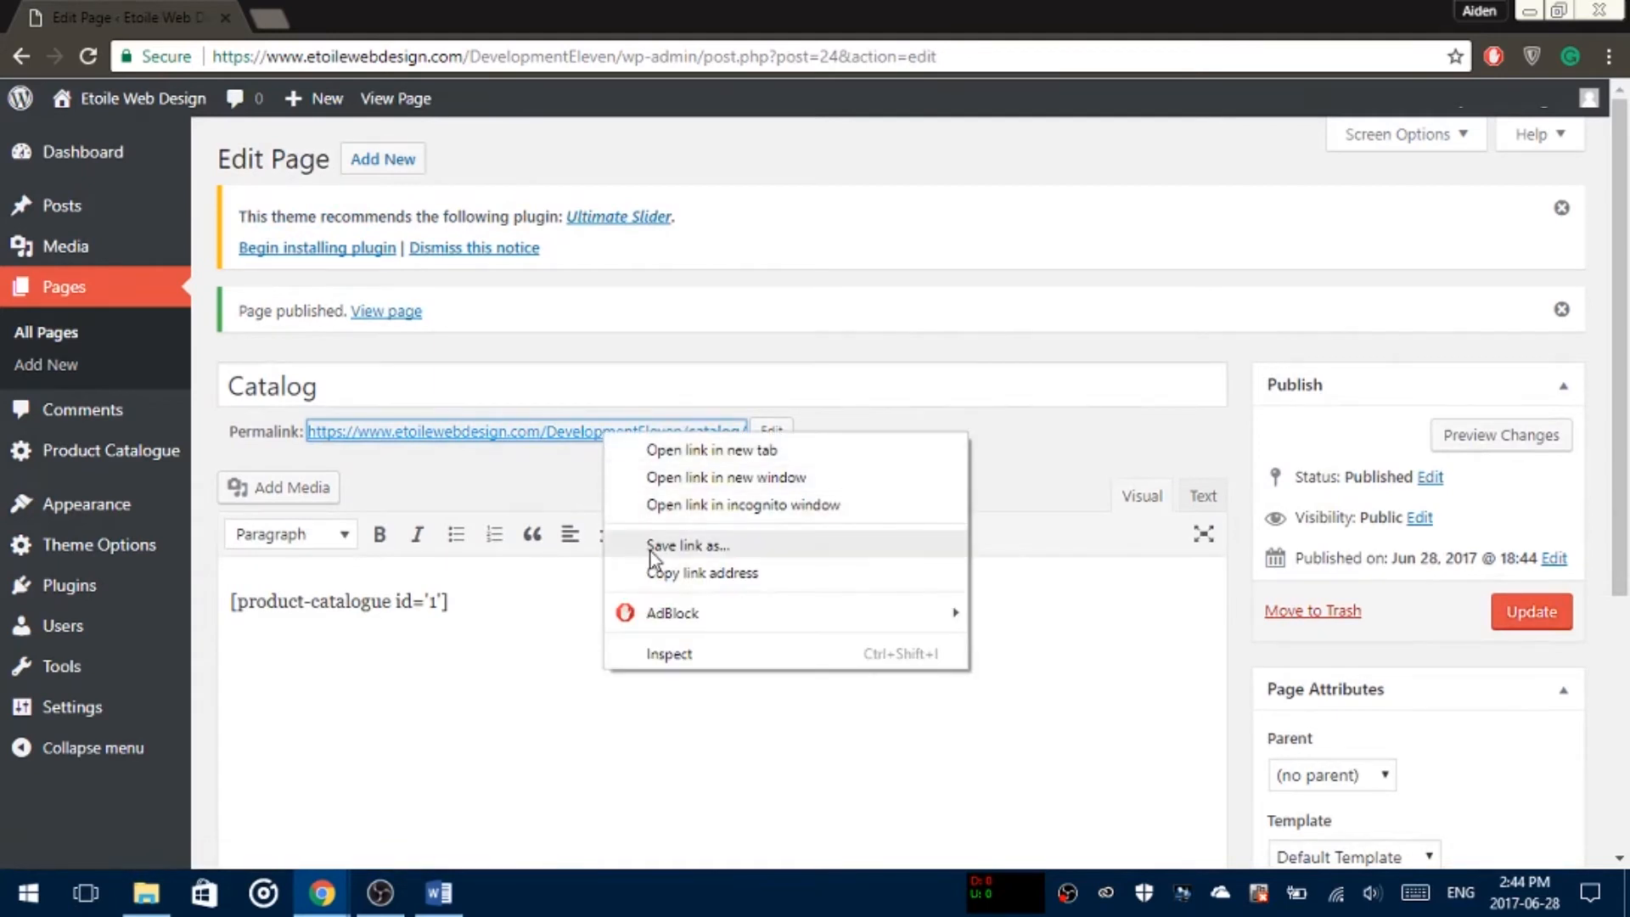
left_click(652, 572)
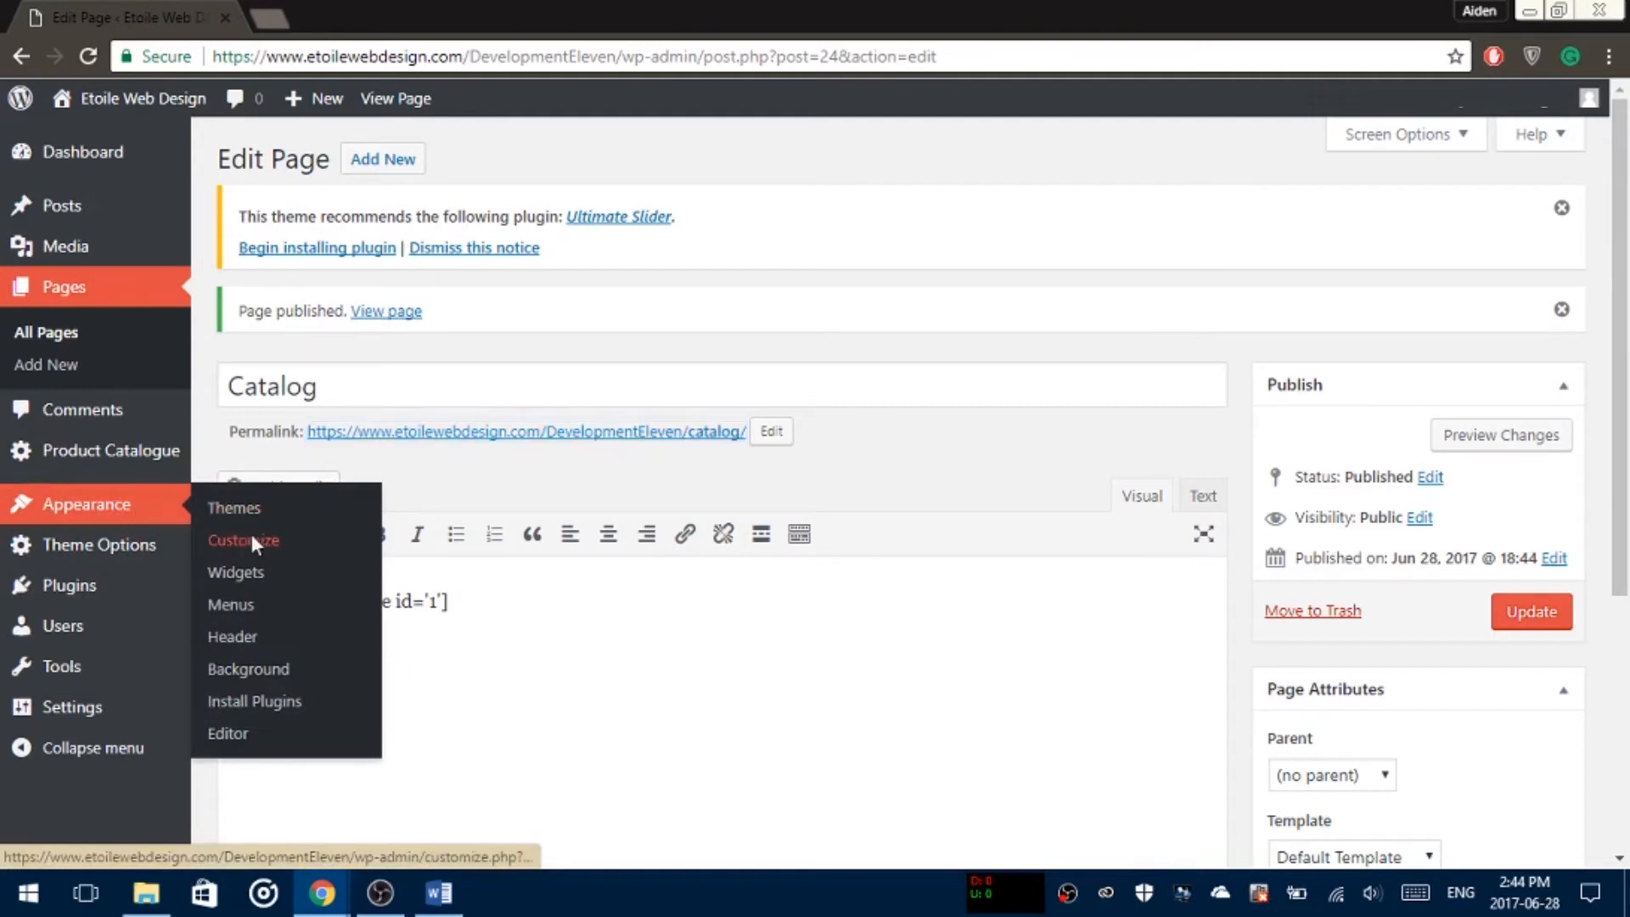
Step: Set the theme's Catalogue URL to the Catalog page address ('catalog/') in the Customizer
left_click(243, 540)
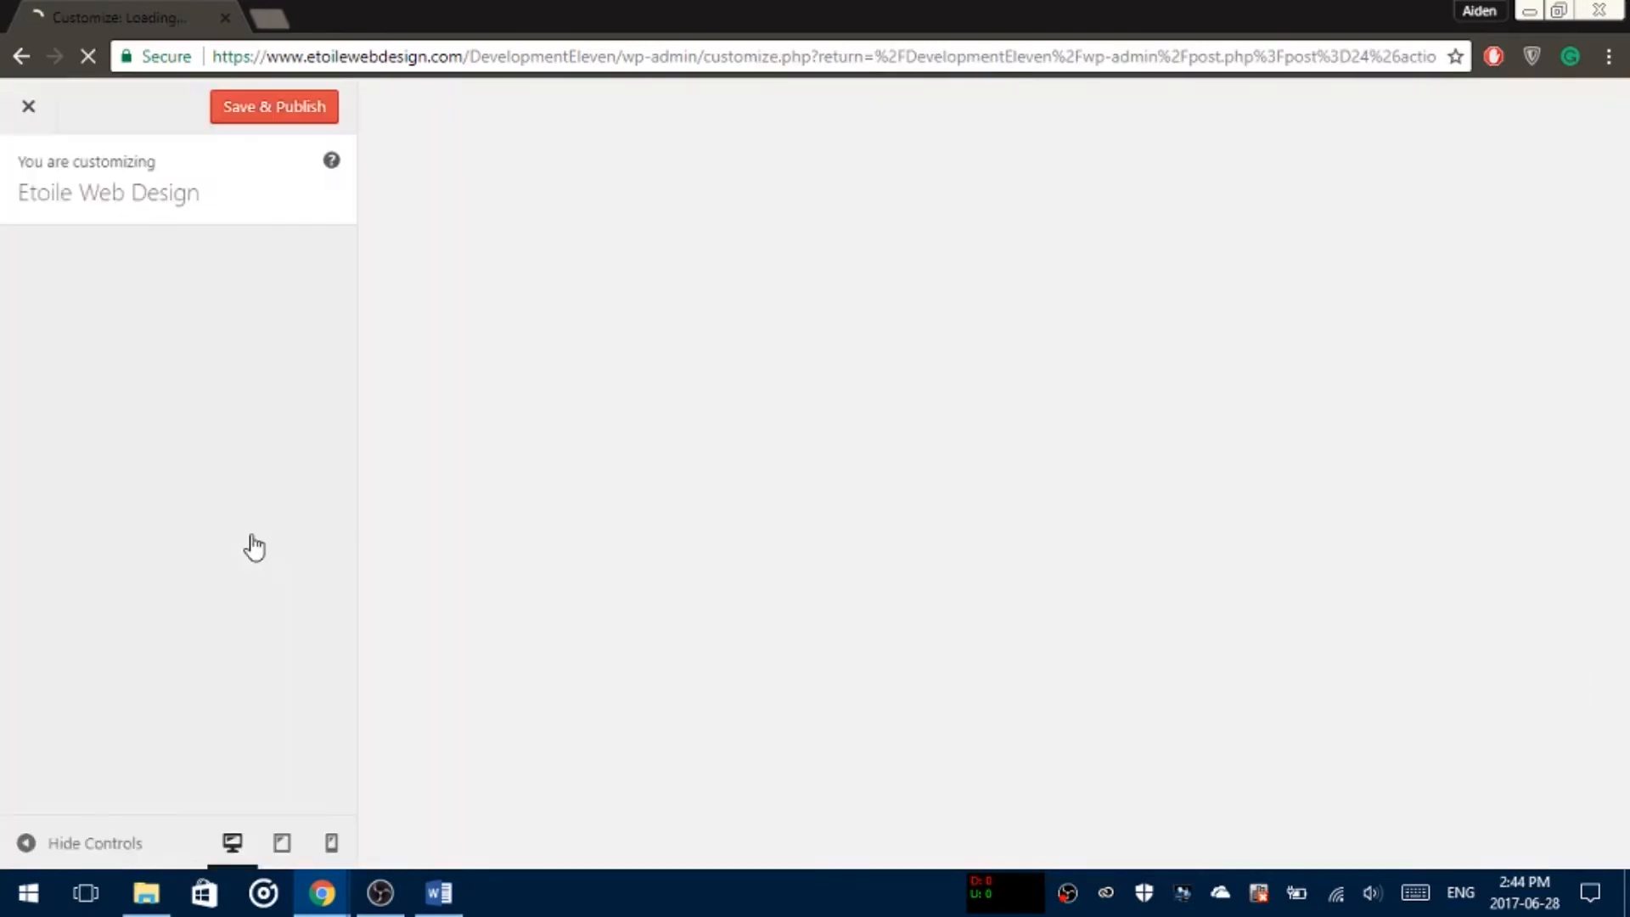
left_click(273, 106)
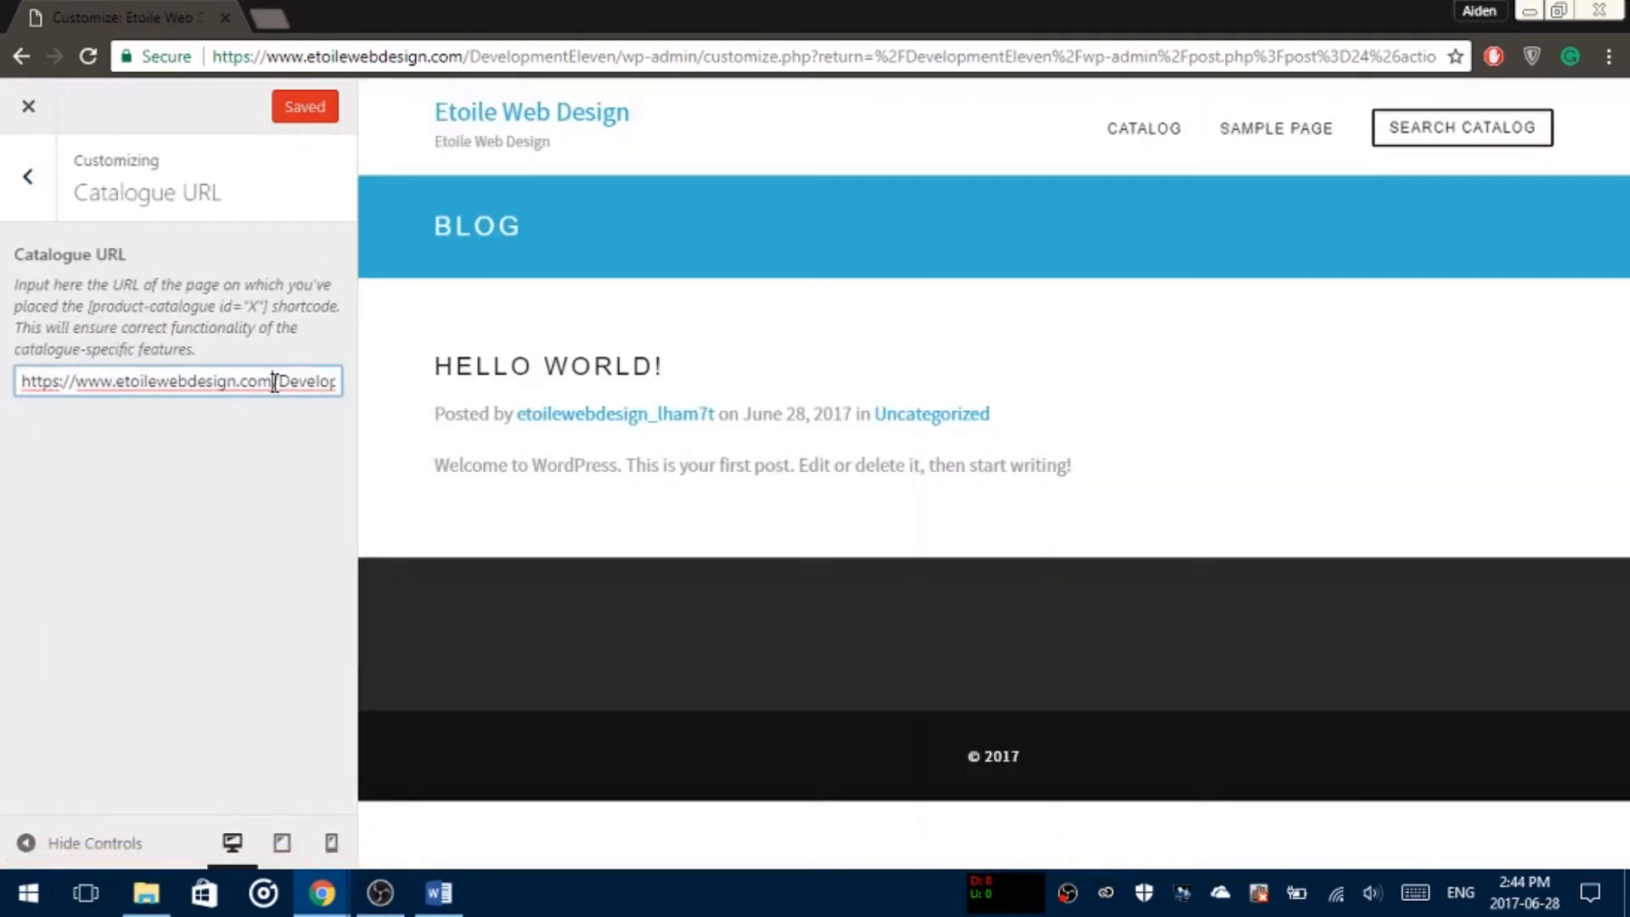
type("catalog/")
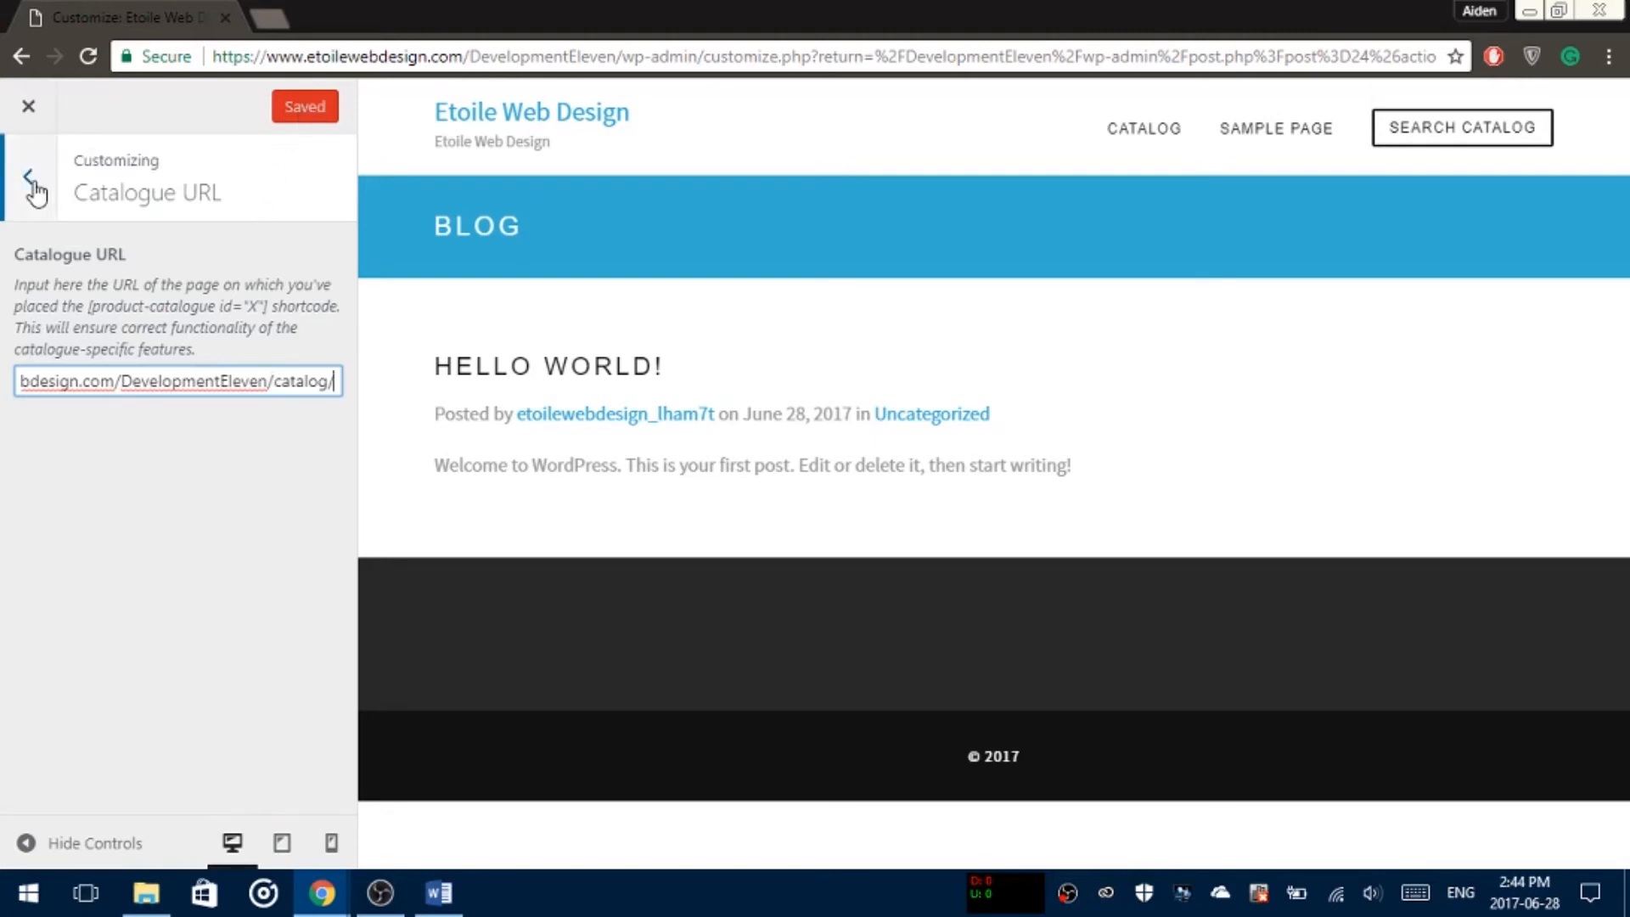
left_click(34, 190)
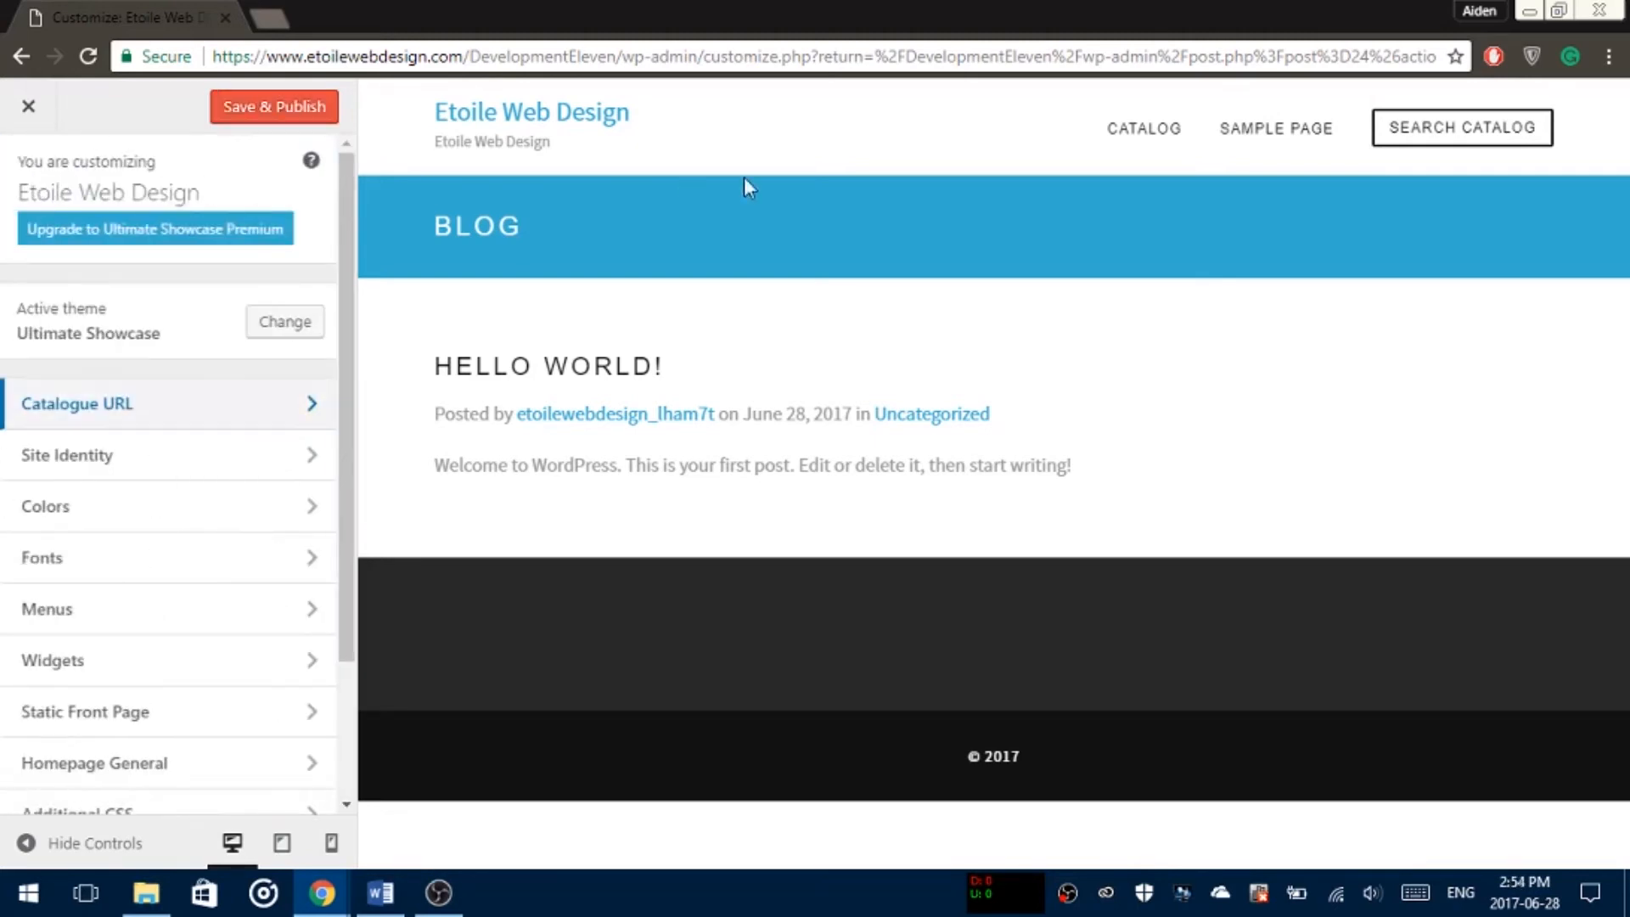
Step: Preview the Catalog page and save & publish the pending Customizer changes
left_click(1143, 127)
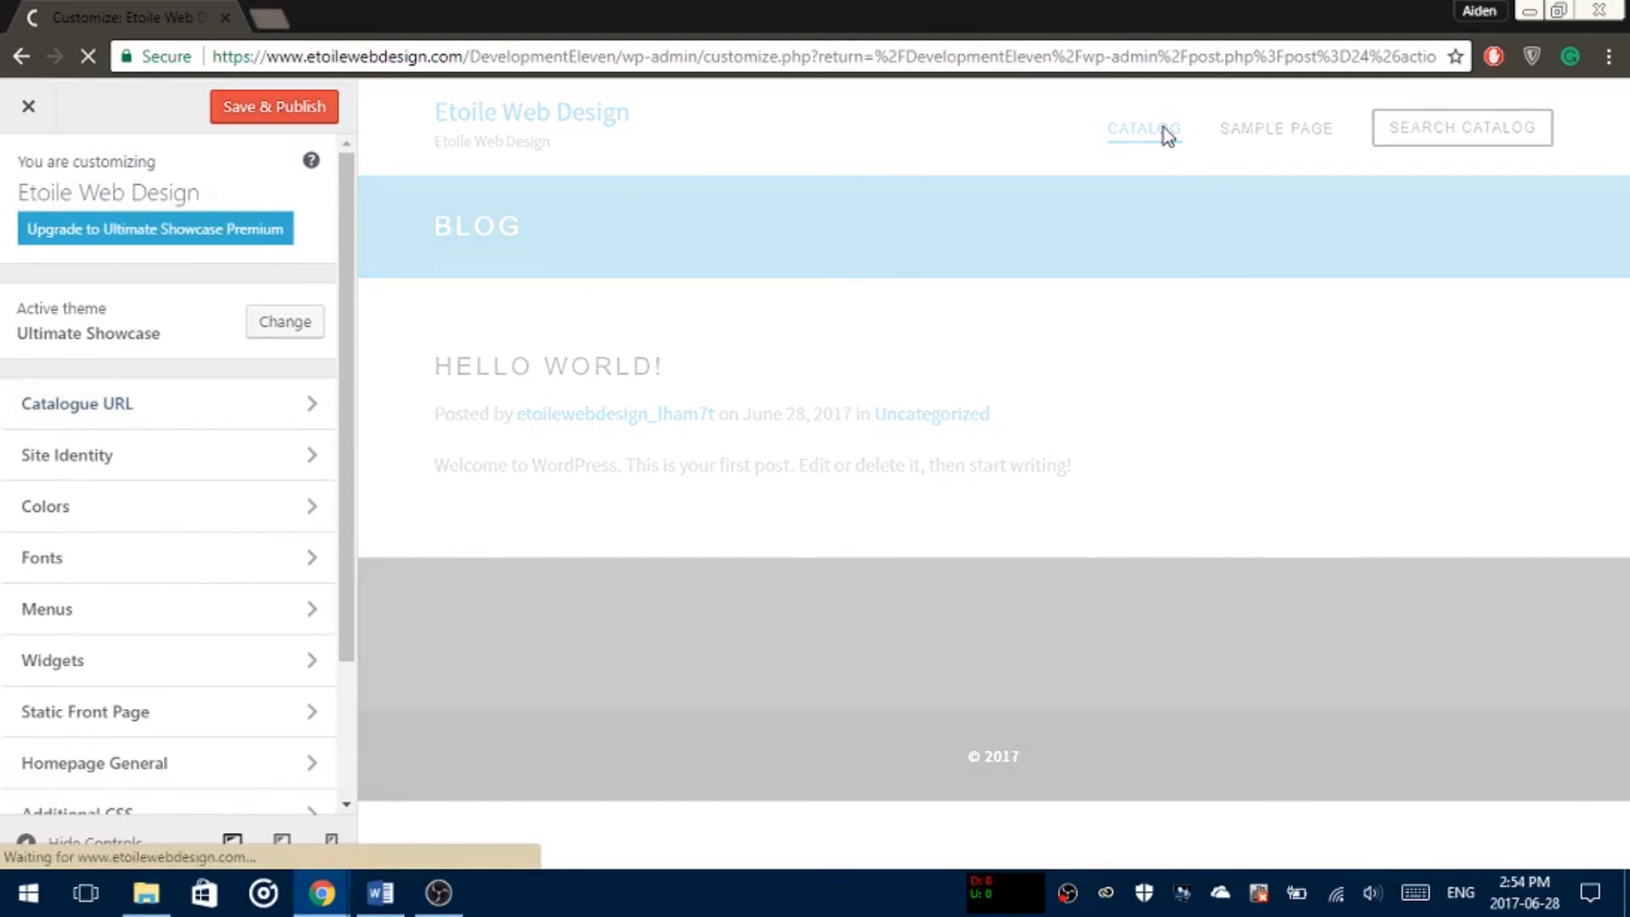
left_click(1124, 127)
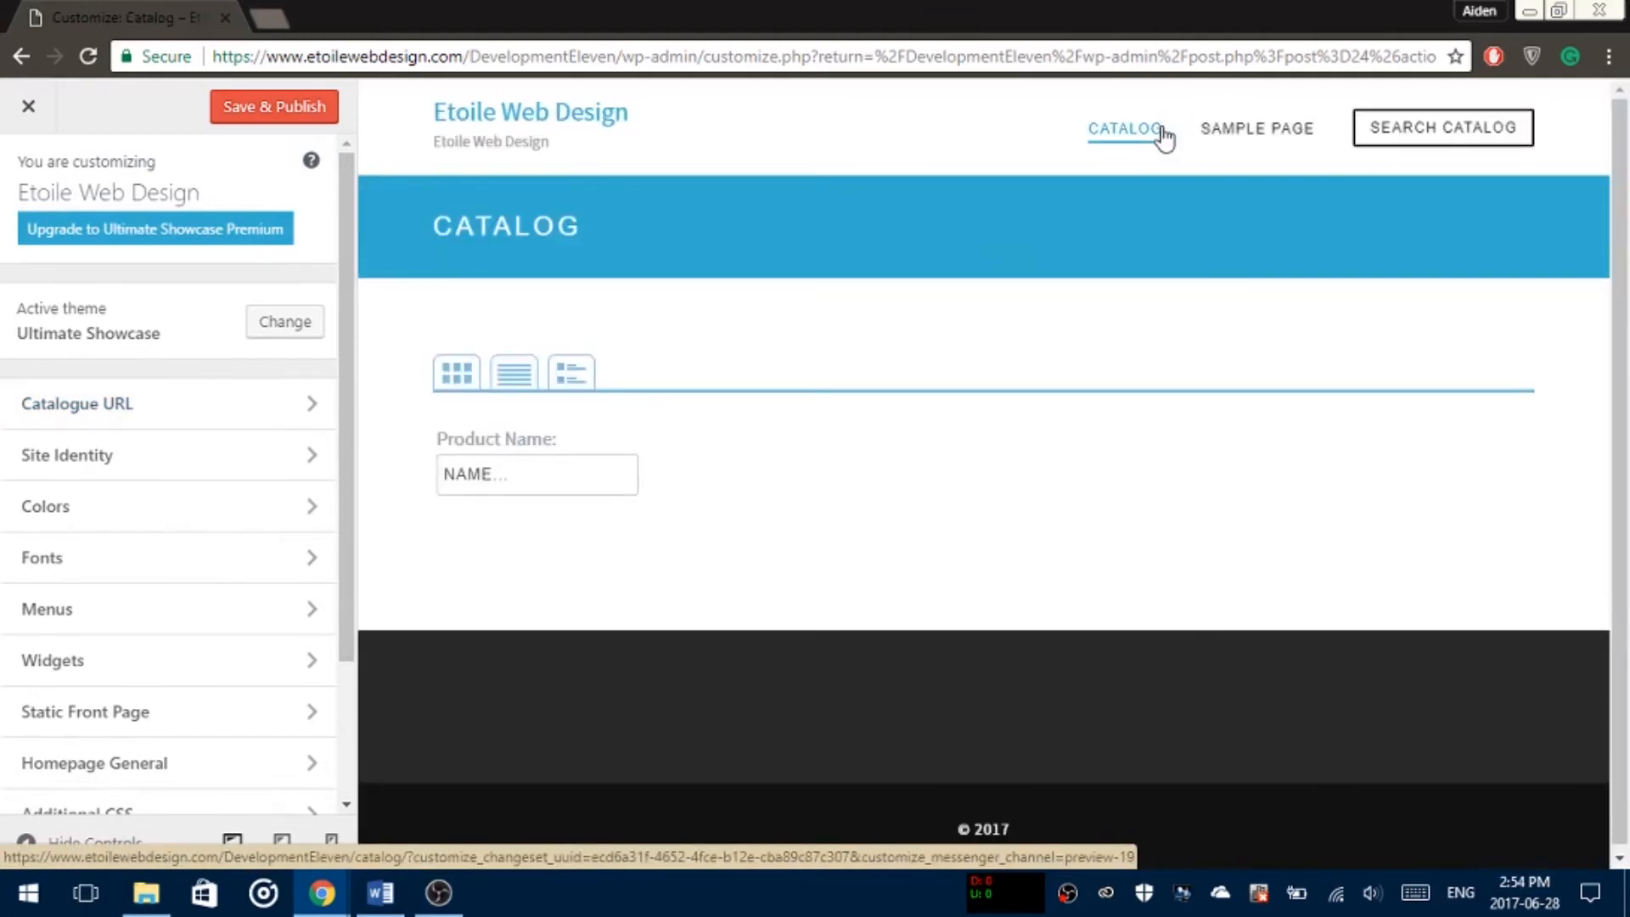
mouse_move(820, 363)
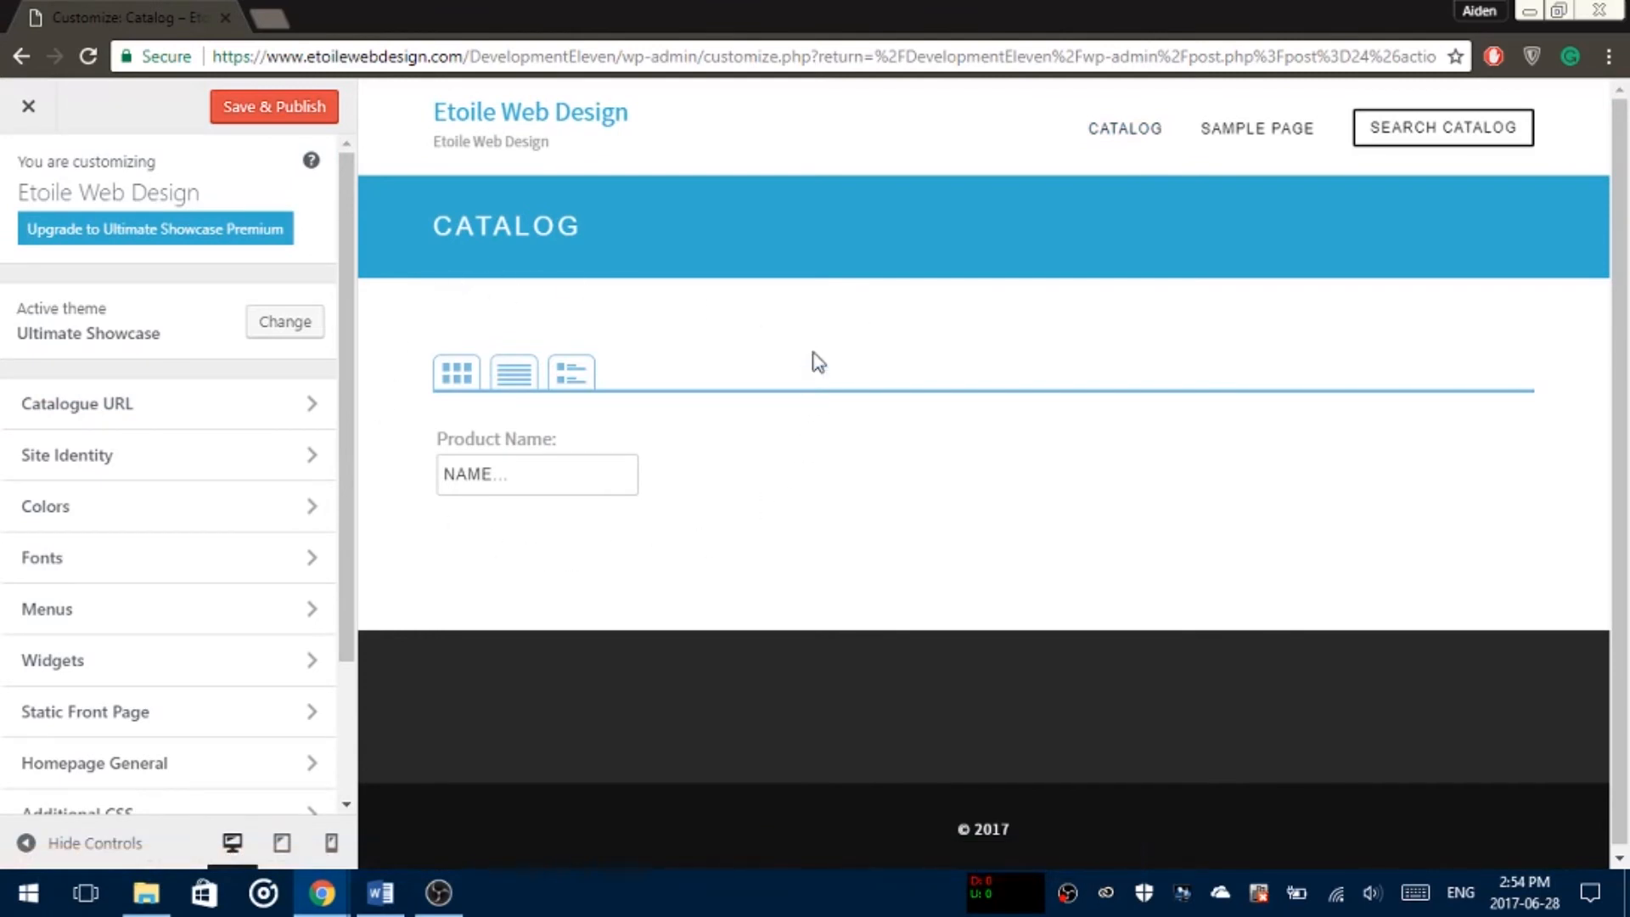
mouse_move(617, 167)
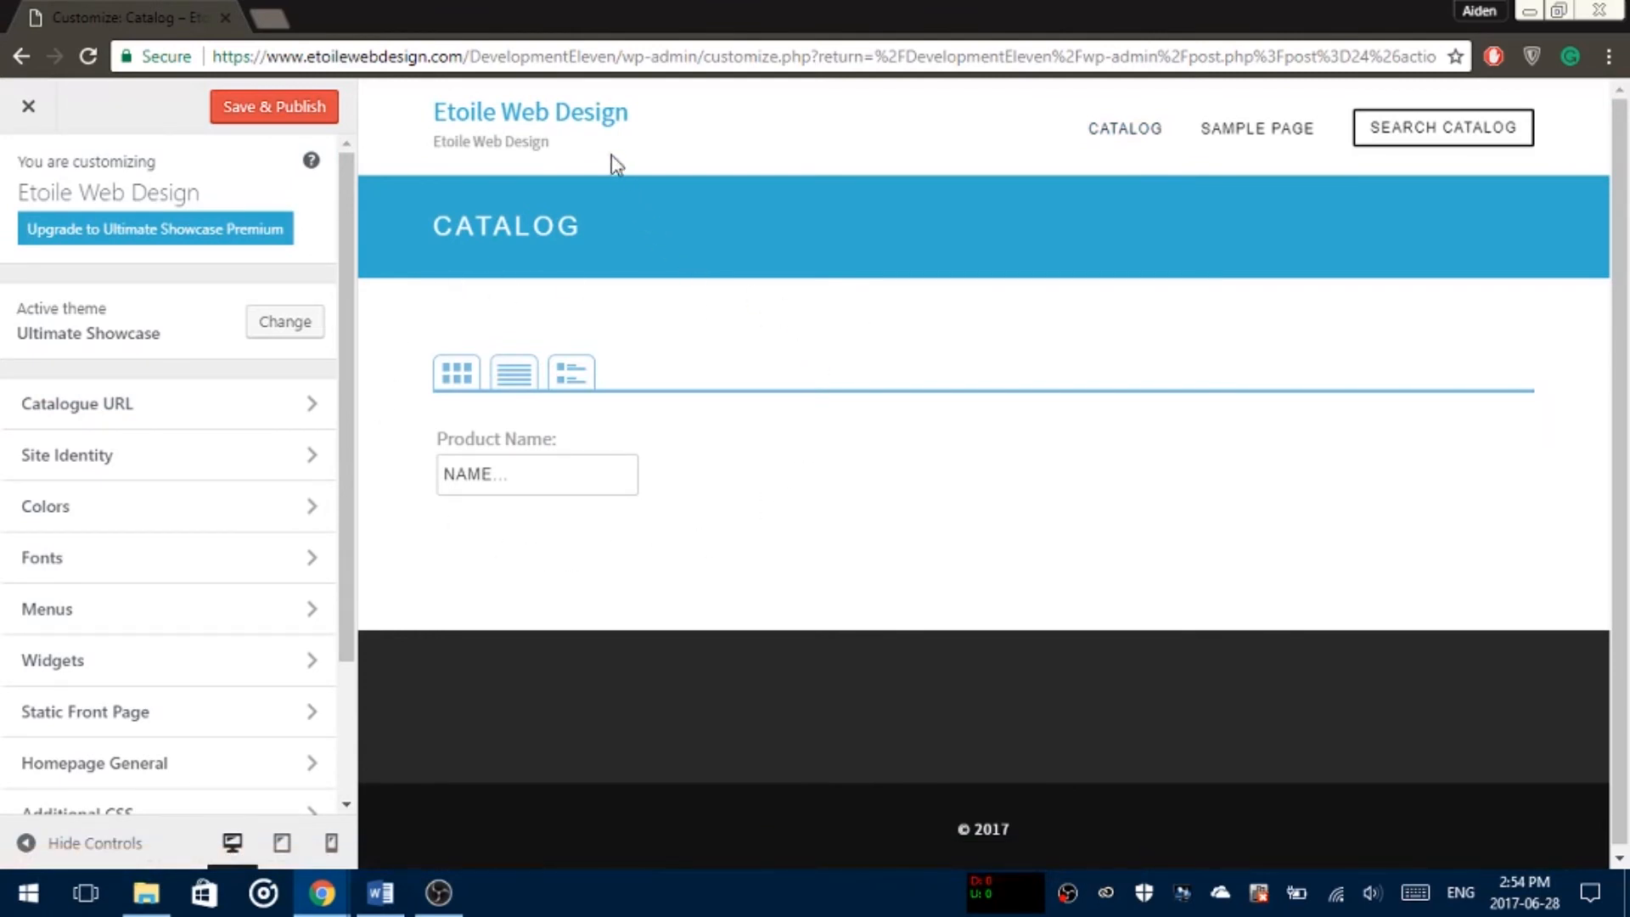
left_click(529, 113)
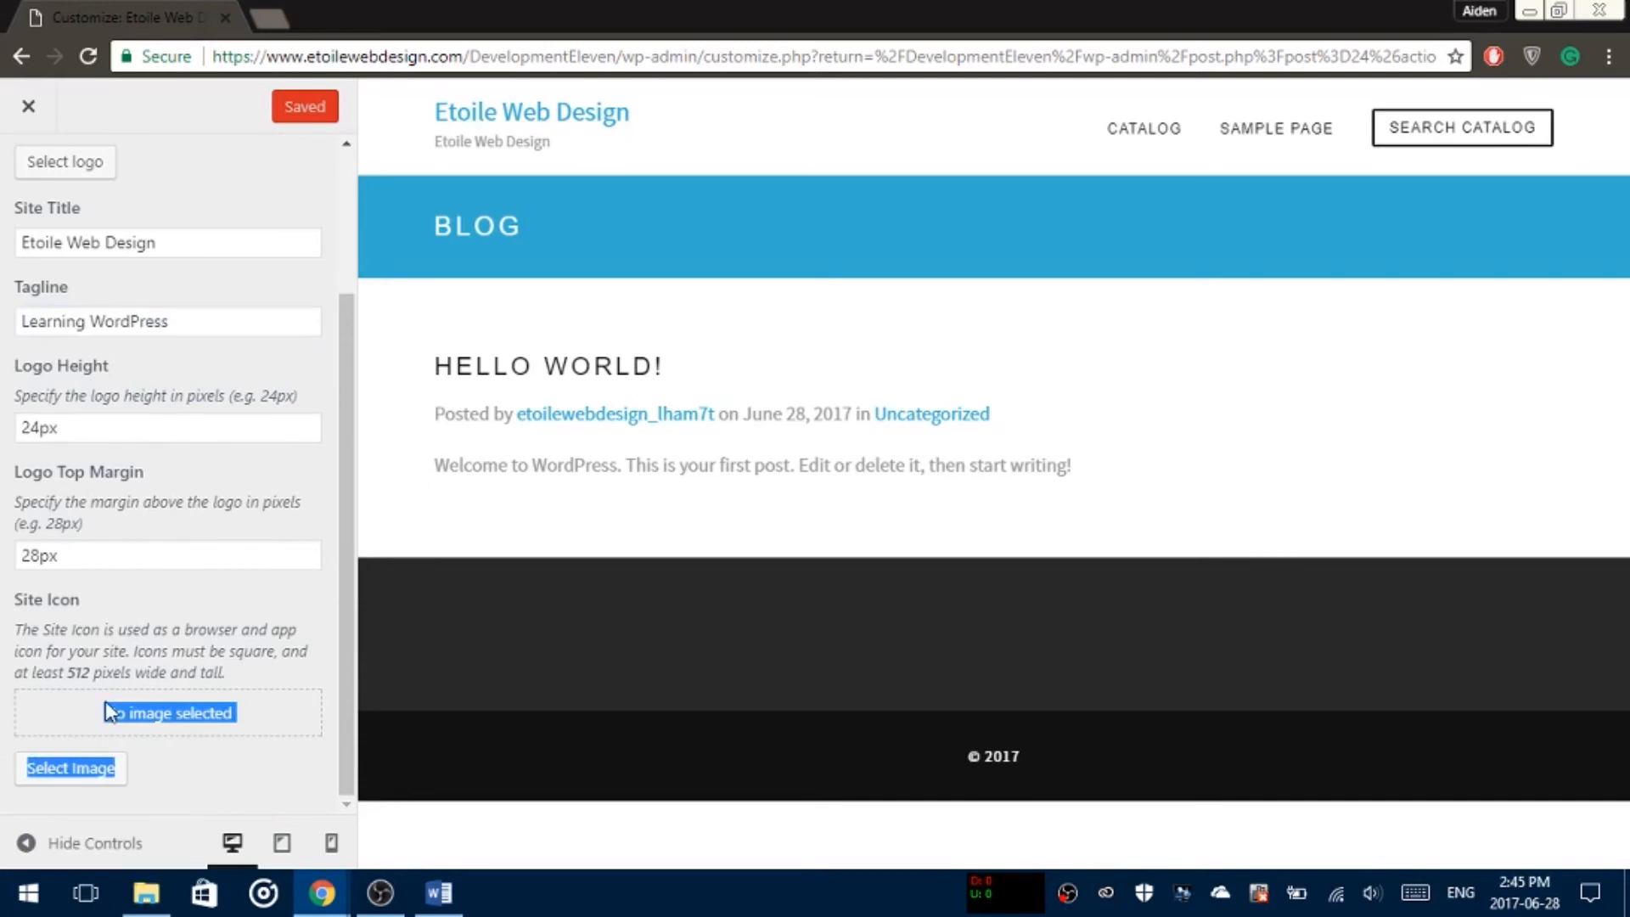
Step: Leave Site Identity and return to the Customizer's section list showing Colors
scroll("up", 3)
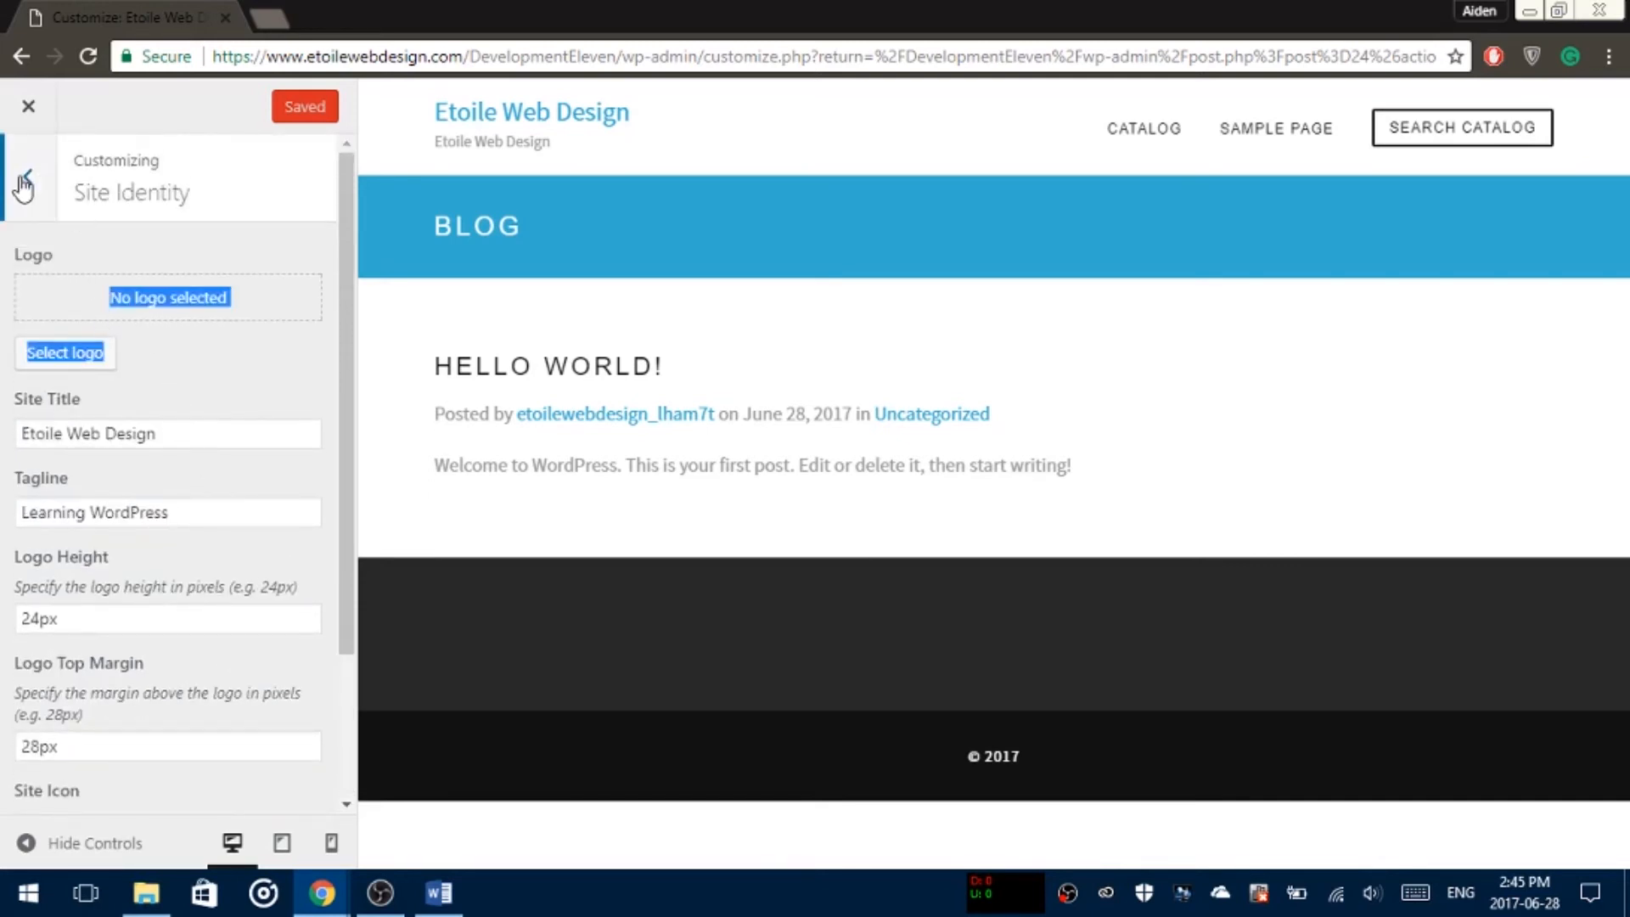
left_click(22, 187)
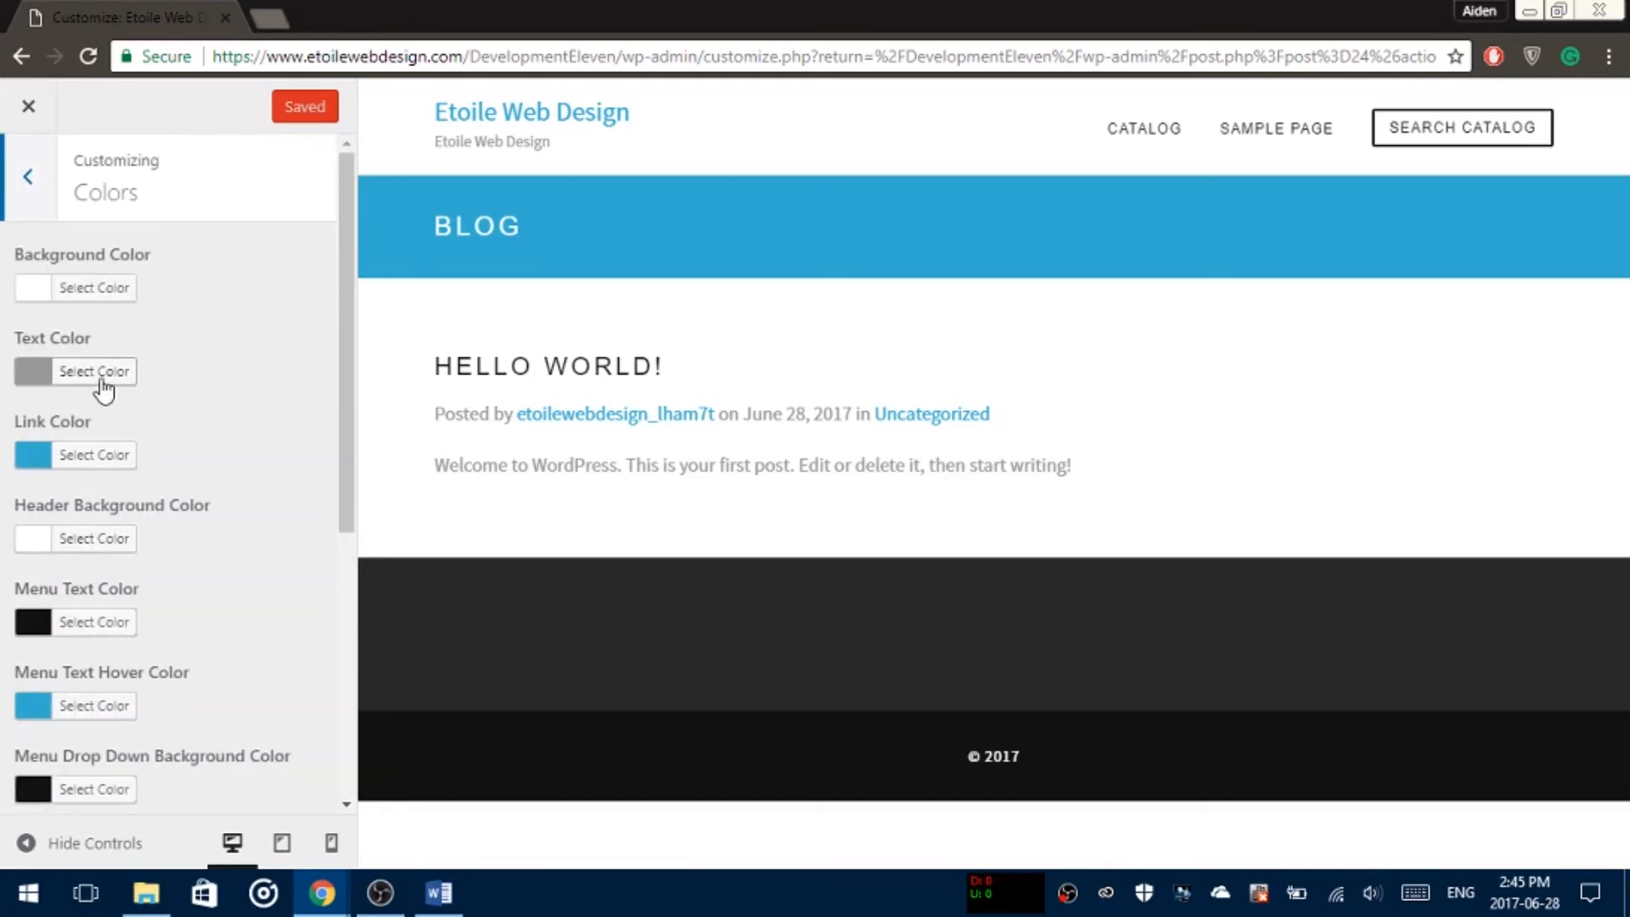
Step: Set the site Text Color to red (#dd3333) in the Colors section
left_click(94, 288)
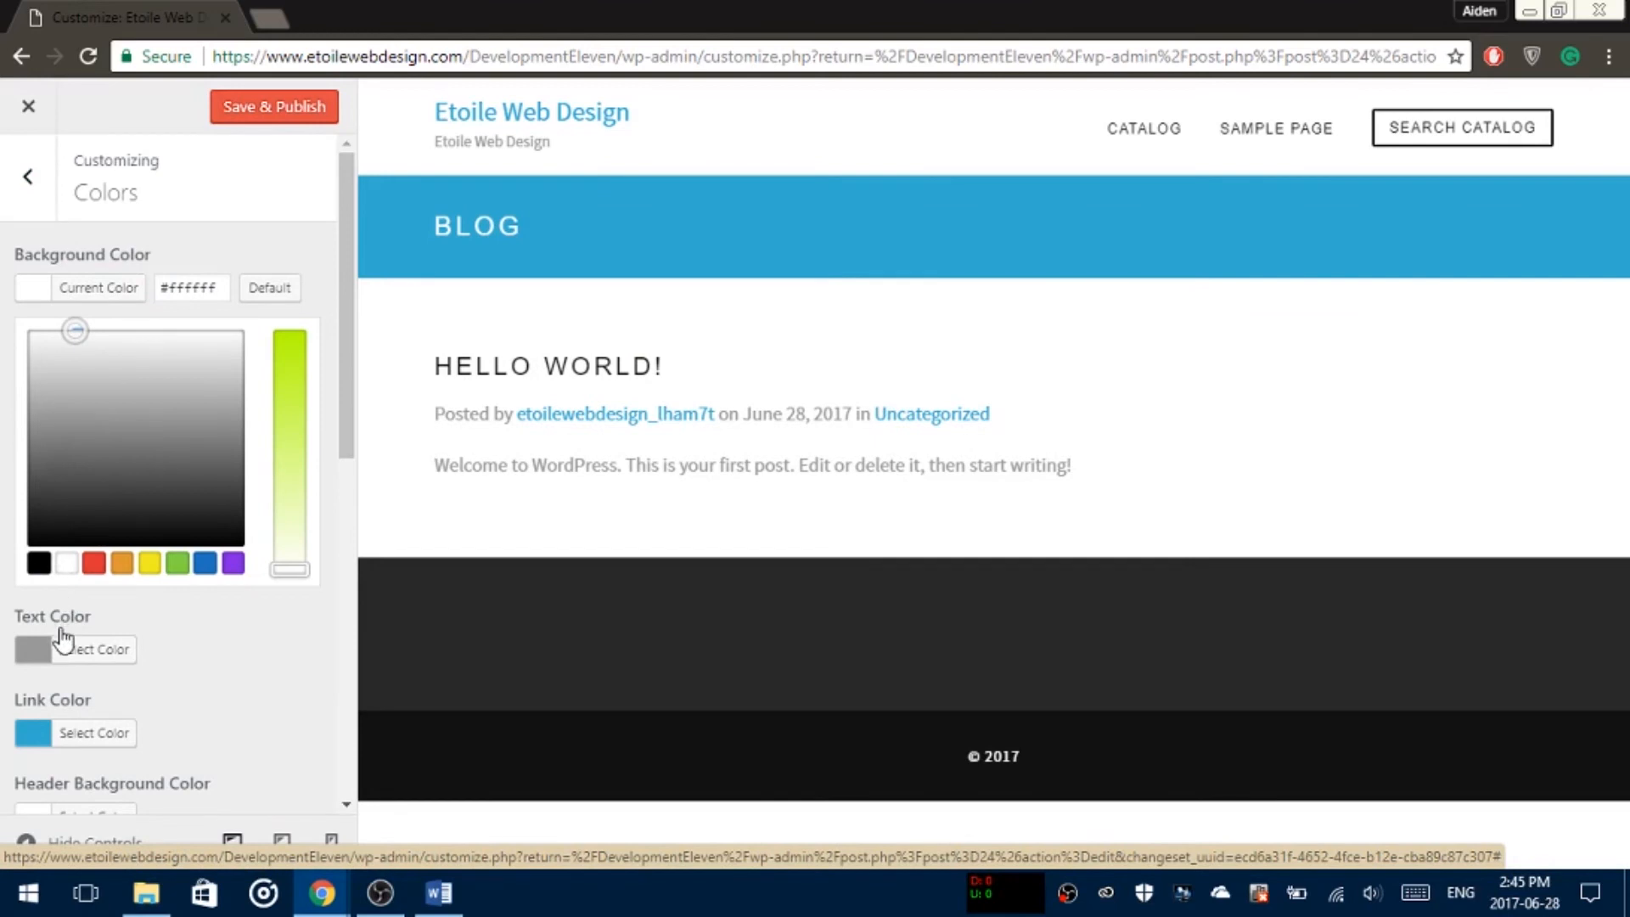
left_click(93, 648)
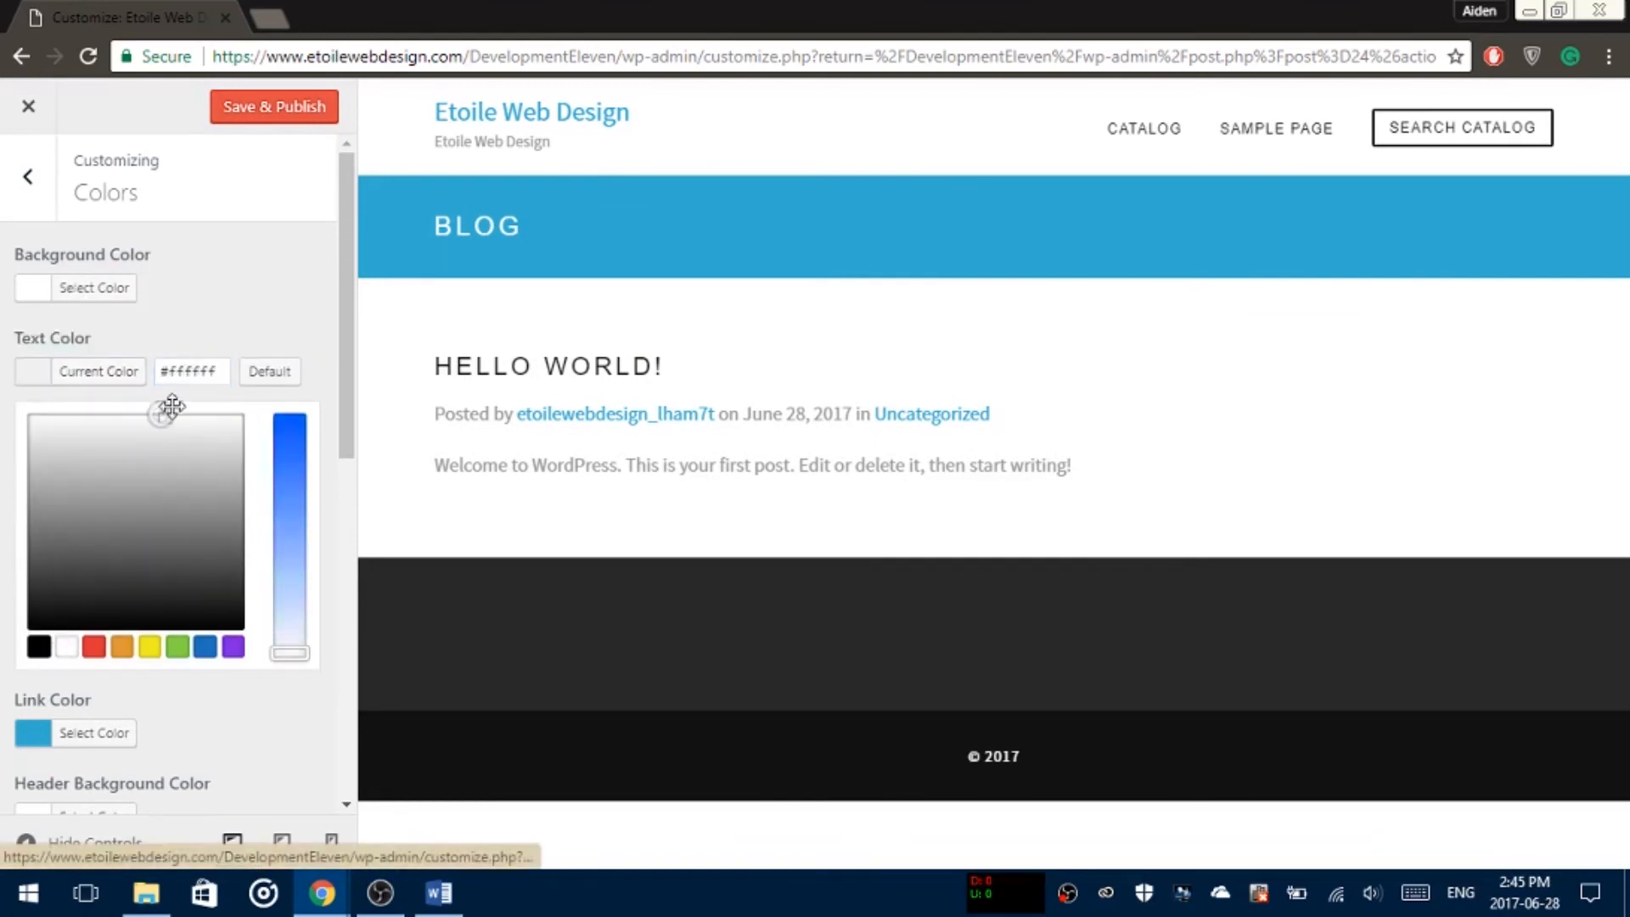
left_click(233, 647)
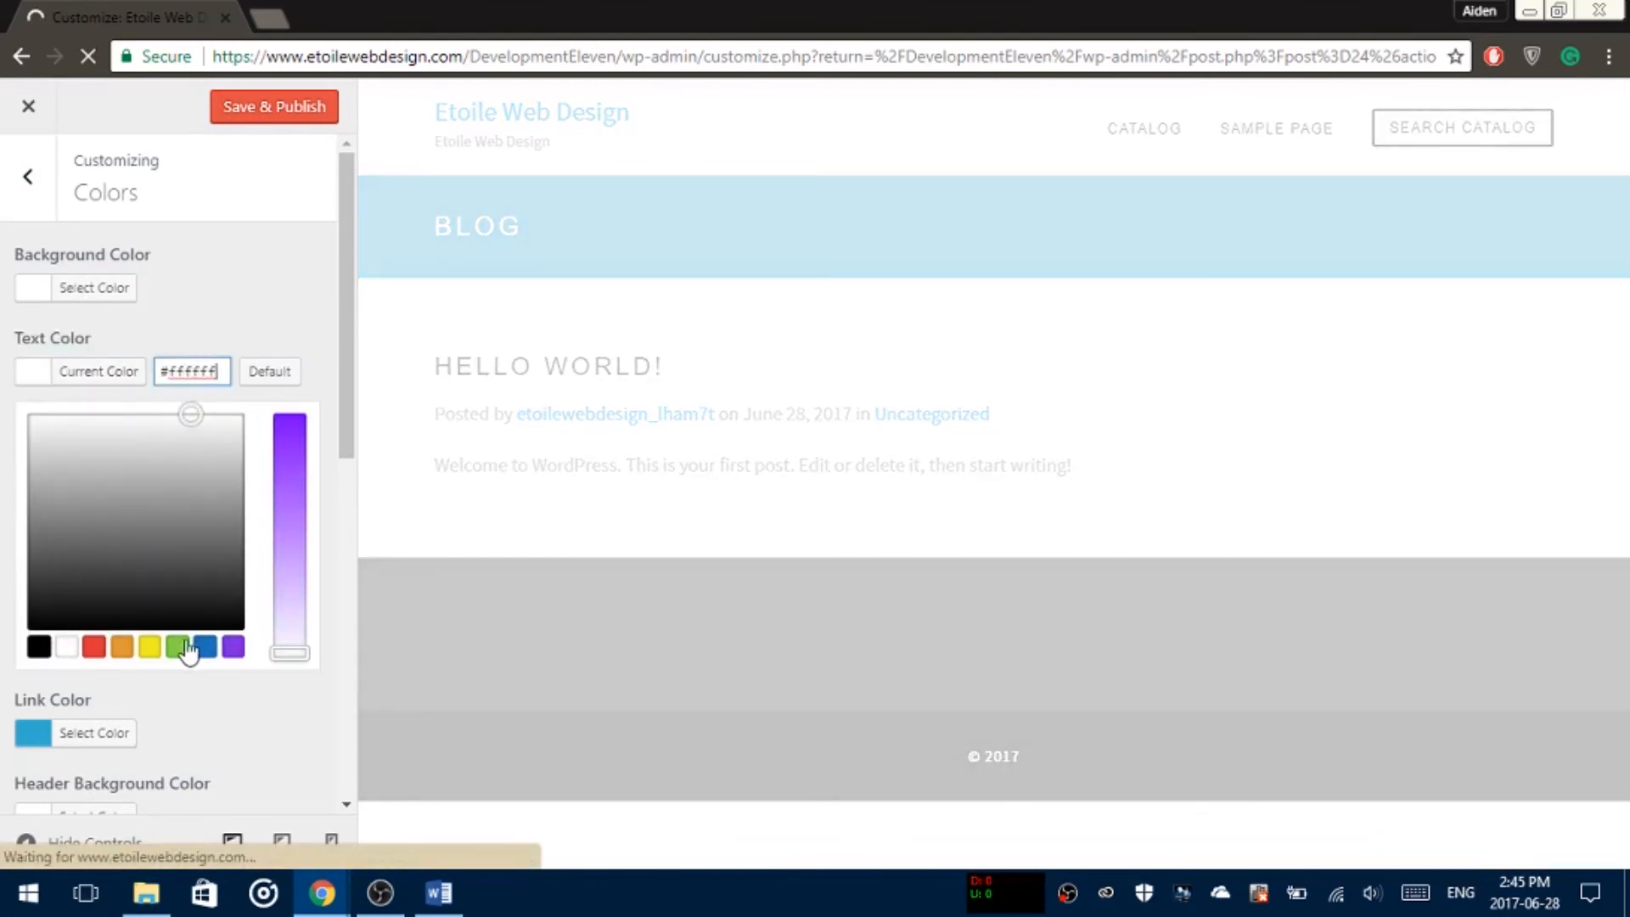
mouse_move(141, 661)
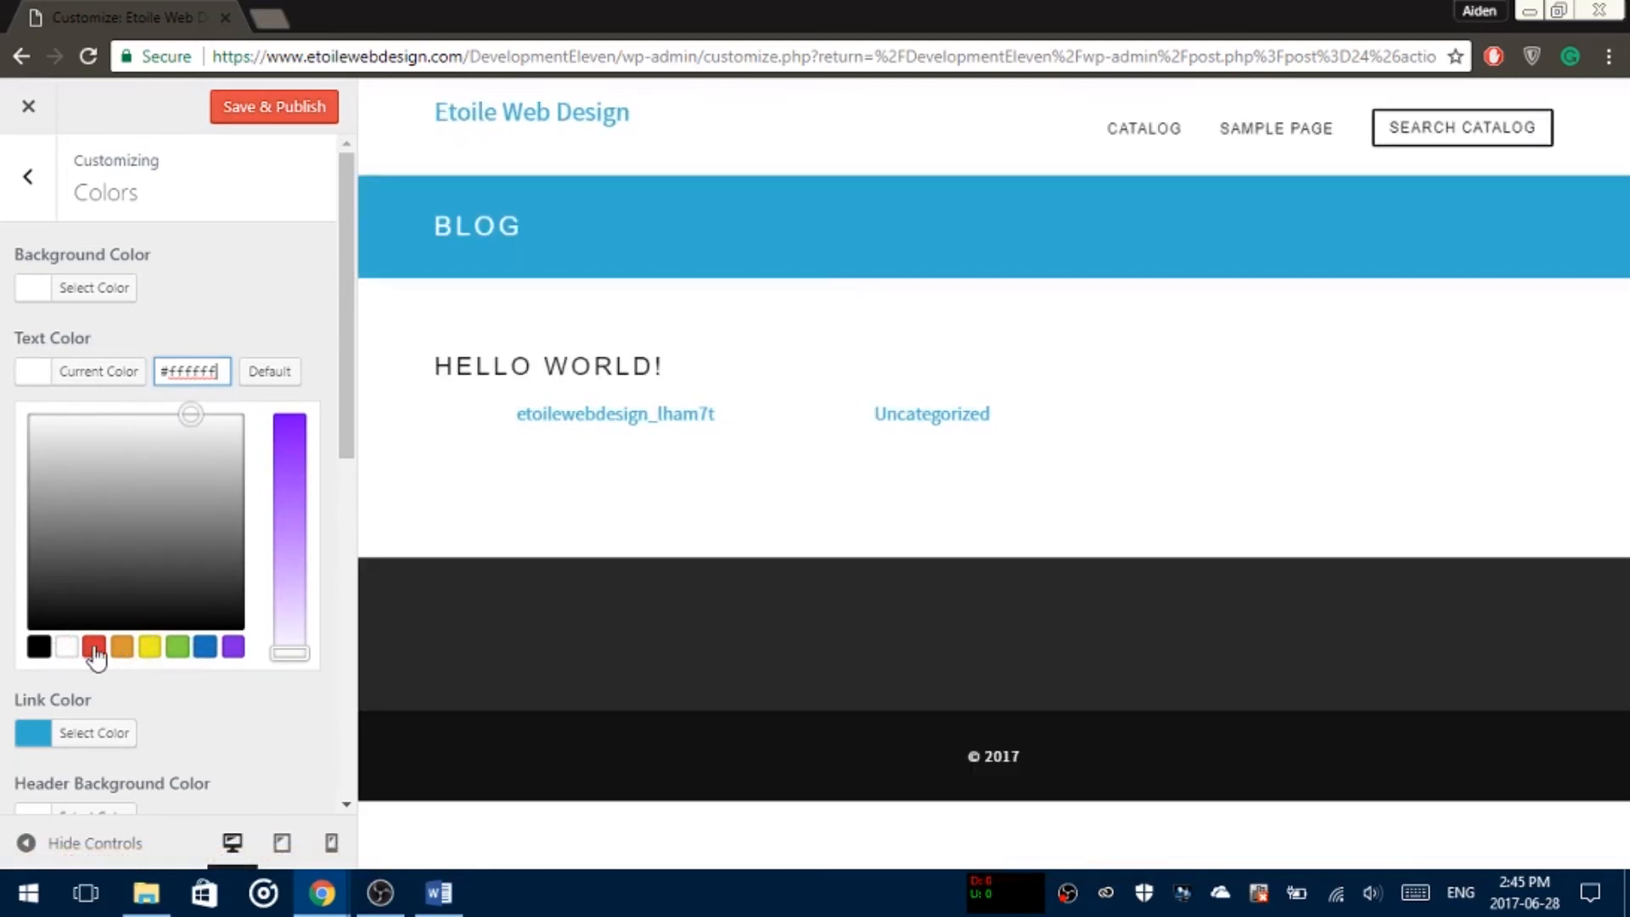
left_click(94, 647)
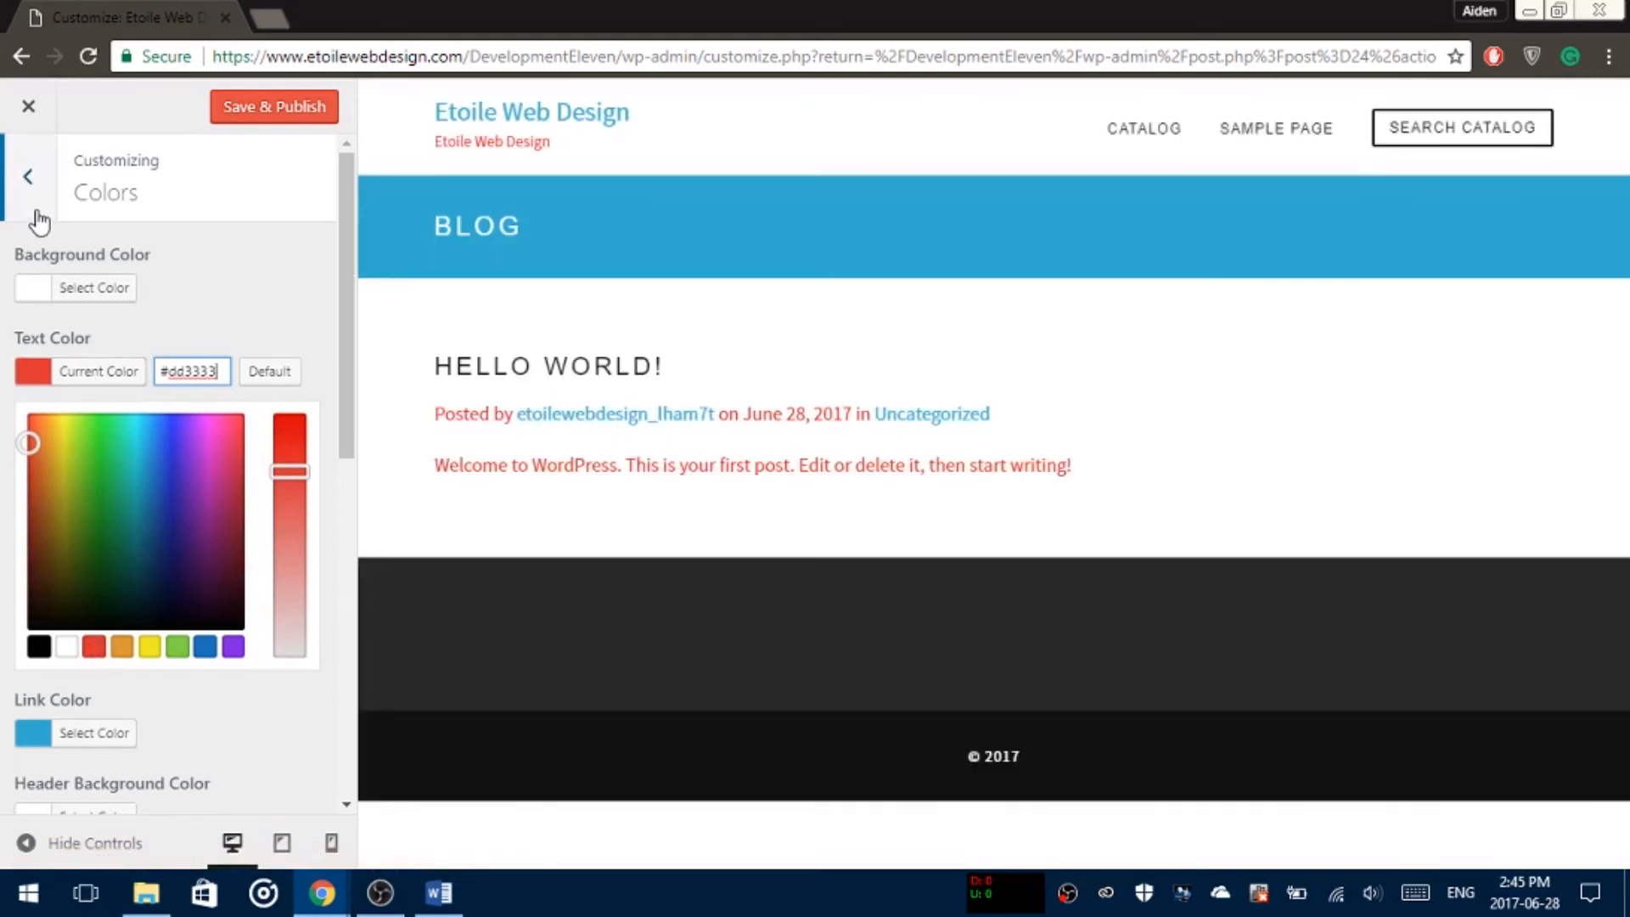
left_click(29, 175)
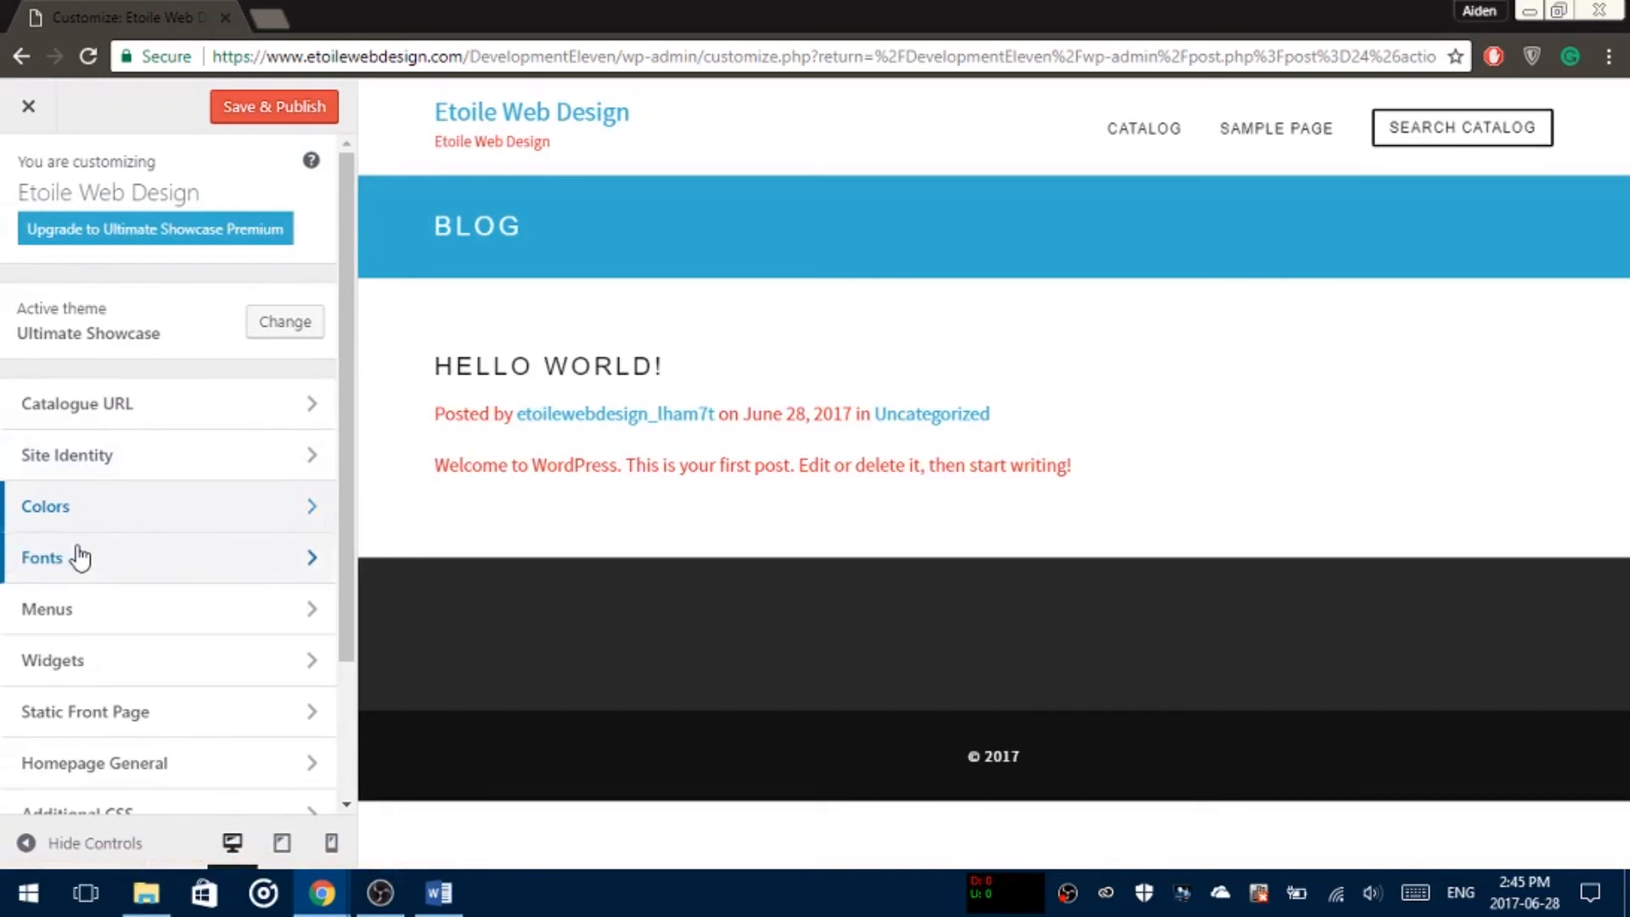
Step: Set the Main Body Font to Times New Roman in the Fonts section
left_click(41, 557)
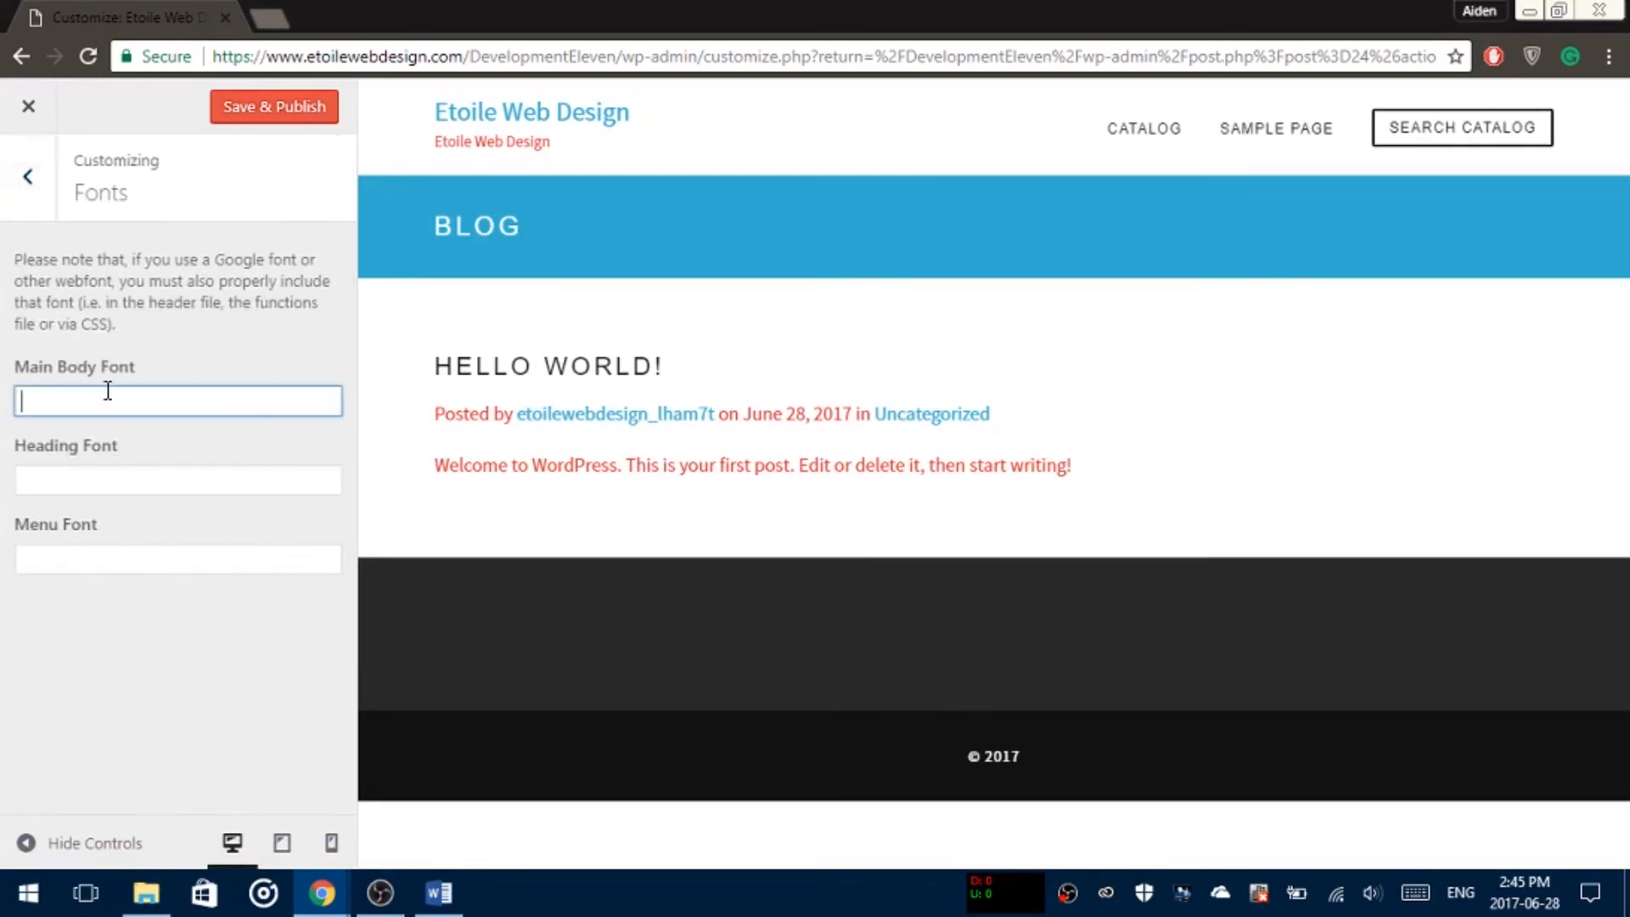
type("Times")
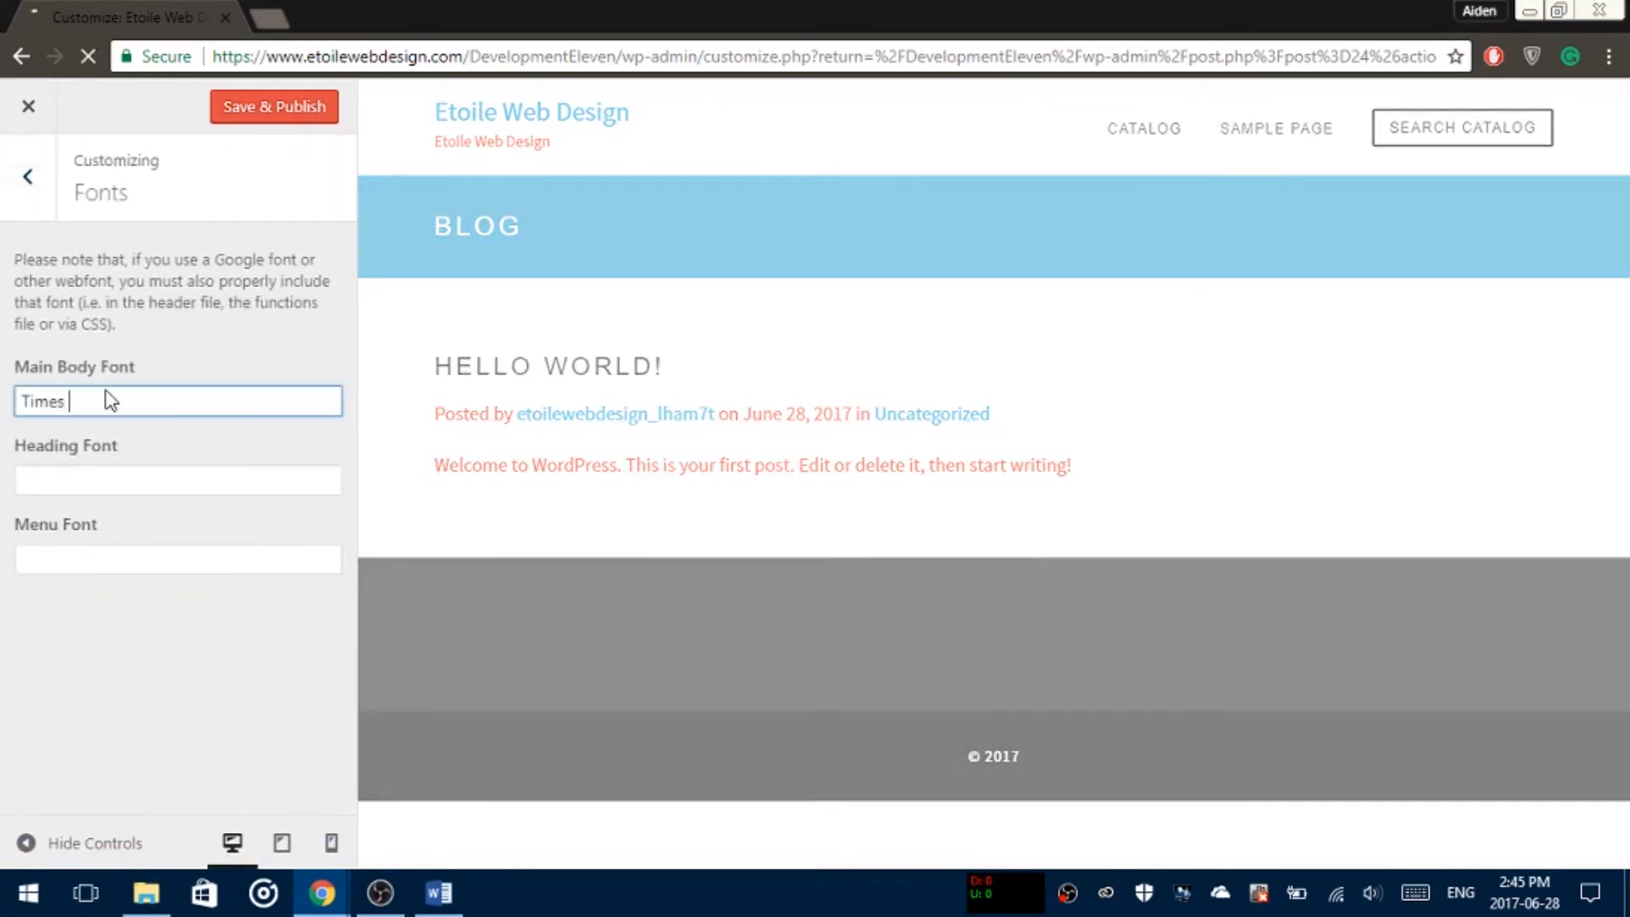
type("New Roman")
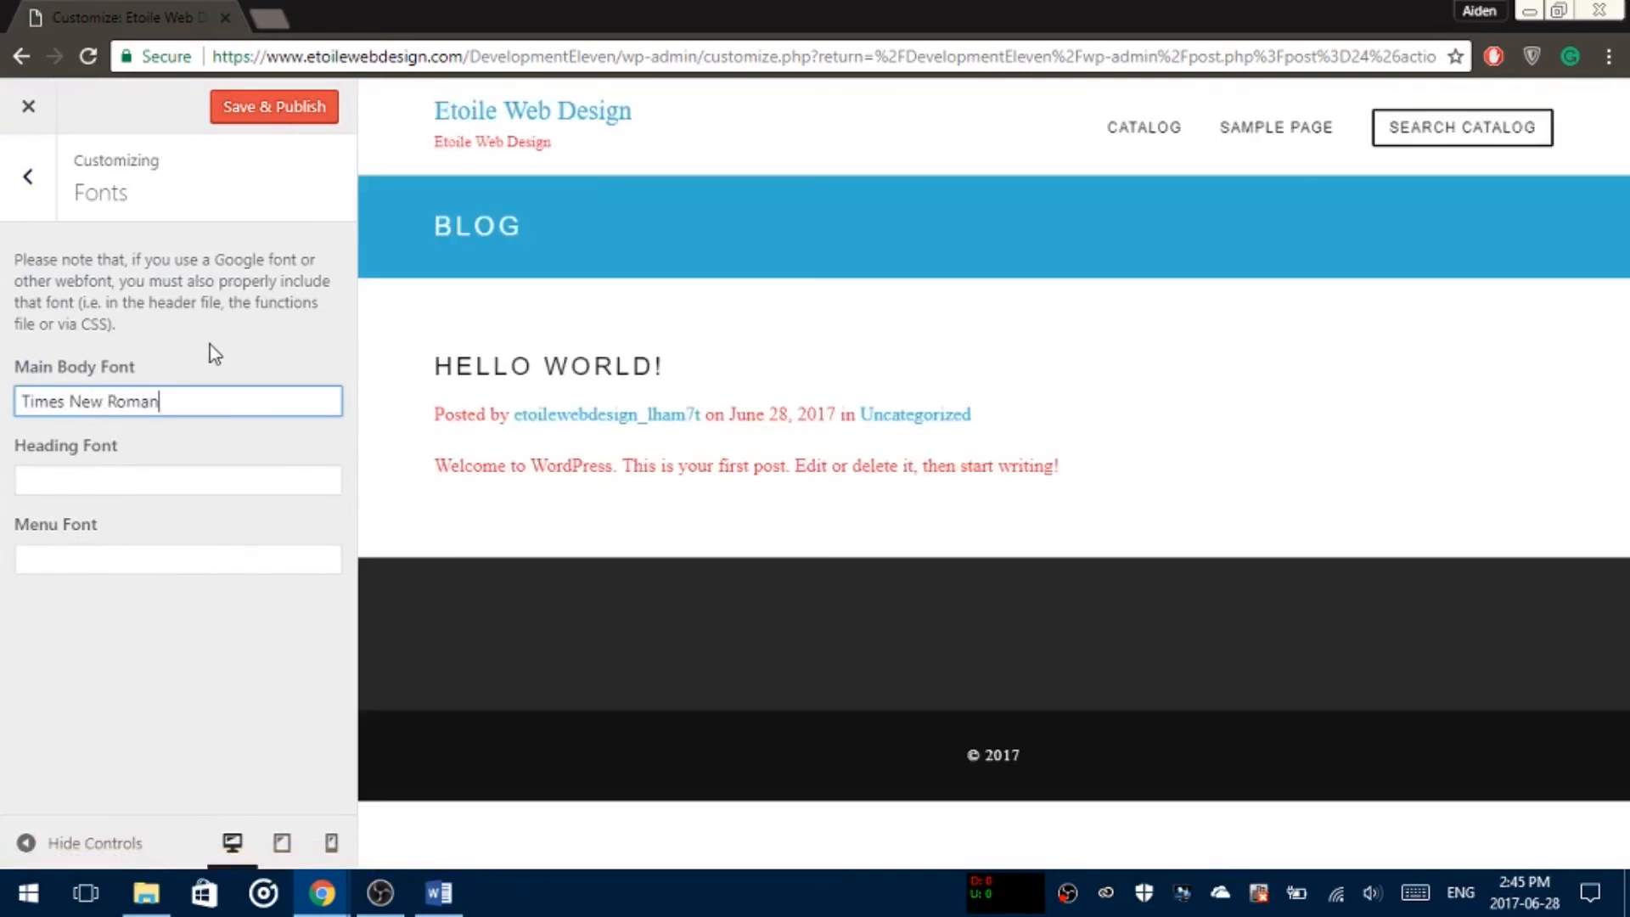
left_click(29, 175)
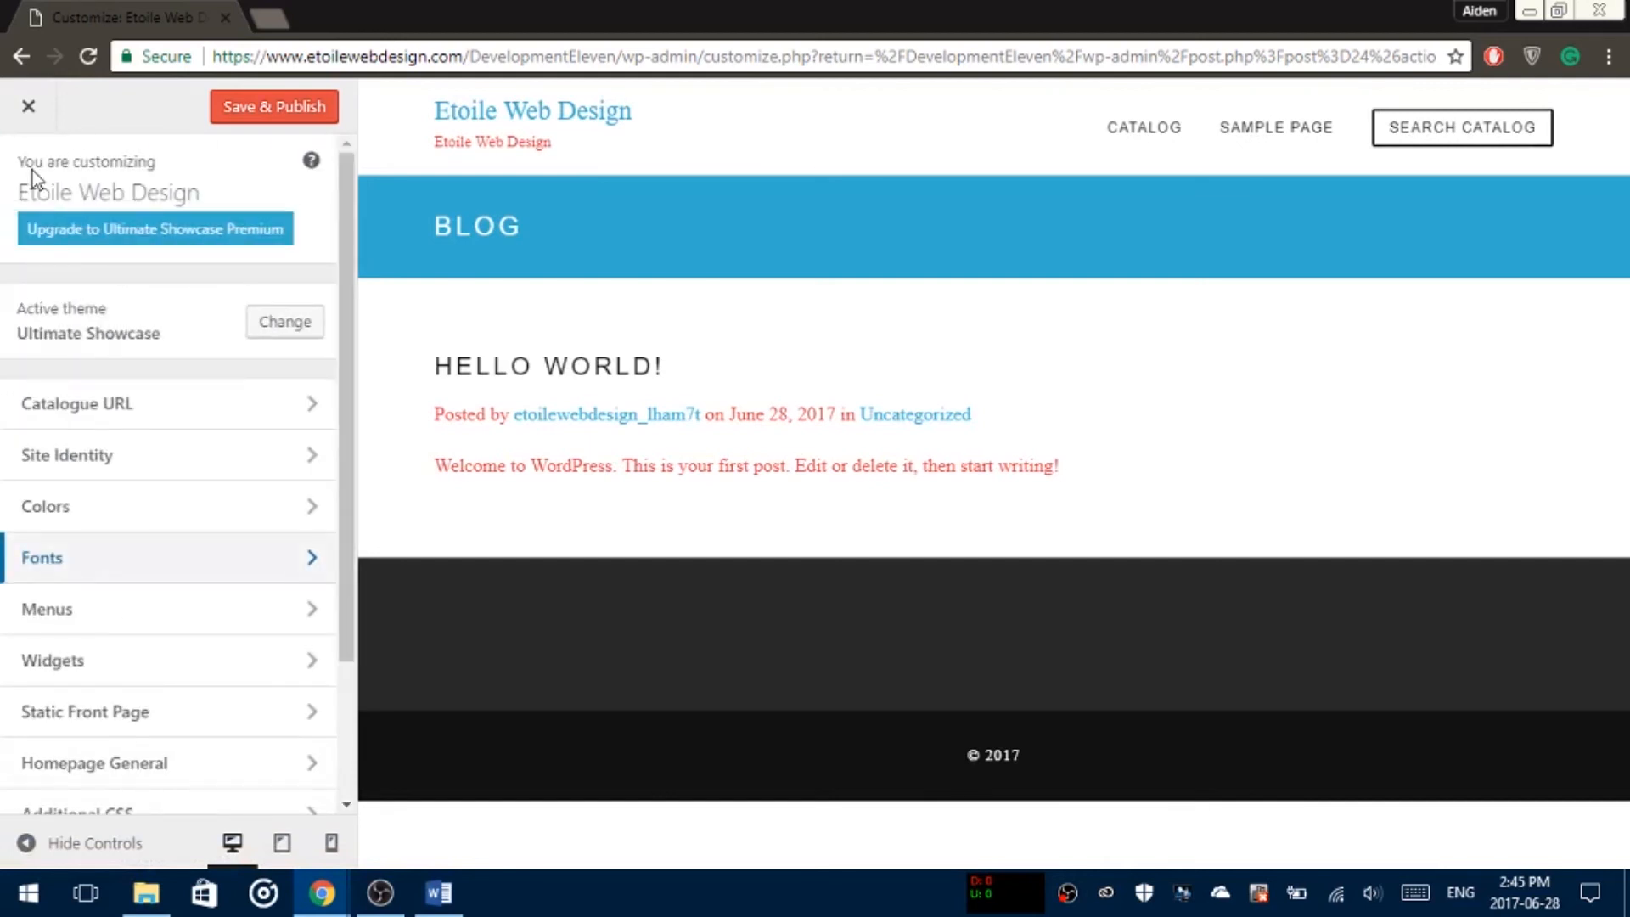
left_click(85, 711)
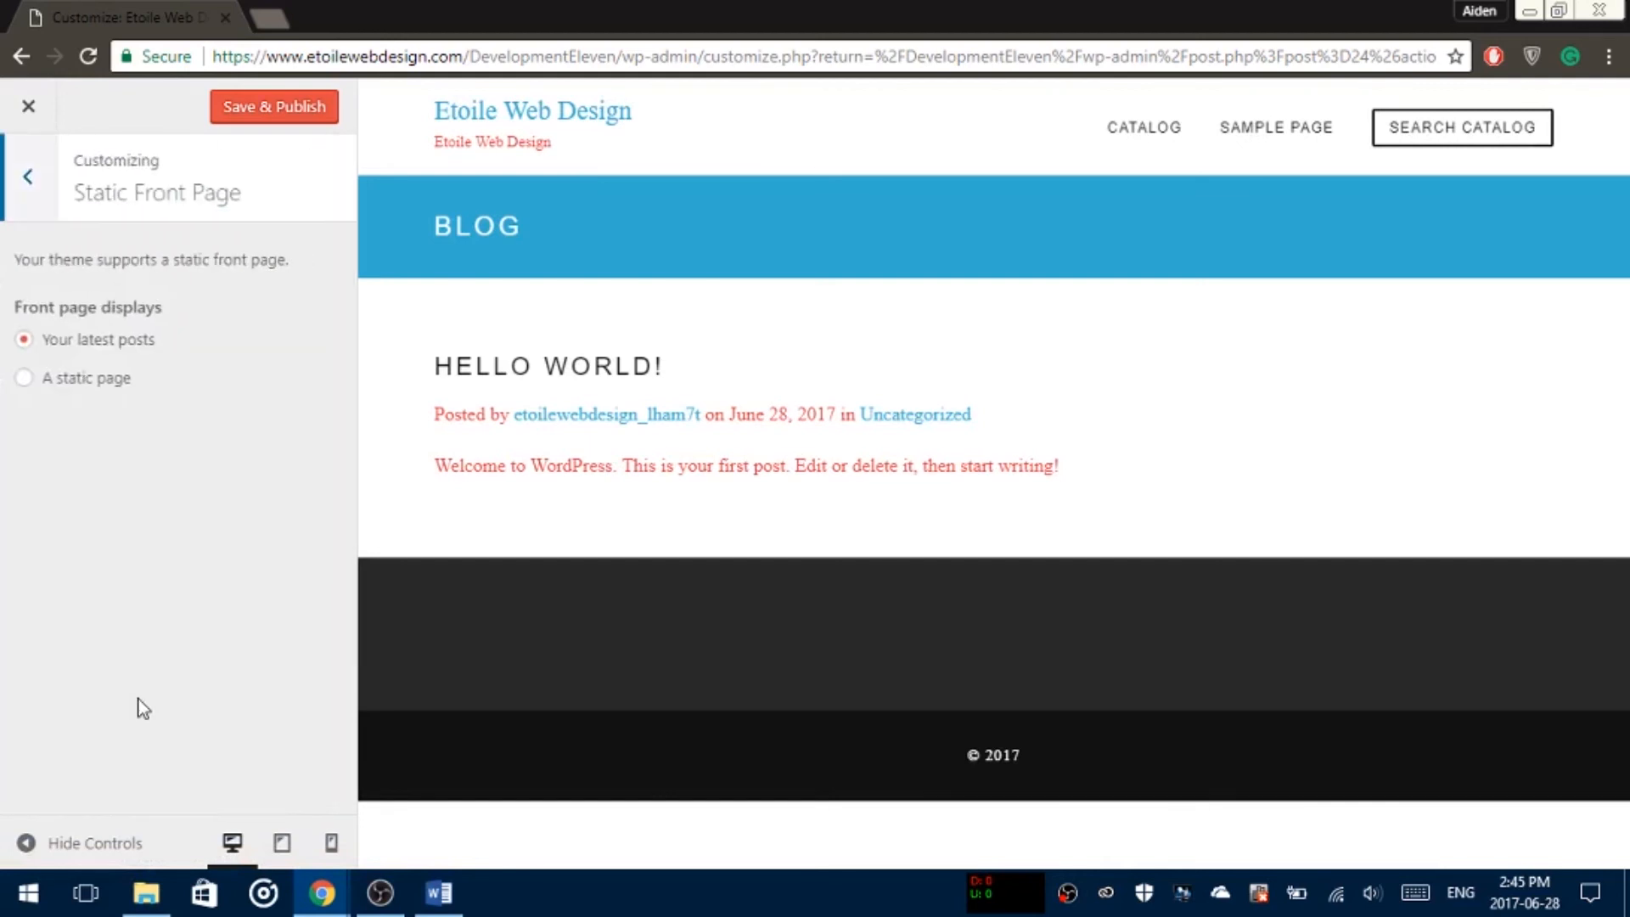
double_click(112, 340)
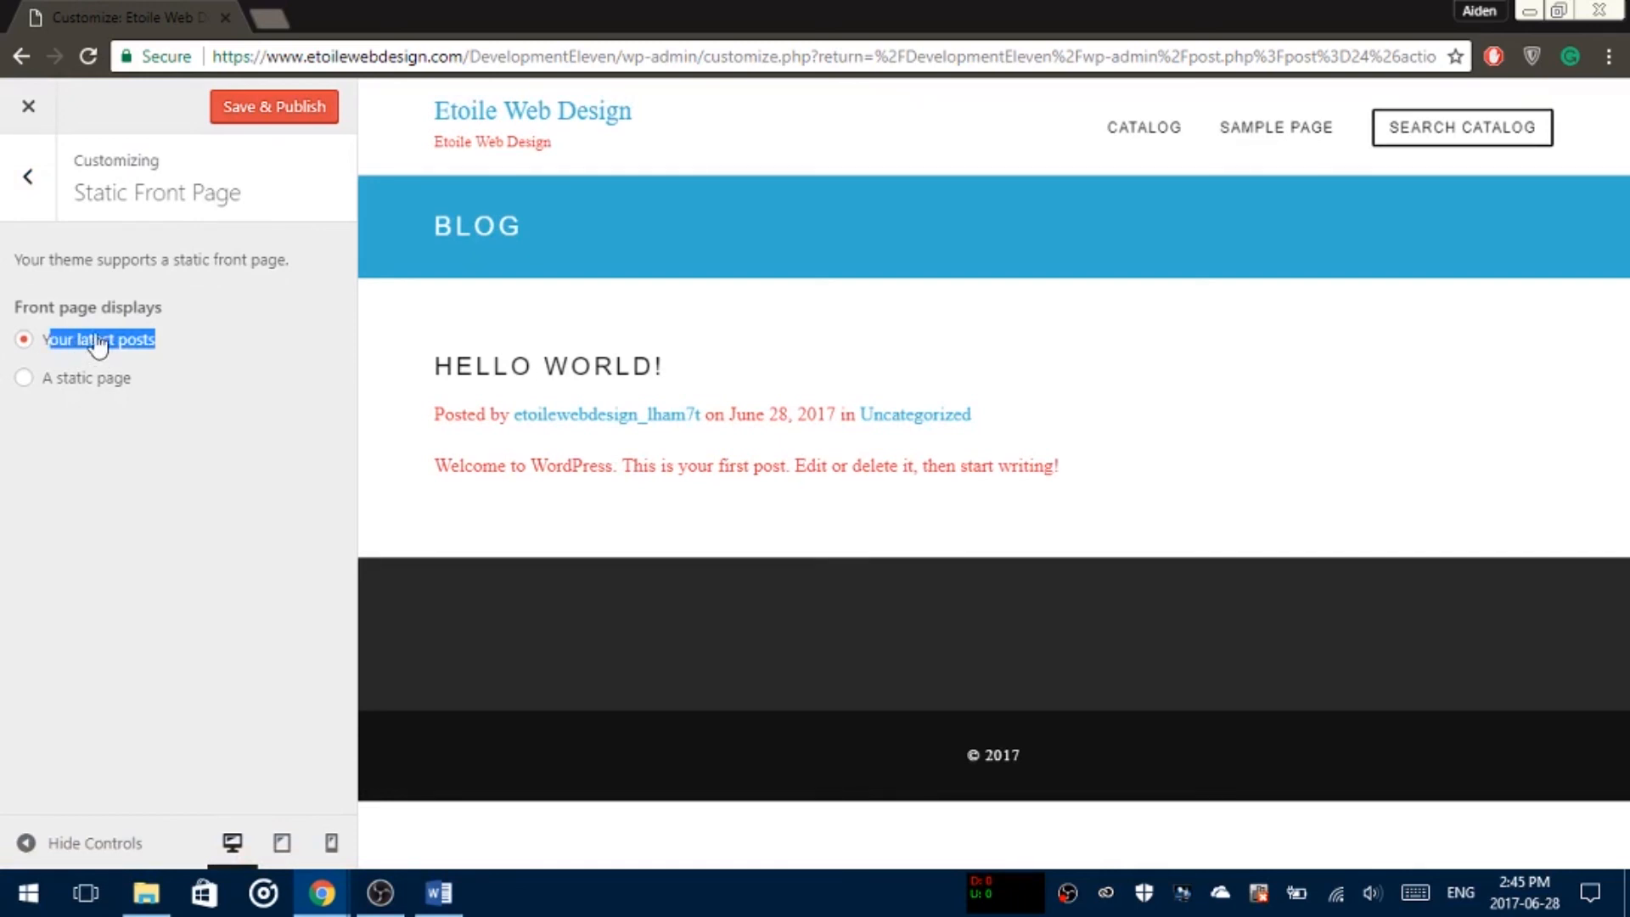
left_click(24, 377)
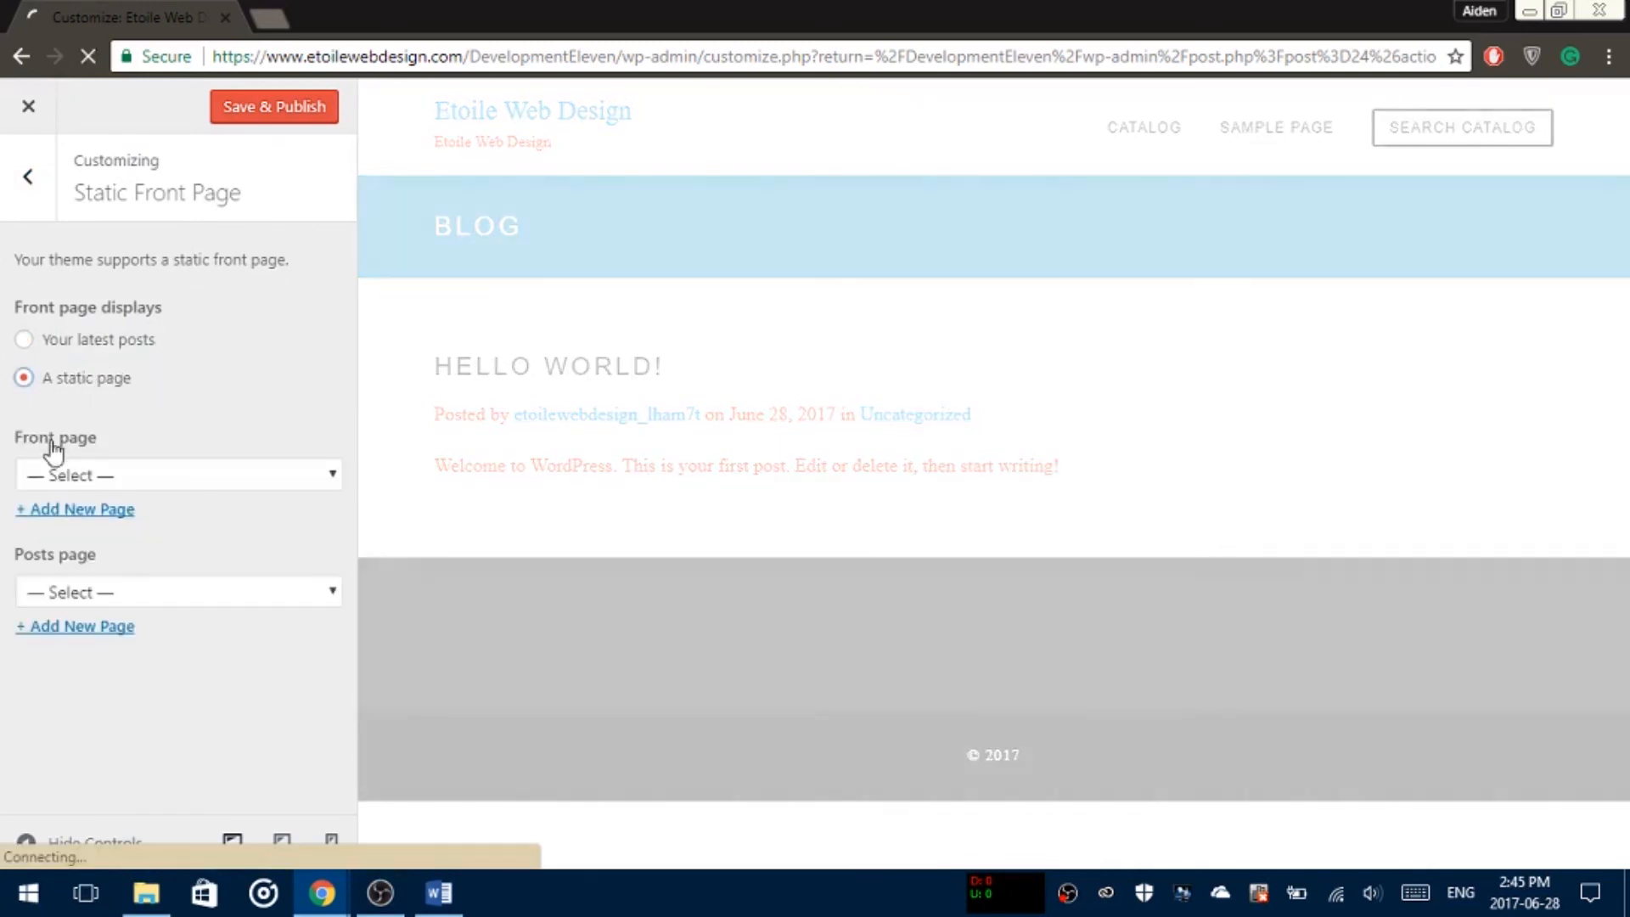
left_click(178, 474)
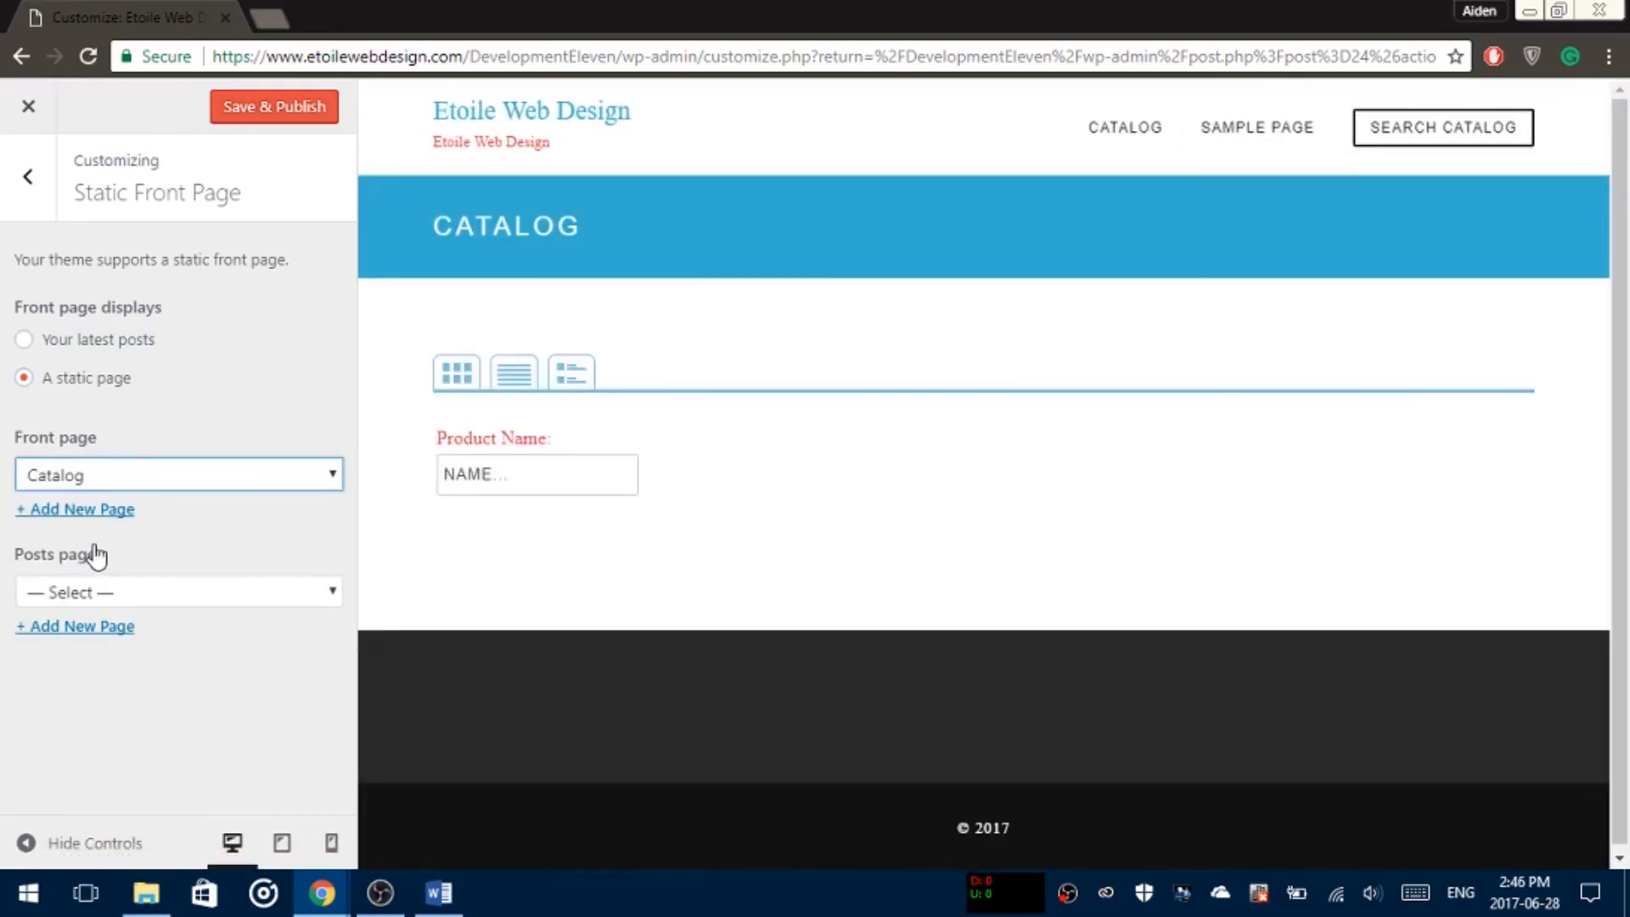
left_click(178, 475)
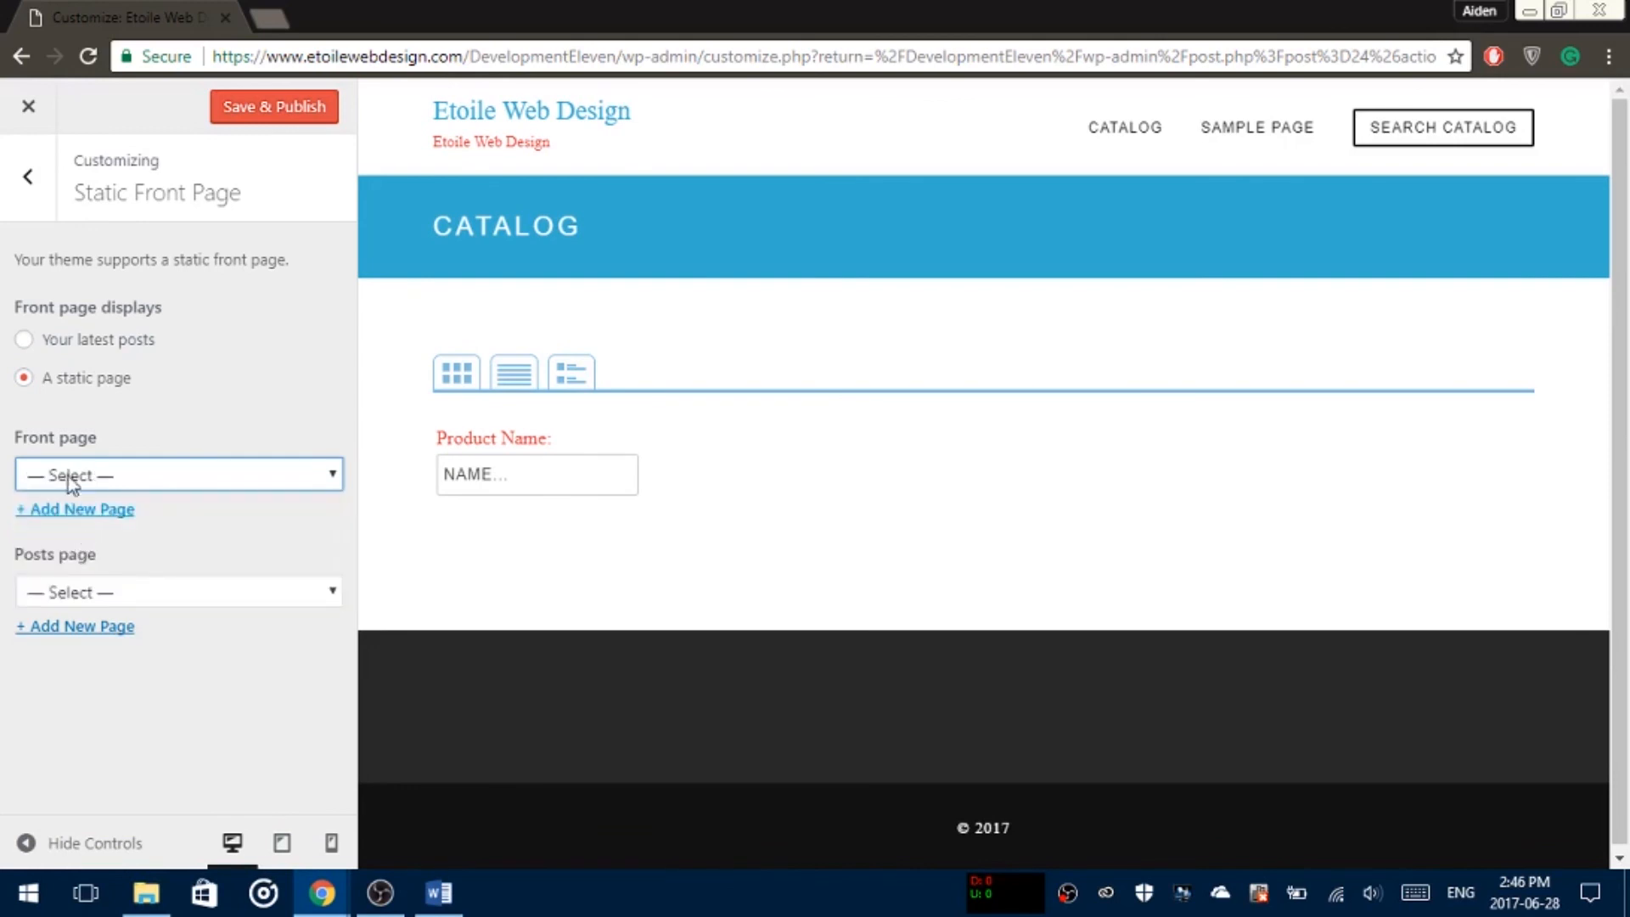
left_click(22, 339)
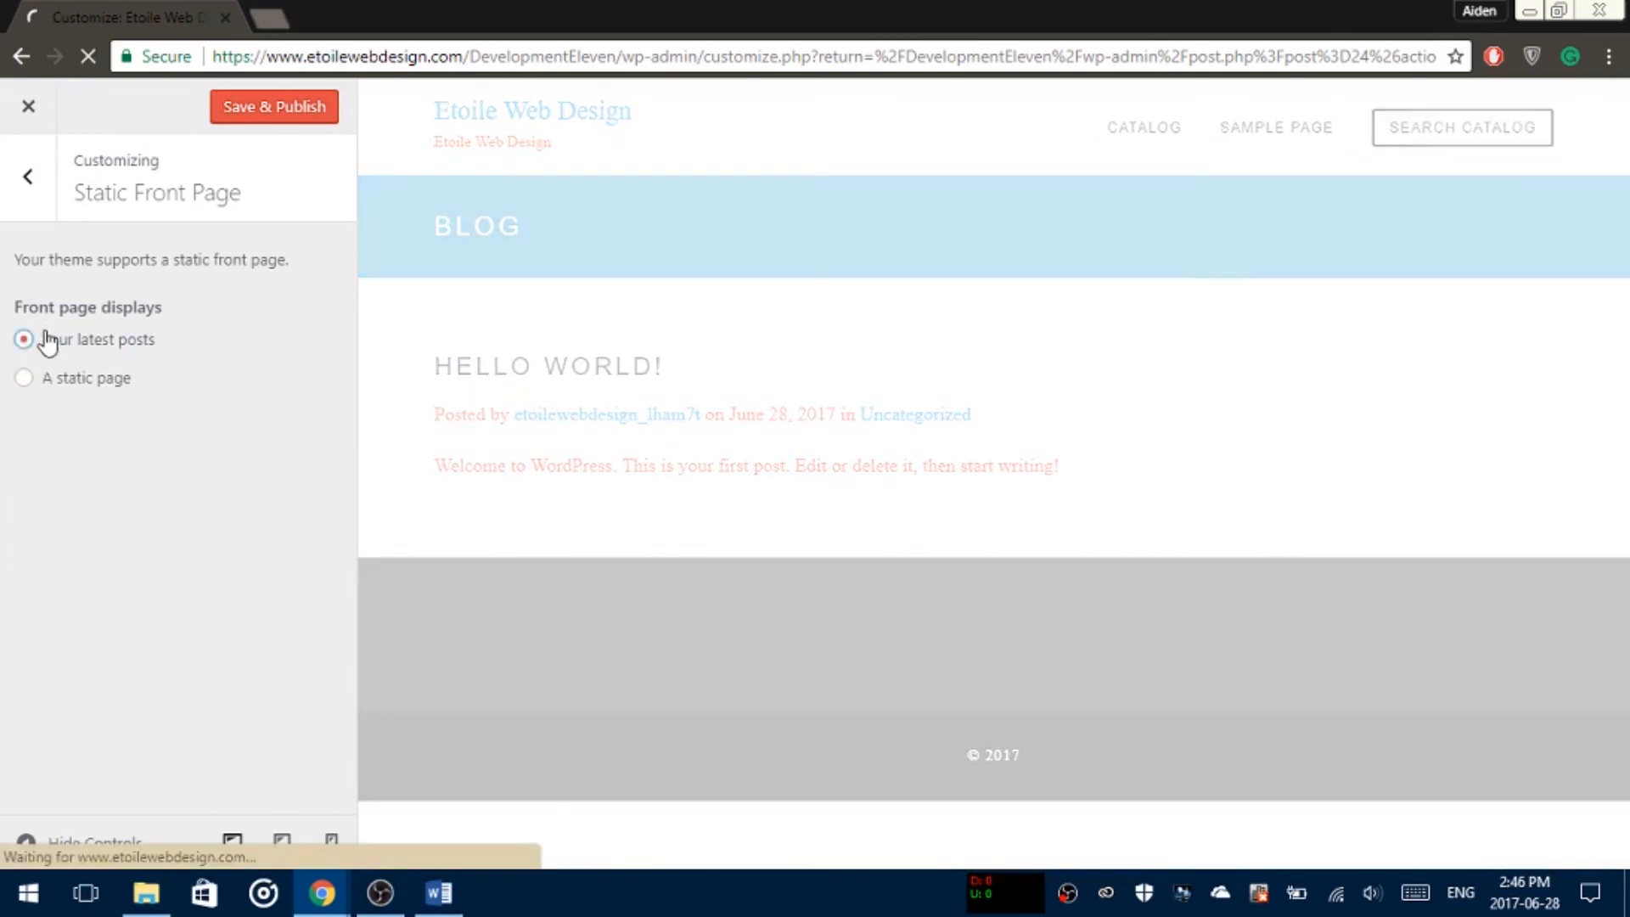
left_click(29, 175)
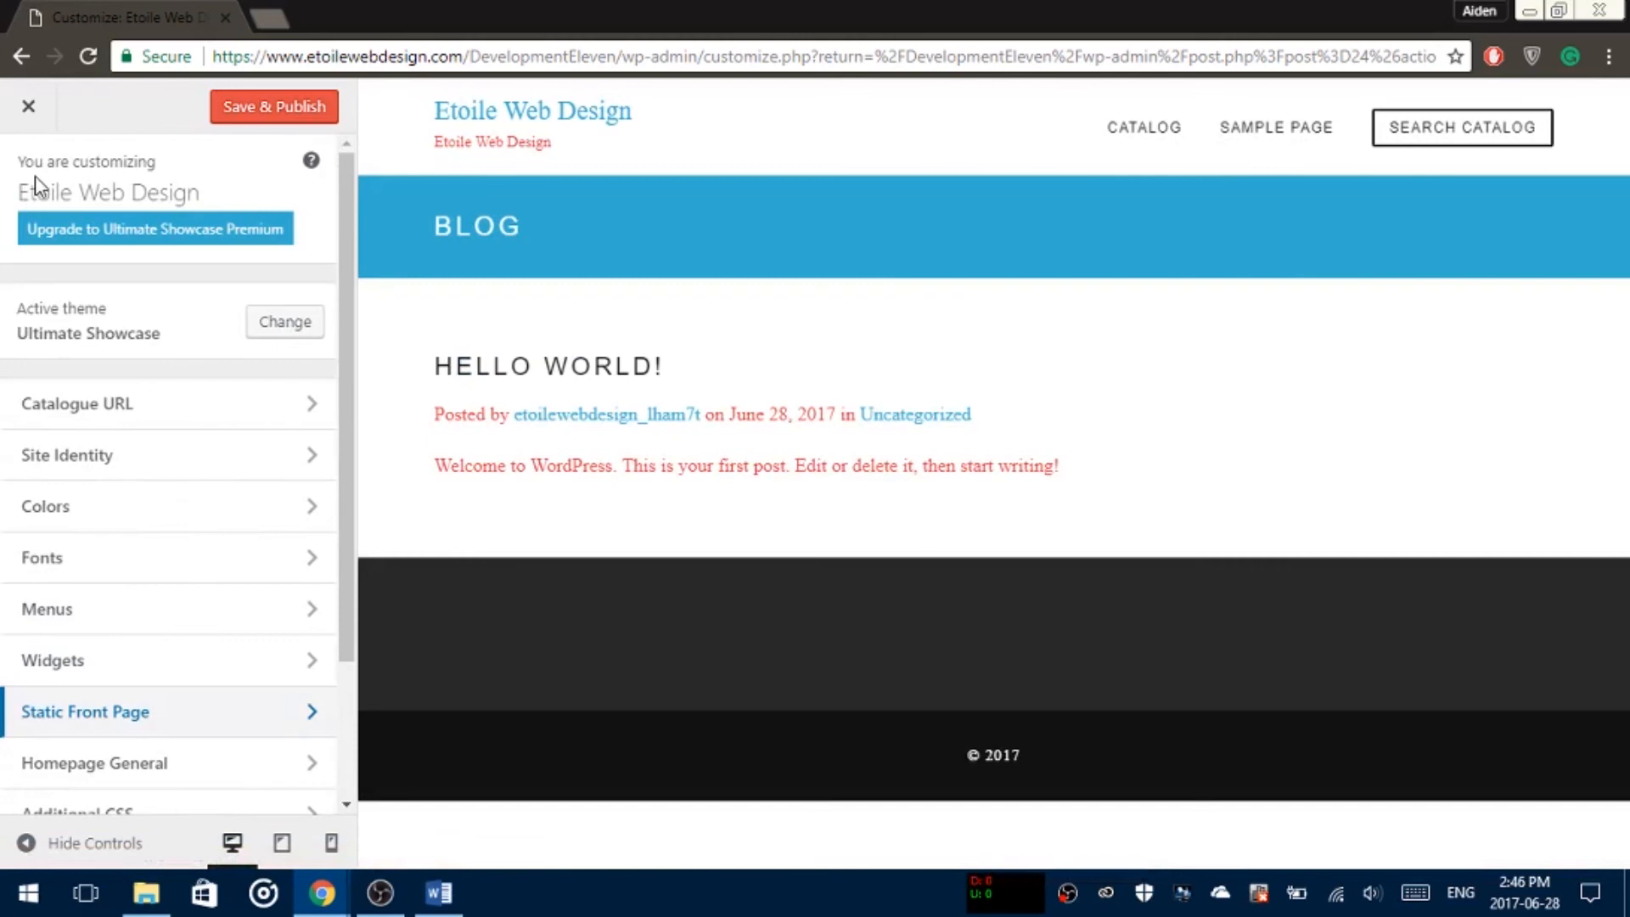